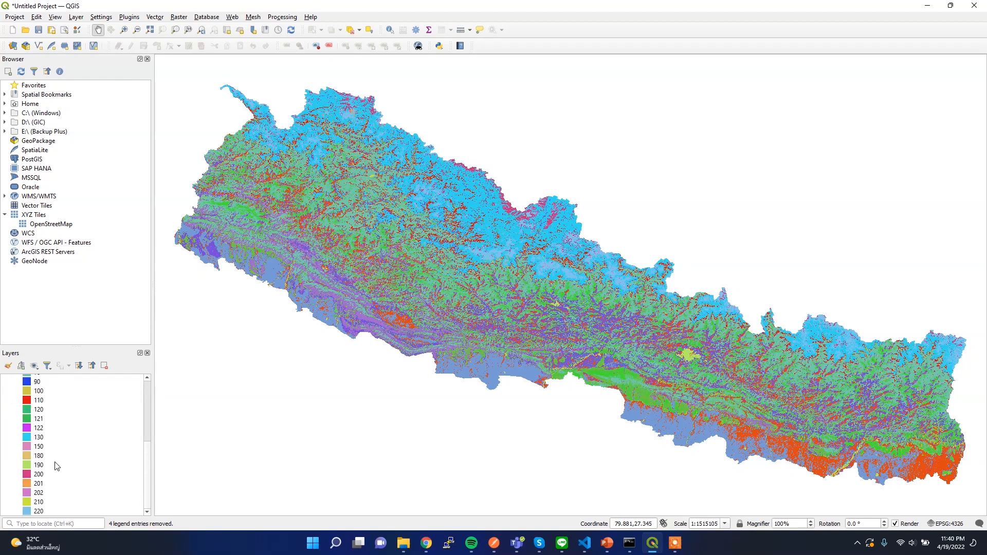
# Step: Review the rasterstats documentation and GitHub repository, then return to the Colab notebook
pyautogui.scroll(3)
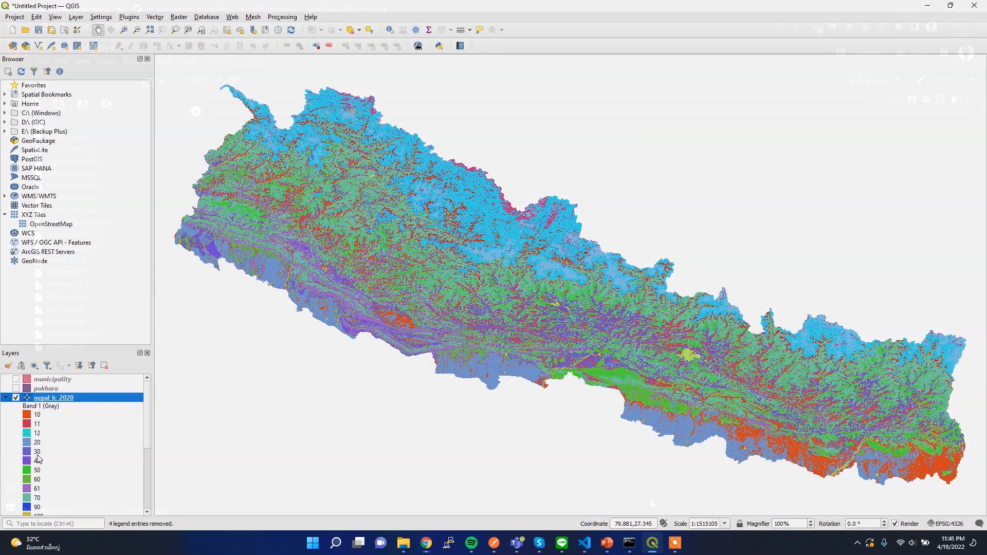
pyautogui.click(426, 543)
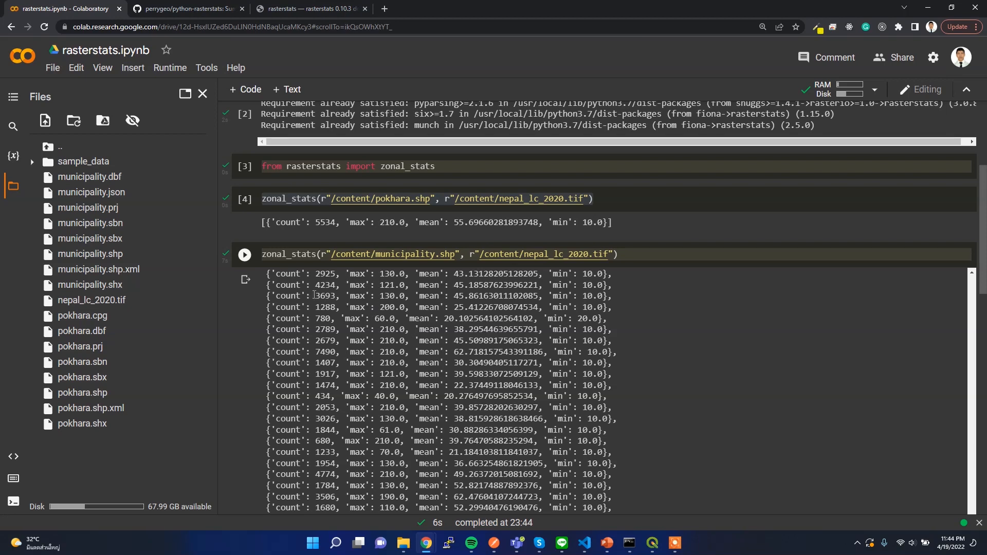
pyautogui.scroll(-3)
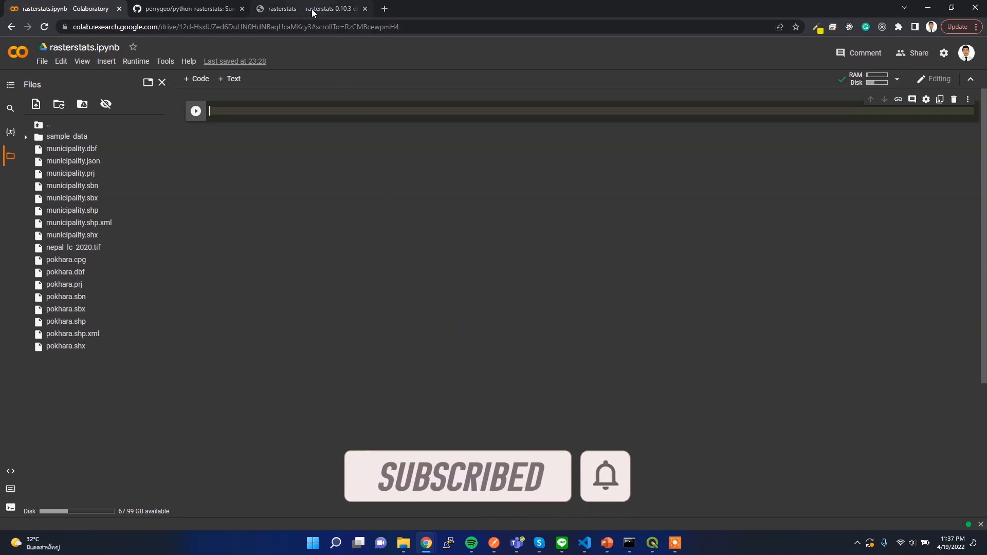
pyautogui.click(308, 8)
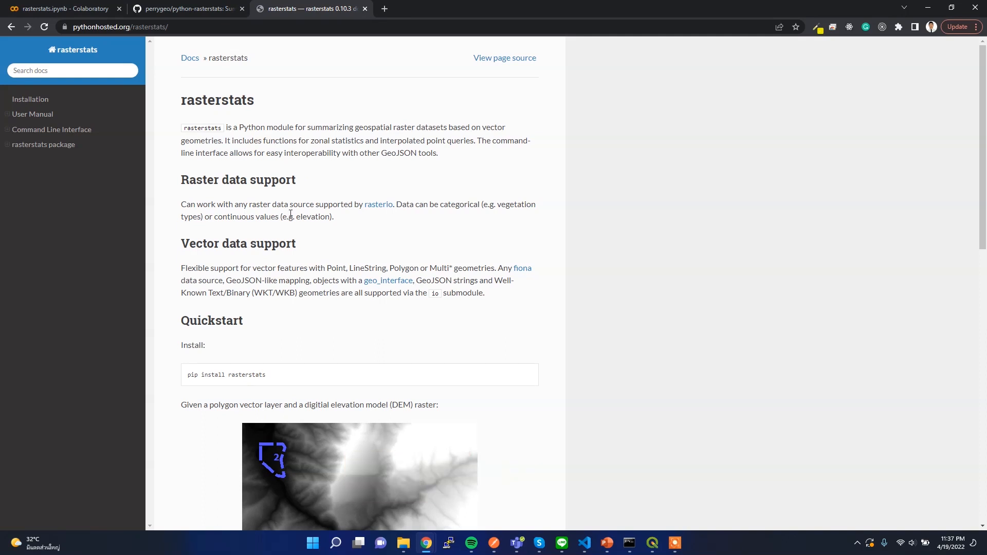
pyautogui.moveTo(292, 308)
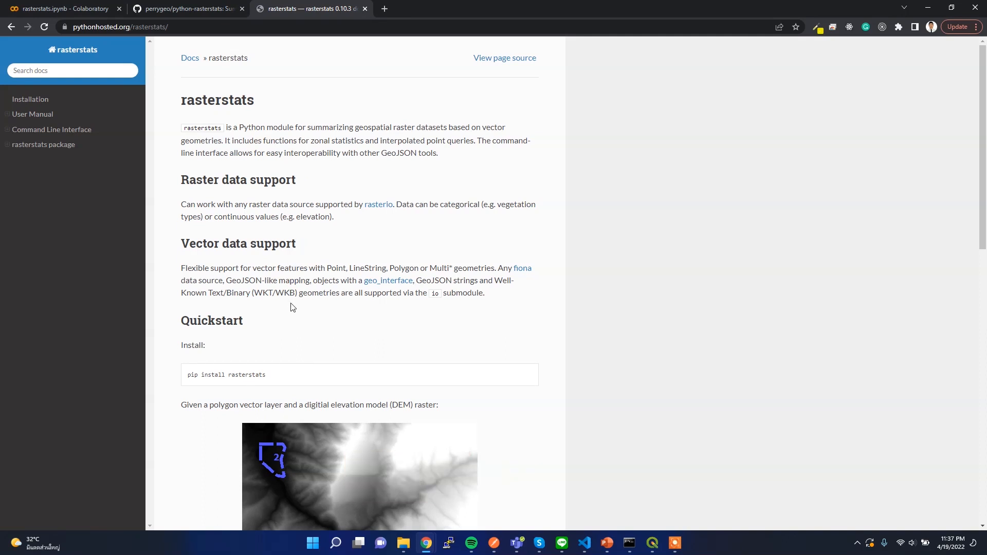
pyautogui.moveTo(289, 307)
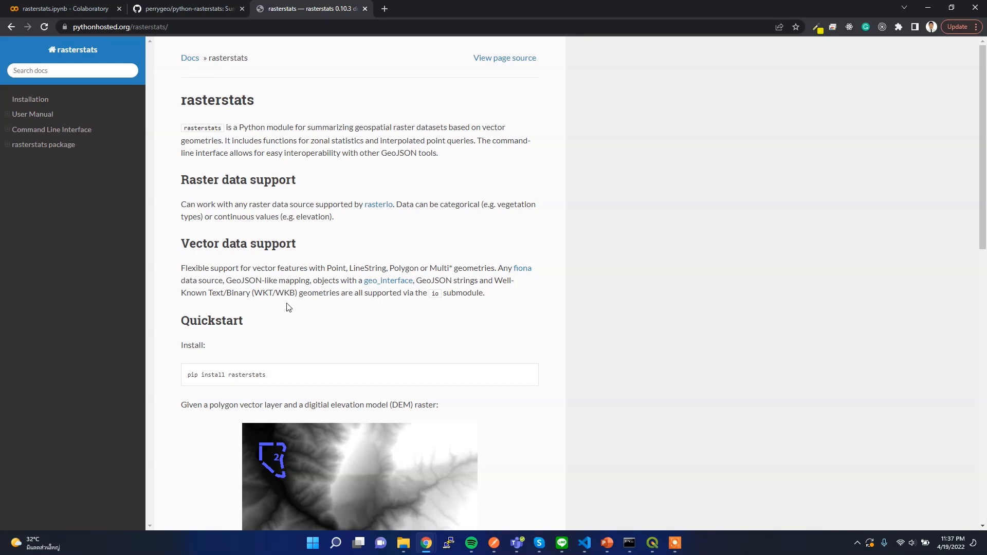
pyautogui.click(188, 8)
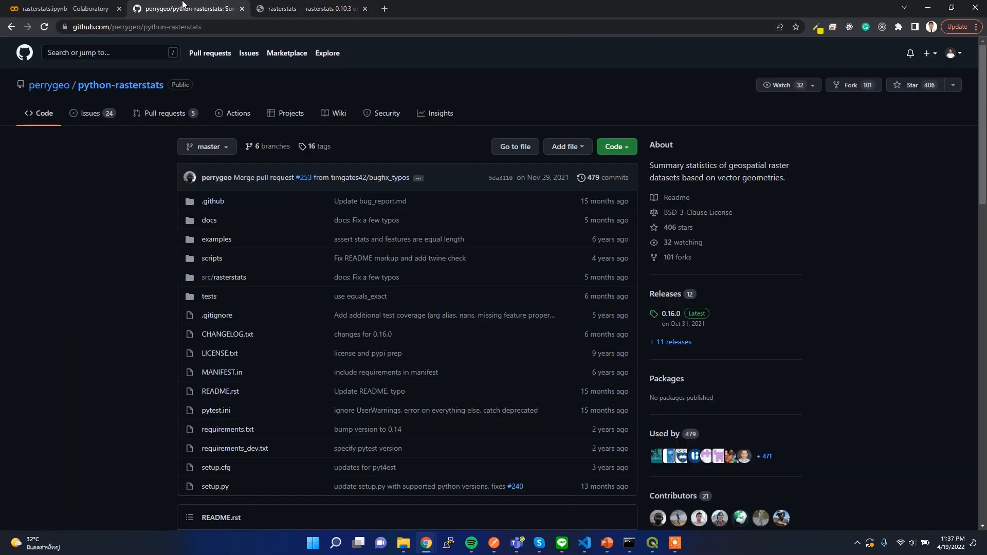
pyautogui.moveTo(174, 271)
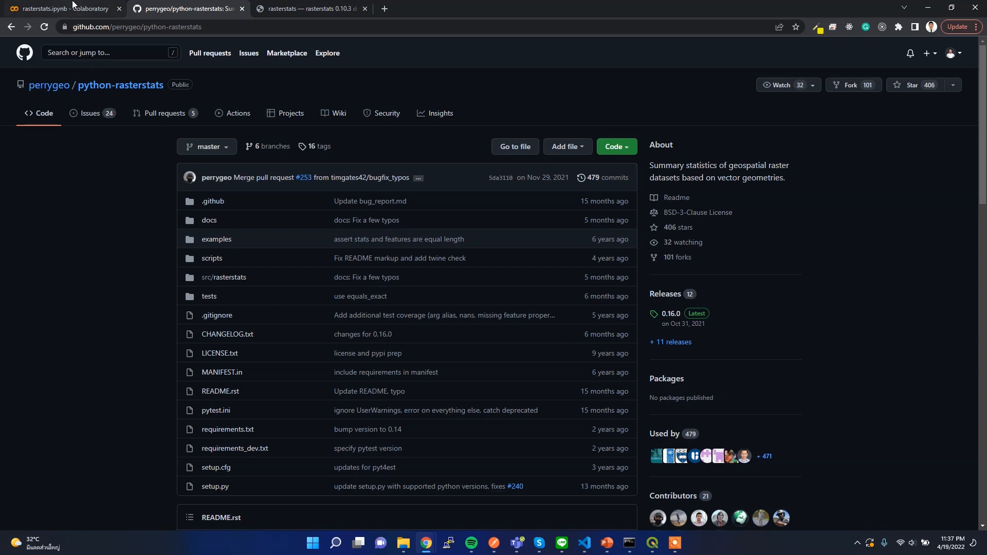
pyautogui.click(63, 8)
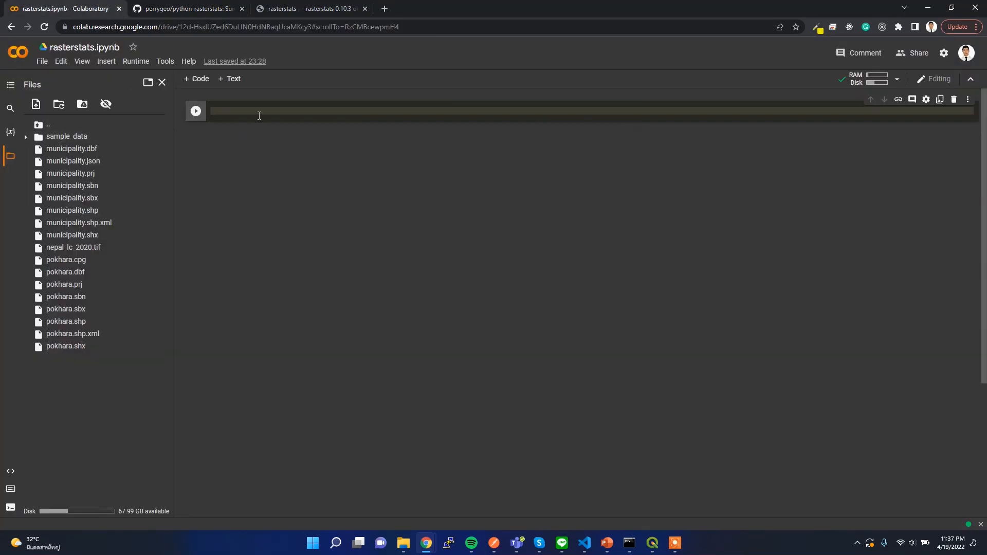
pyautogui.moveTo(309, 8)
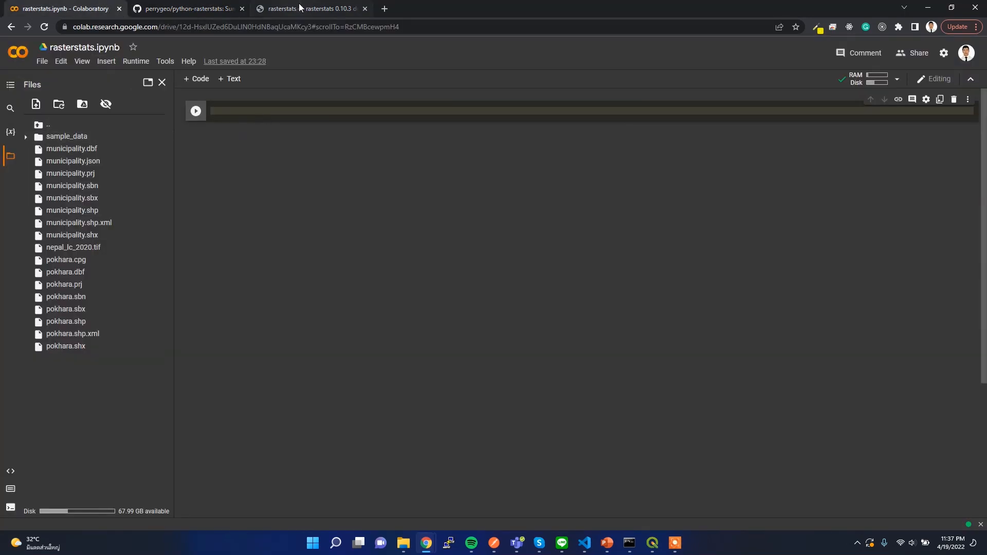
pyautogui.click(309, 8)
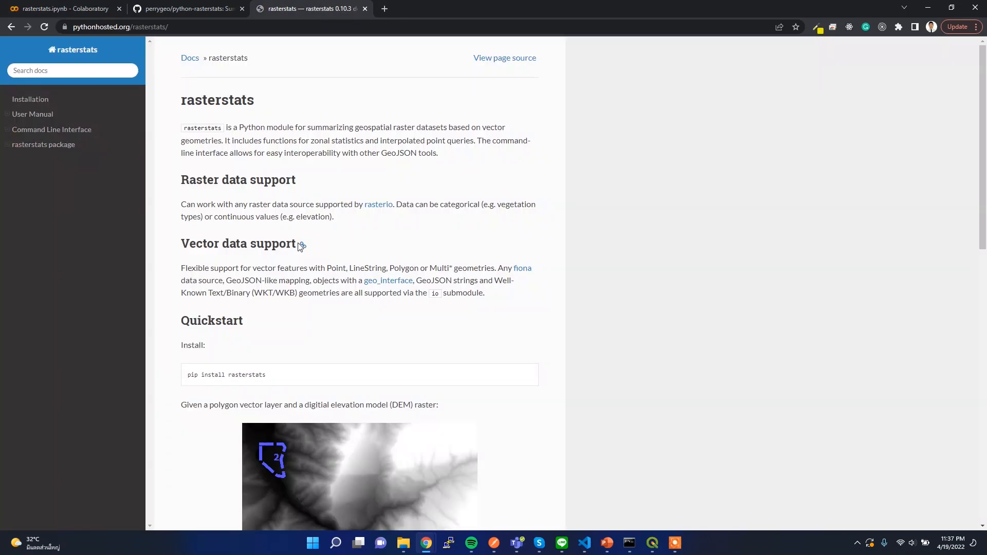
pyautogui.moveTo(75, 4)
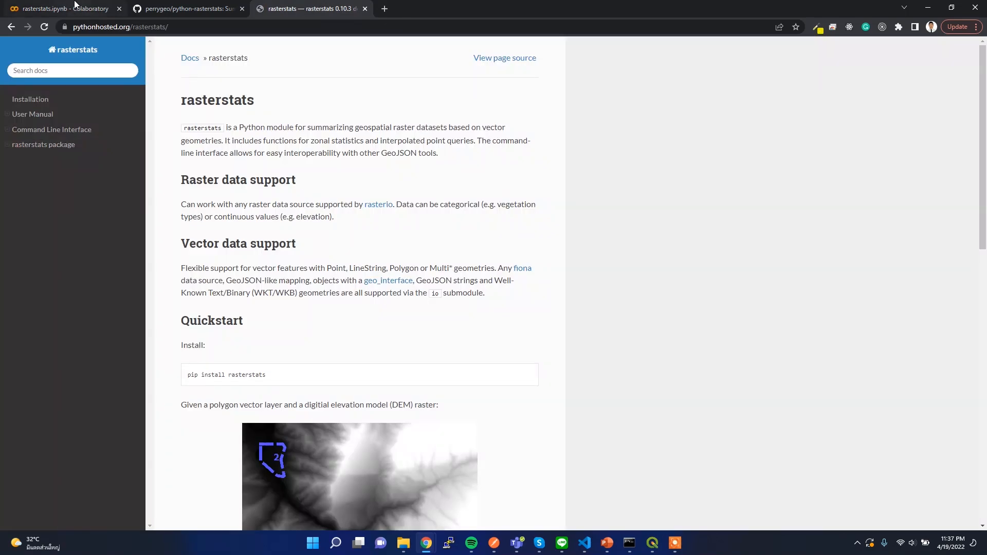
pyautogui.click(63, 8)
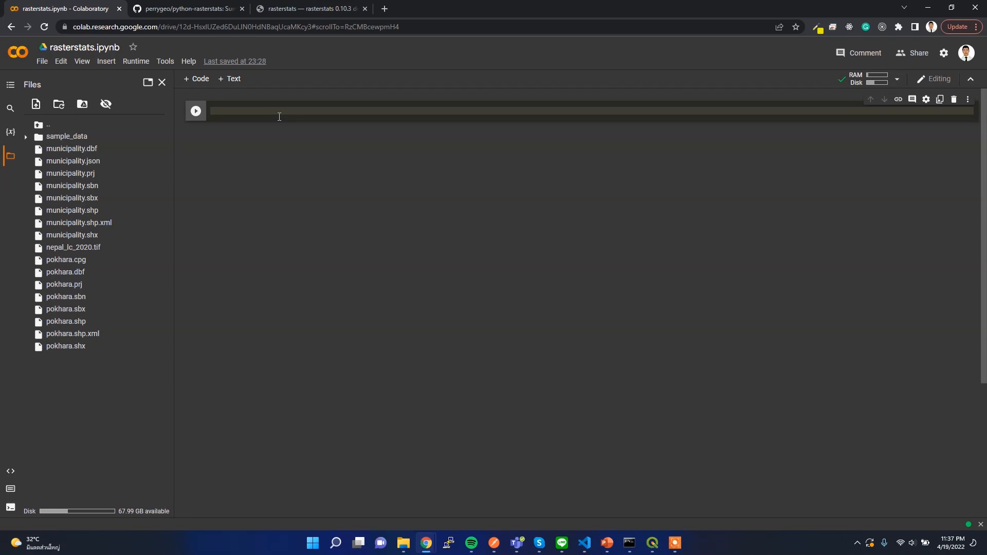
# Step: Run pip install rasterstats in the first cell; all requirements are already satisfied
pyautogui.write('pip')
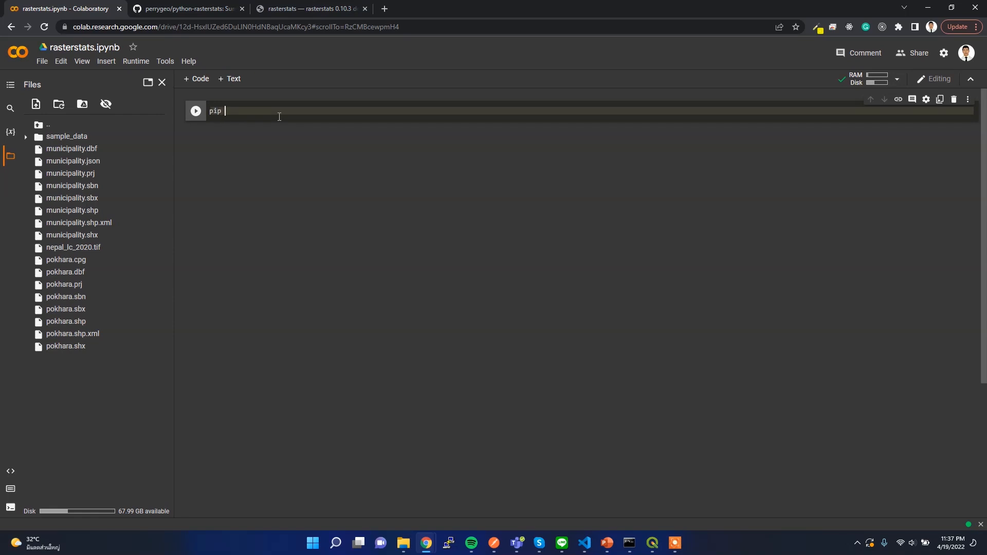
pyautogui.write('install rast')
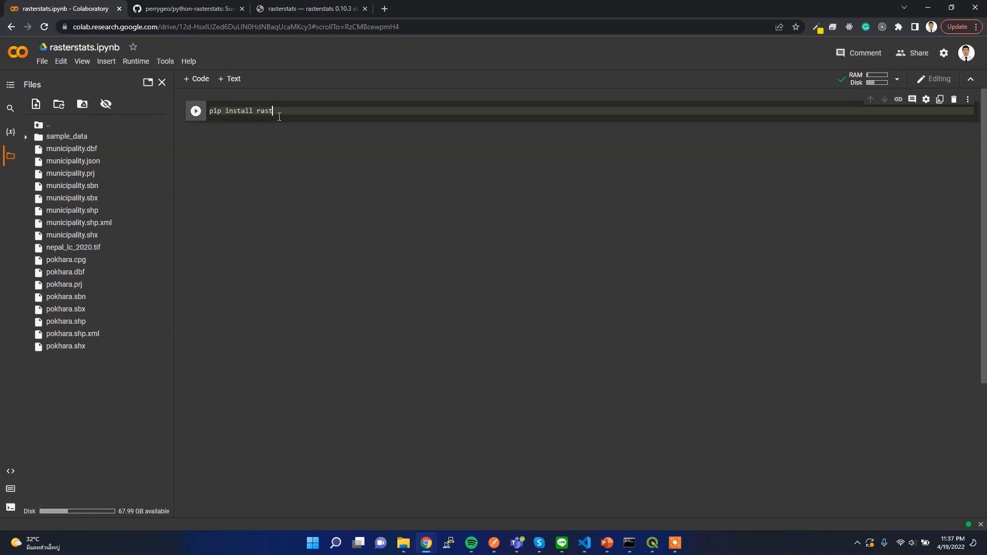
pyautogui.write('erstats')
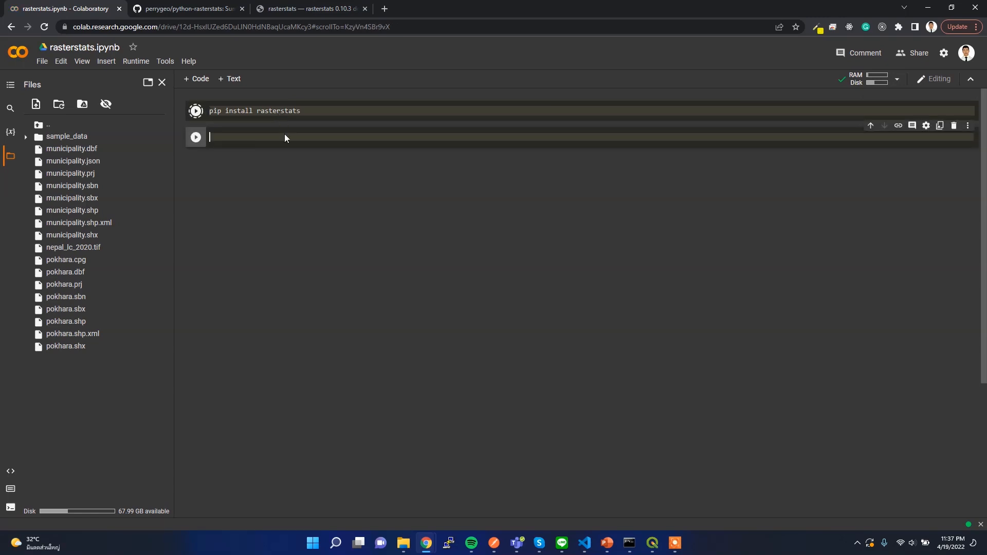
pyautogui.click(196, 111)
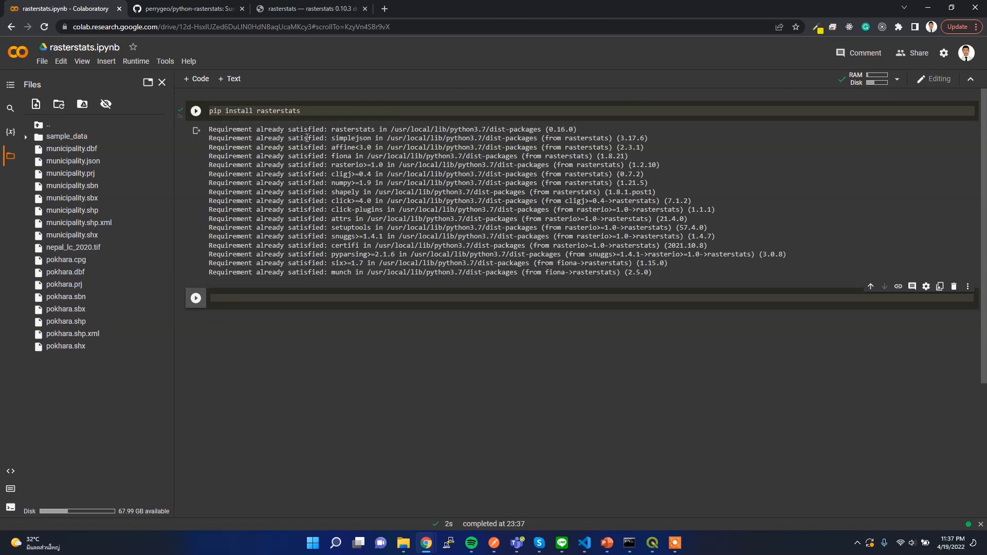
pyautogui.moveTo(209, 278)
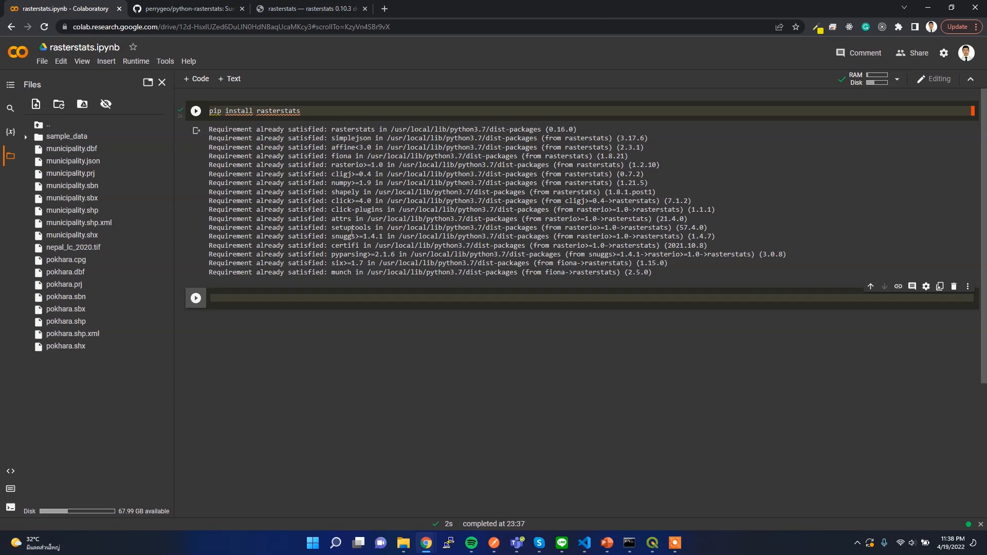
pyautogui.moveTo(321, 109)
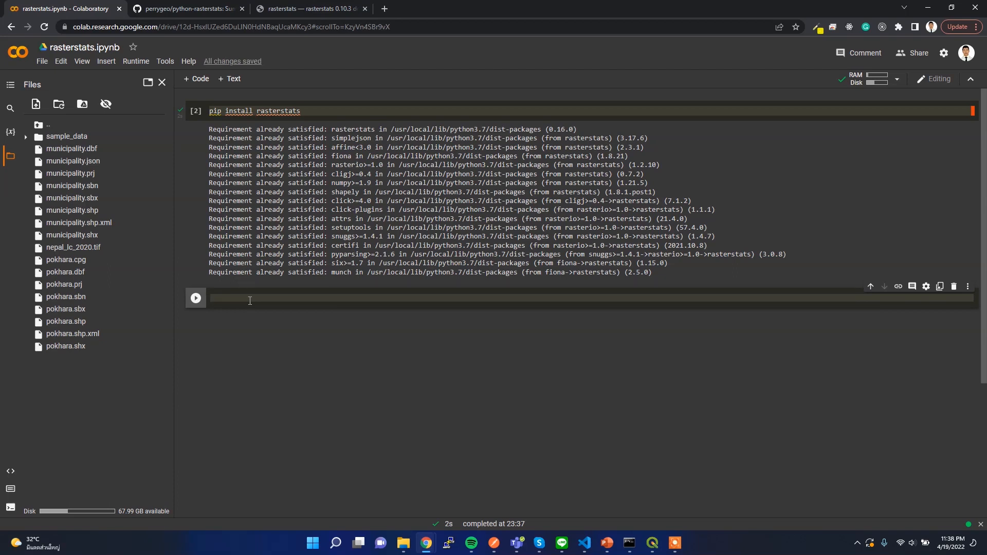
# Step: Run 'from rasterstats import zonal_stats' in the second code cell
pyautogui.write('from')
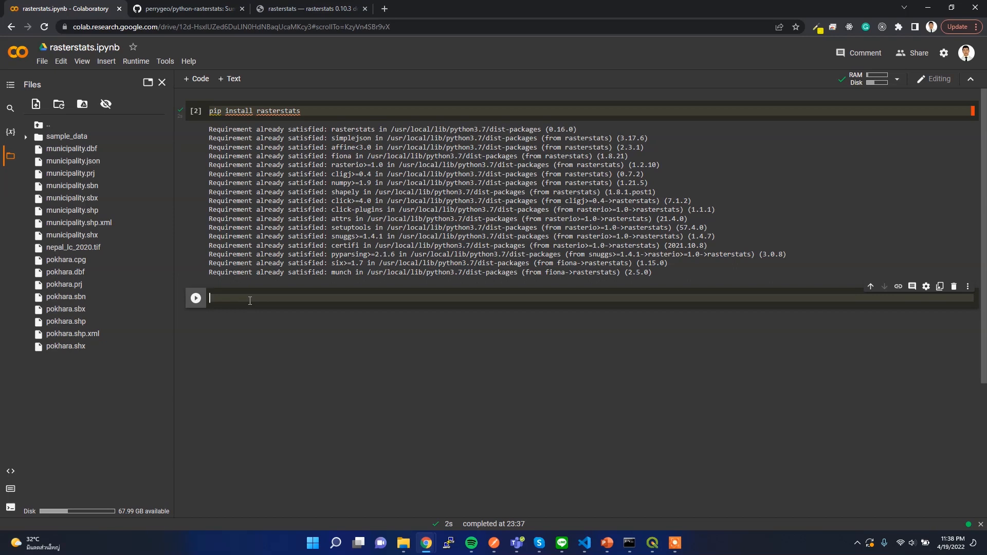
pyautogui.write('from rasterstats imp')
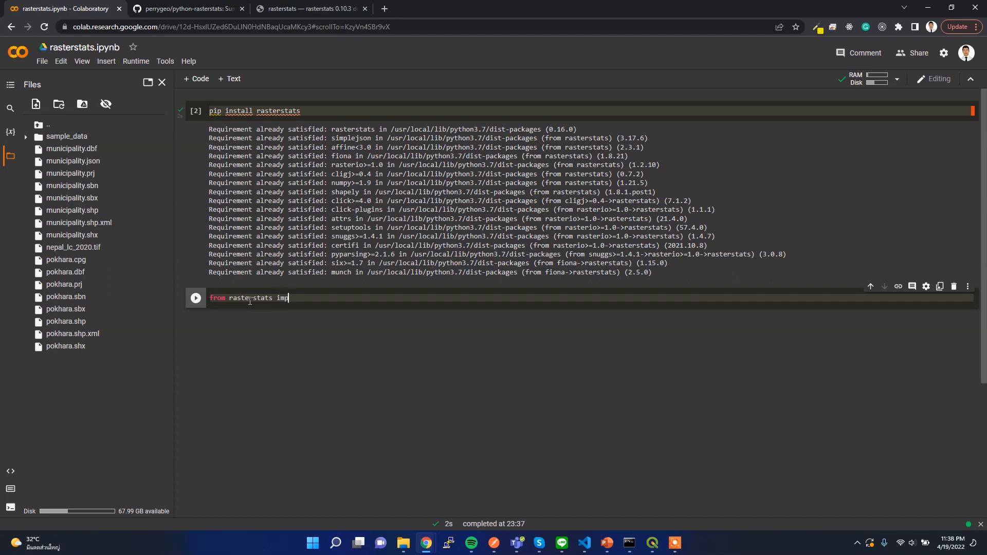
pyautogui.write('ort zonal')
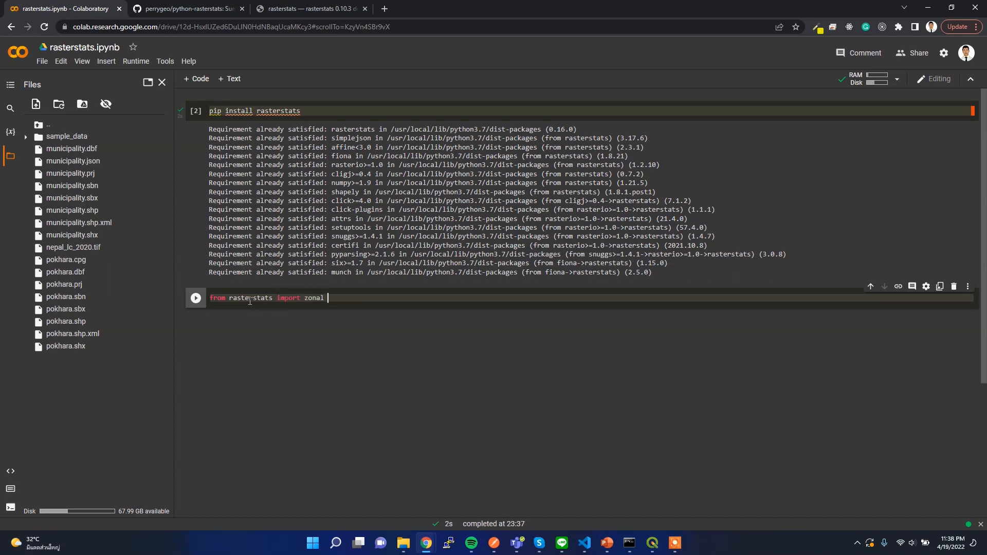
pyautogui.write('_stats')
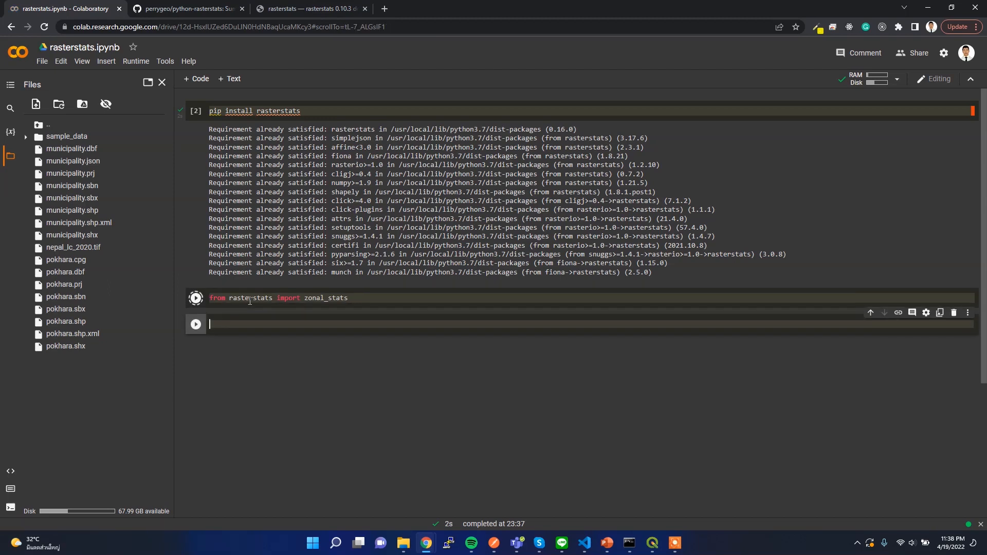
pyautogui.click(196, 298)
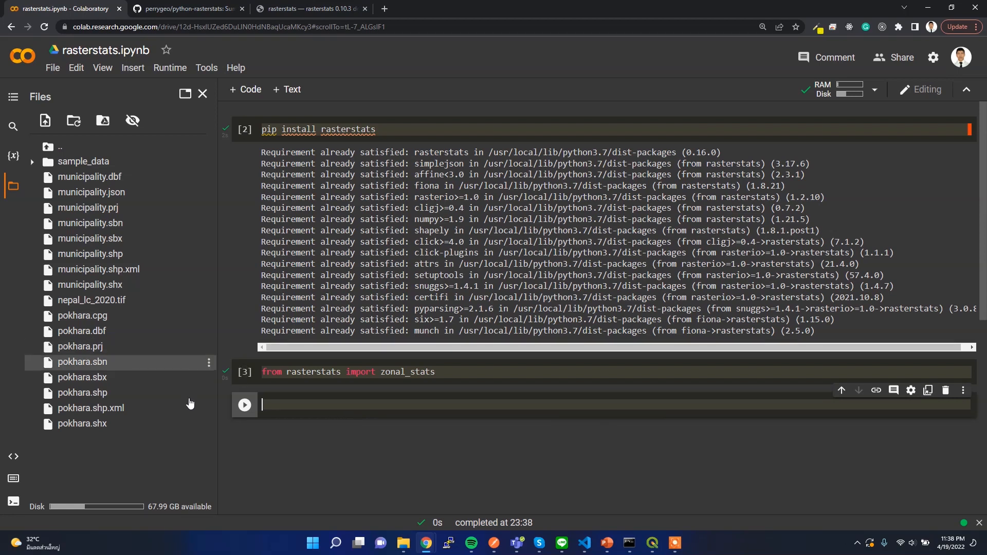
pyautogui.moveTo(98, 238)
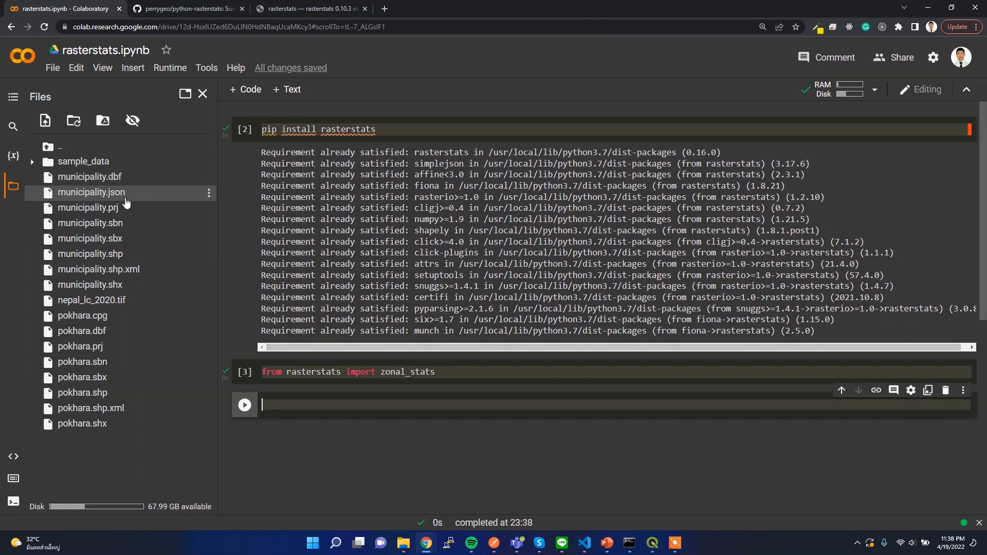
pyautogui.moveTo(112, 450)
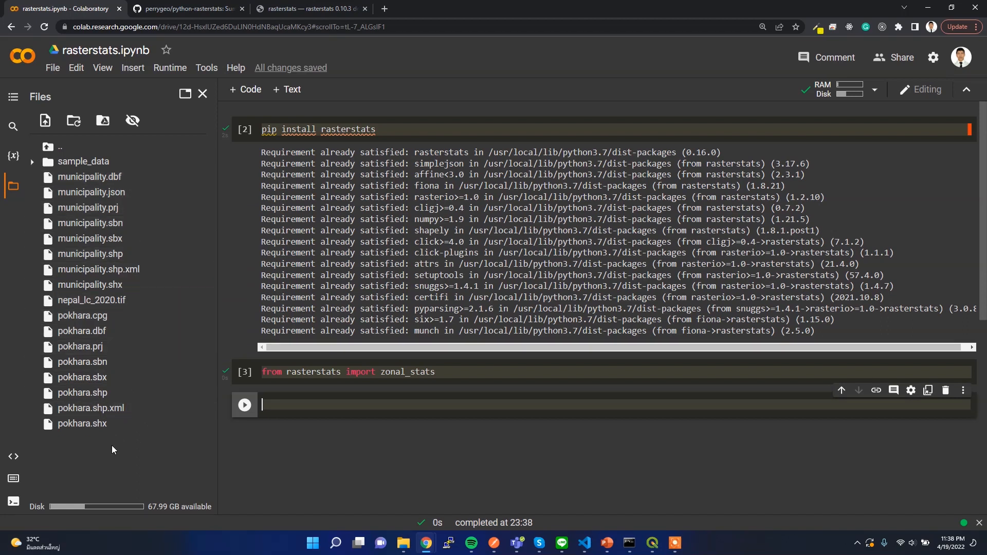
pyautogui.moveTo(126, 197)
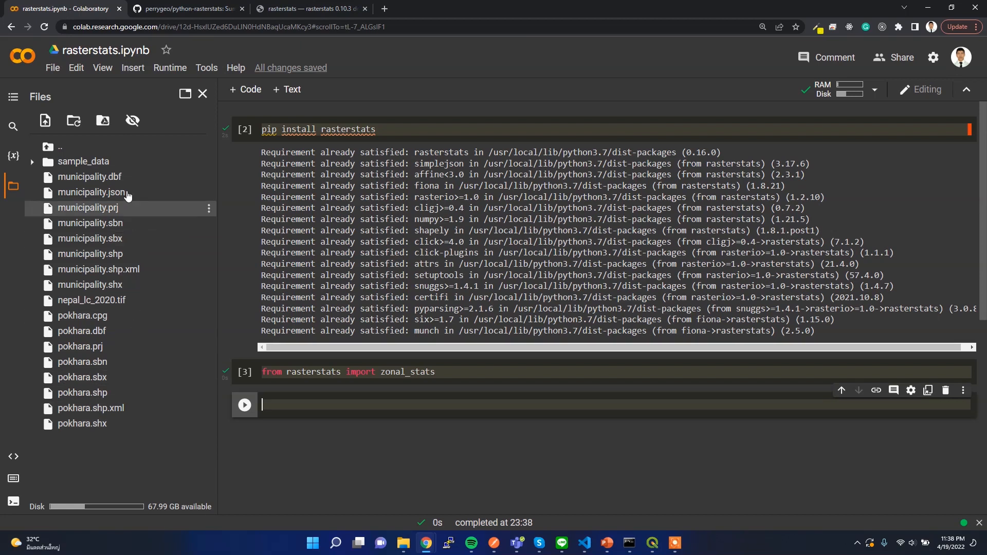
pyautogui.moveTo(94, 269)
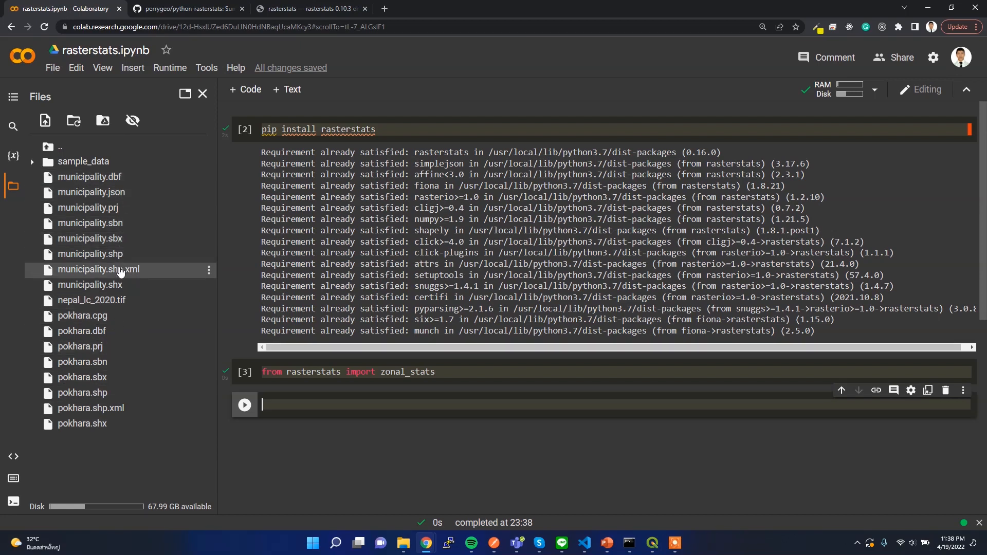
pyautogui.moveTo(82, 377)
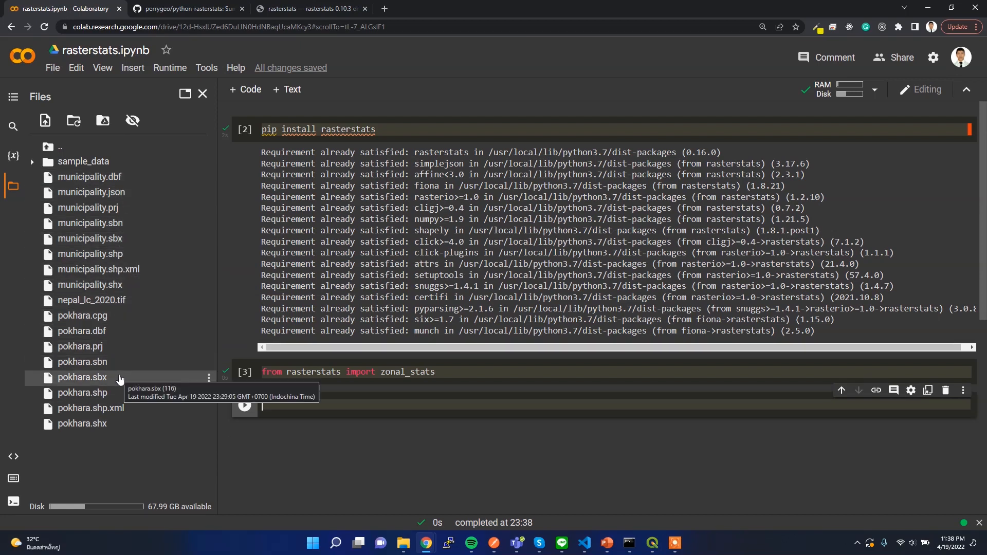
pyautogui.moveTo(120, 402)
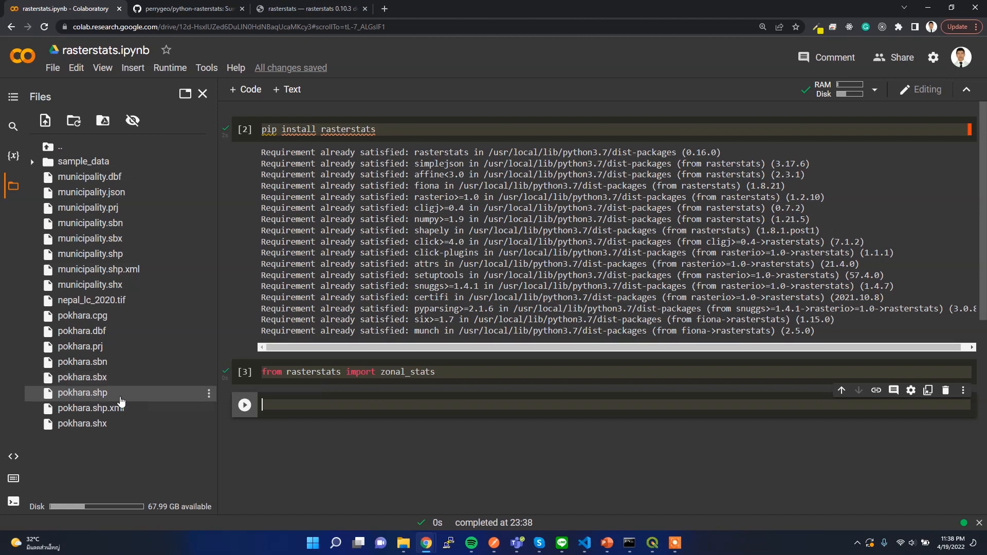
pyautogui.moveTo(176, 181)
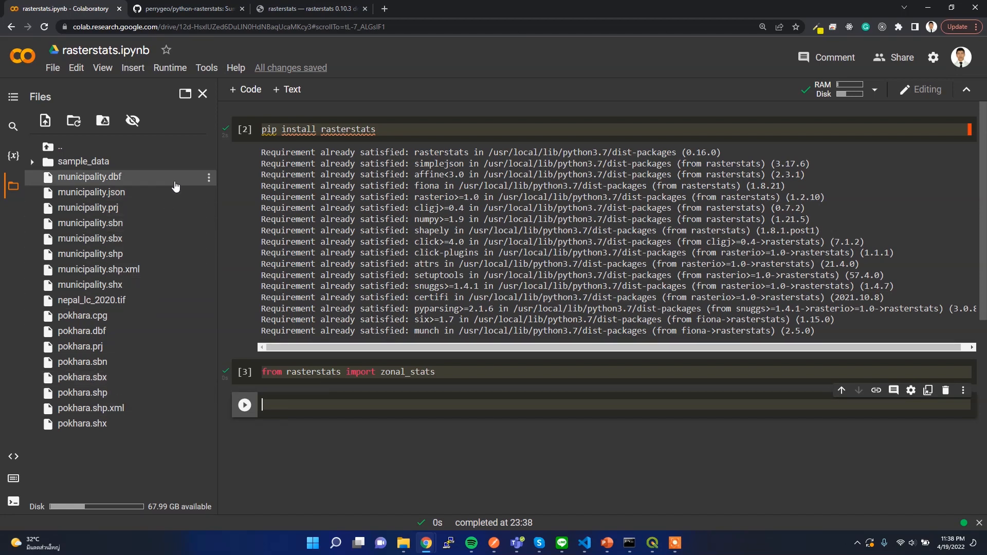
pyautogui.moveTo(204, 188)
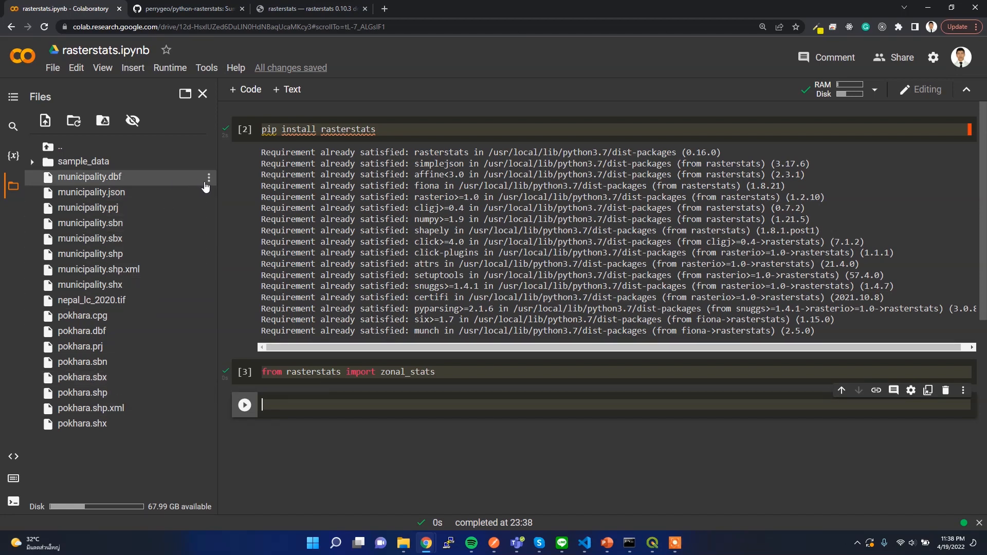
pyautogui.moveTo(130, 208)
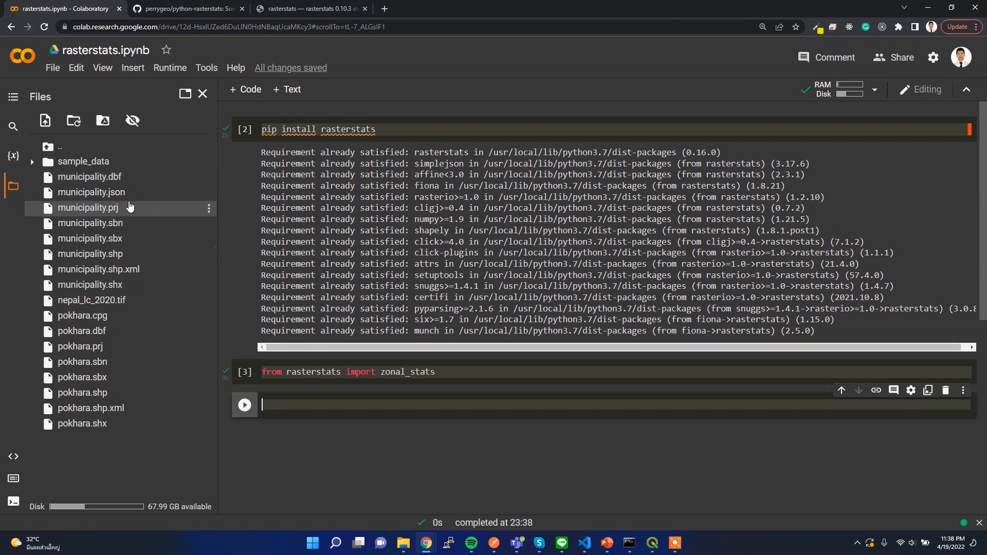
pyautogui.moveTo(98, 270)
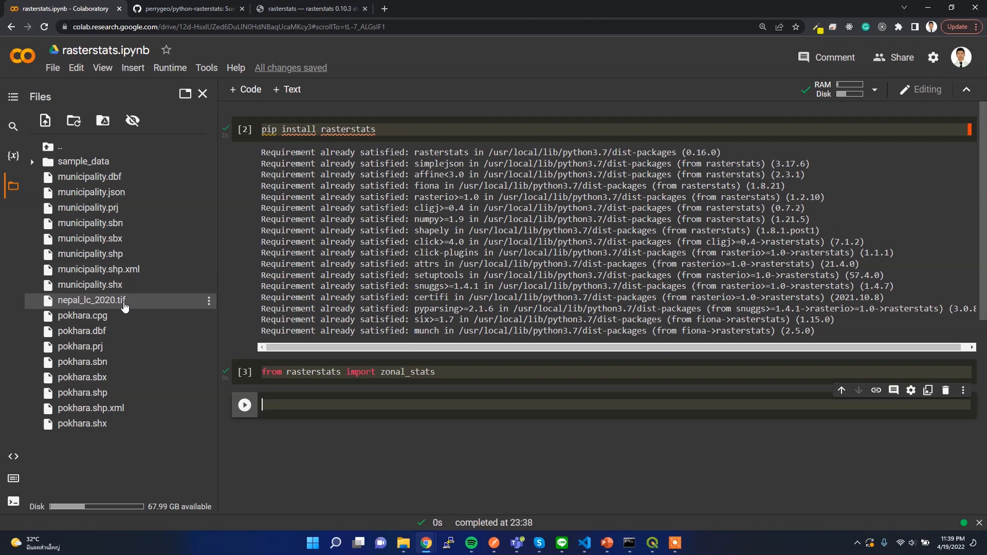
pyautogui.moveTo(89, 307)
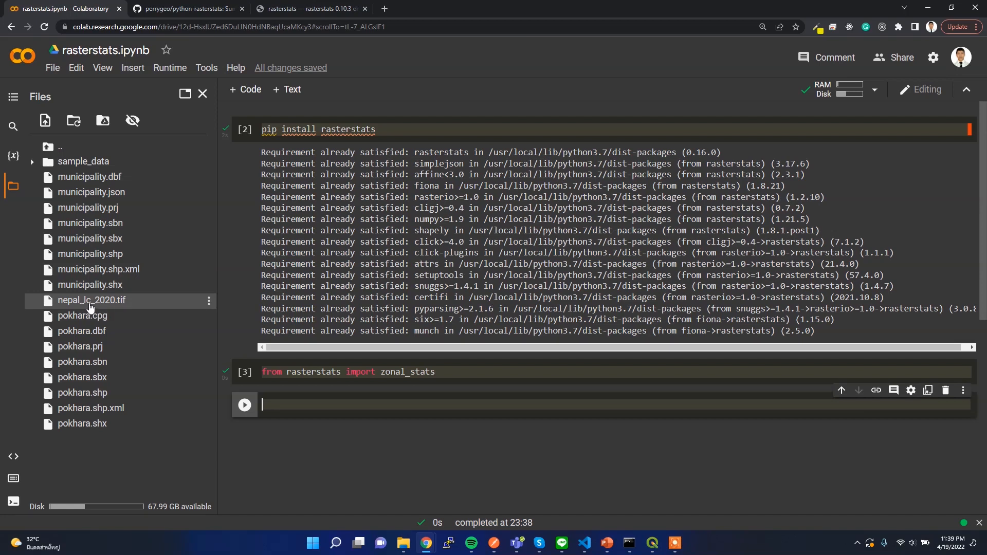
pyautogui.moveTo(113, 308)
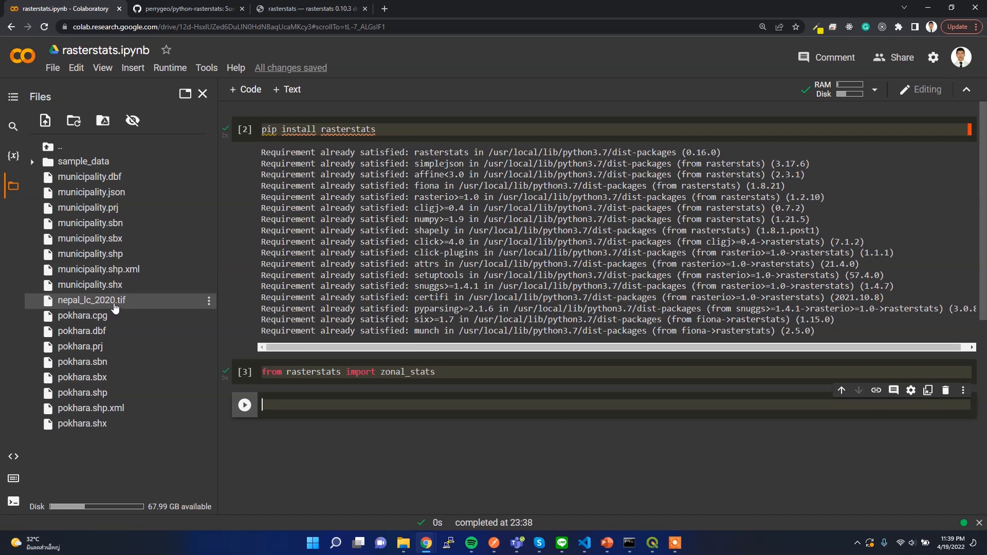
pyautogui.moveTo(92, 301)
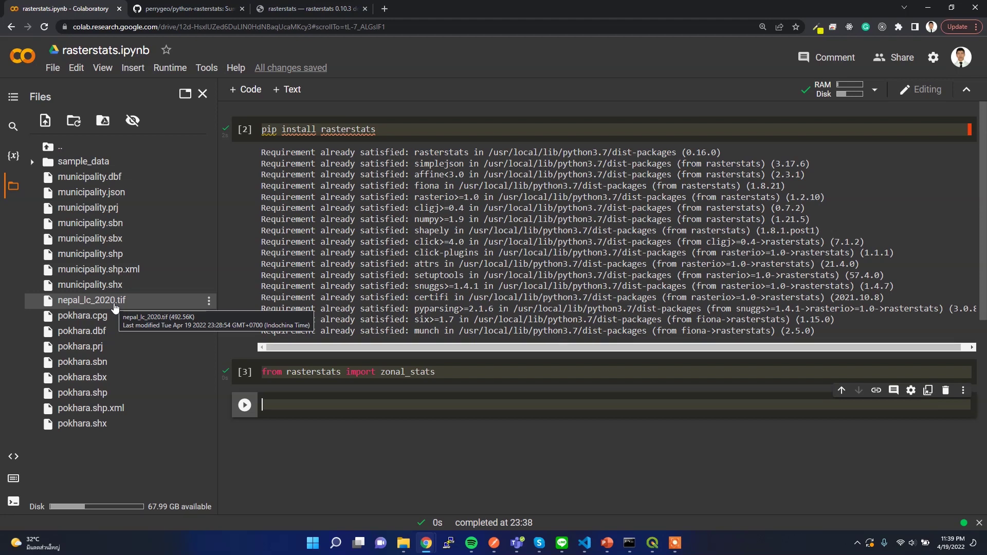
pyautogui.moveTo(132, 305)
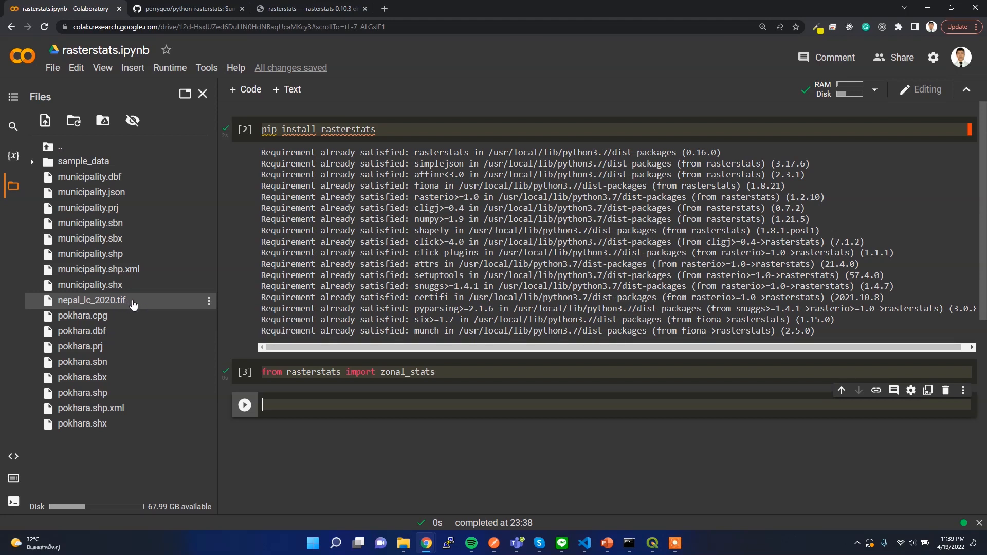
pyautogui.moveTo(82, 424)
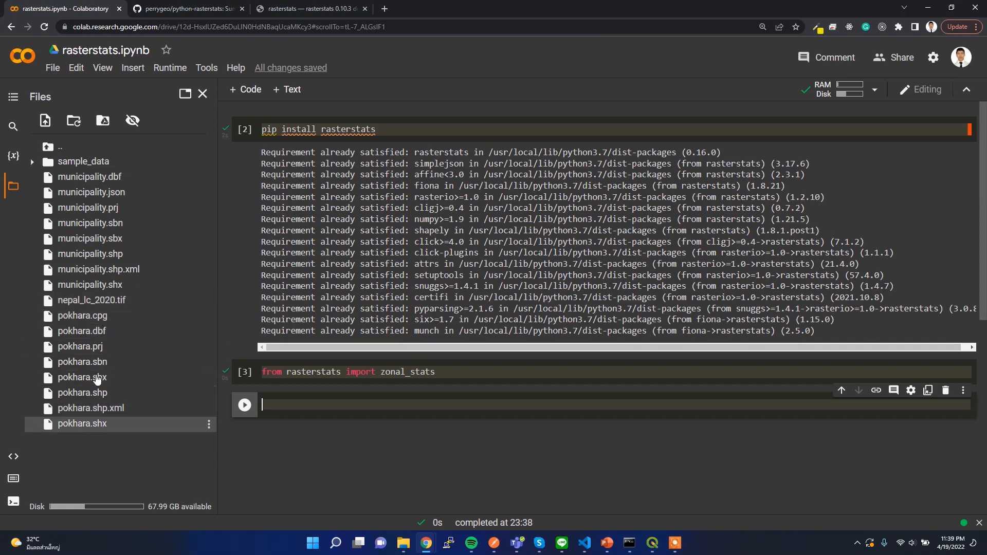
pyautogui.moveTo(100, 438)
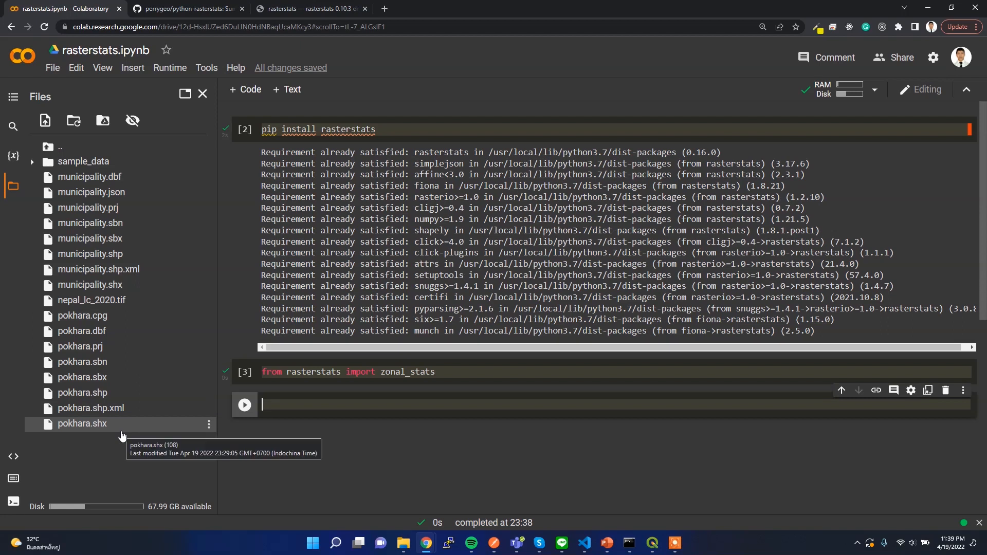
pyautogui.moveTo(123, 432)
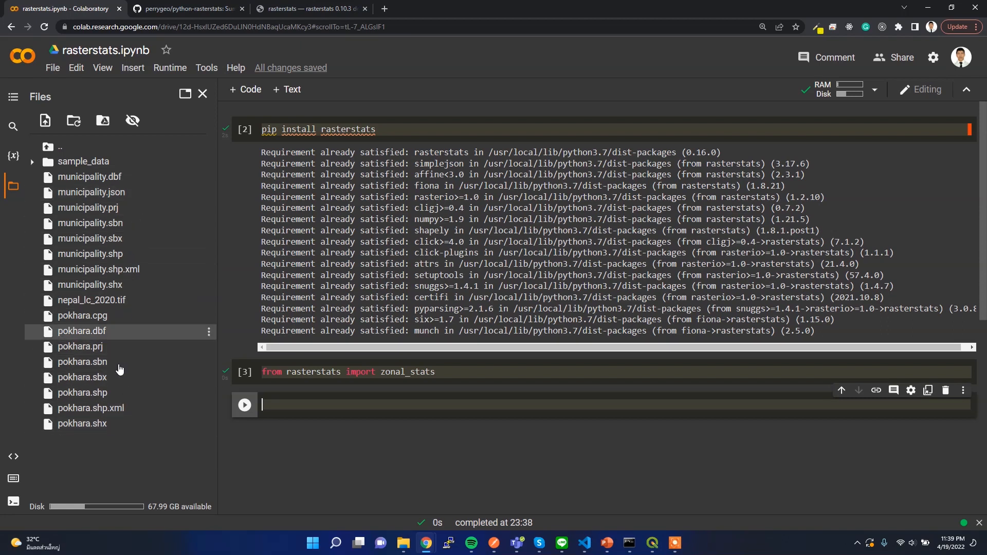
pyautogui.moveTo(138, 420)
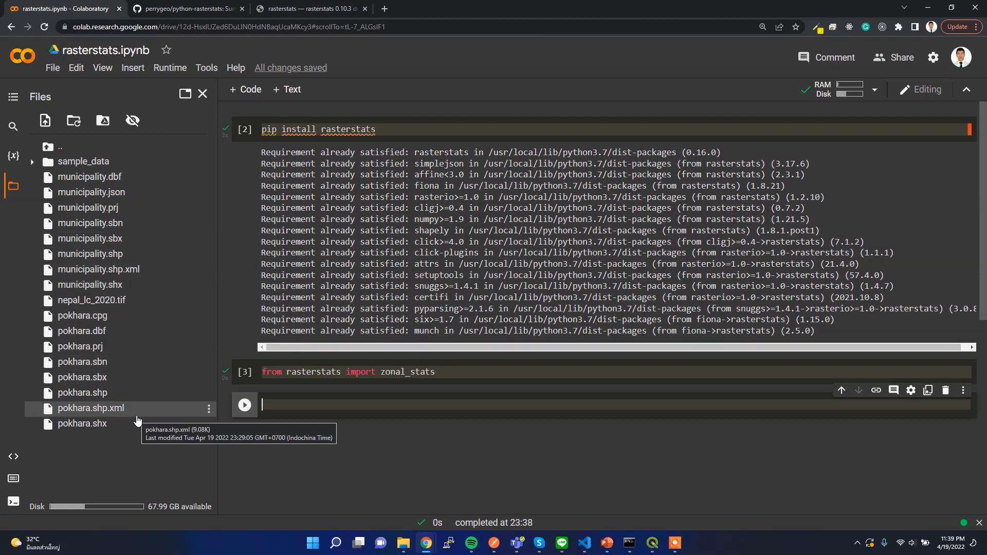
pyautogui.moveTo(116, 459)
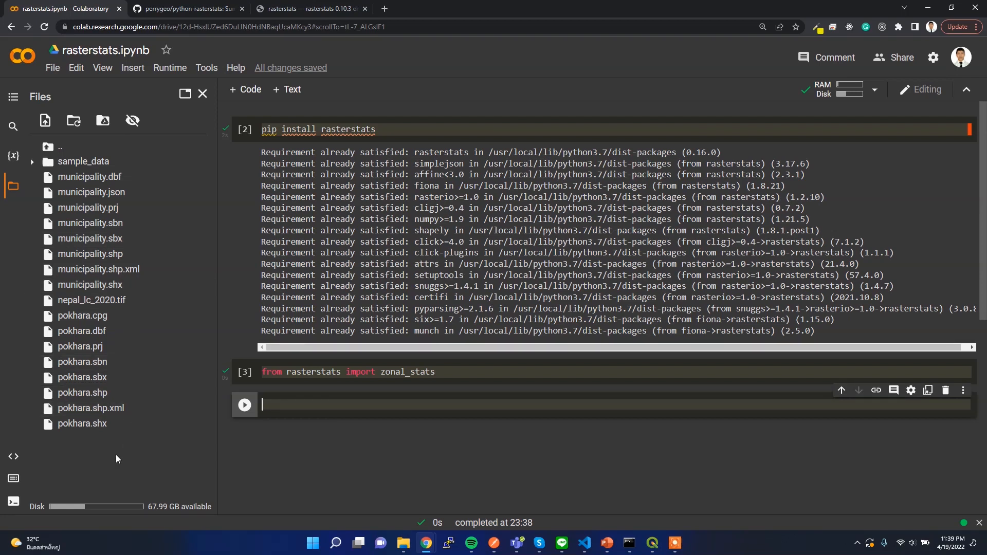
pyautogui.moveTo(175, 369)
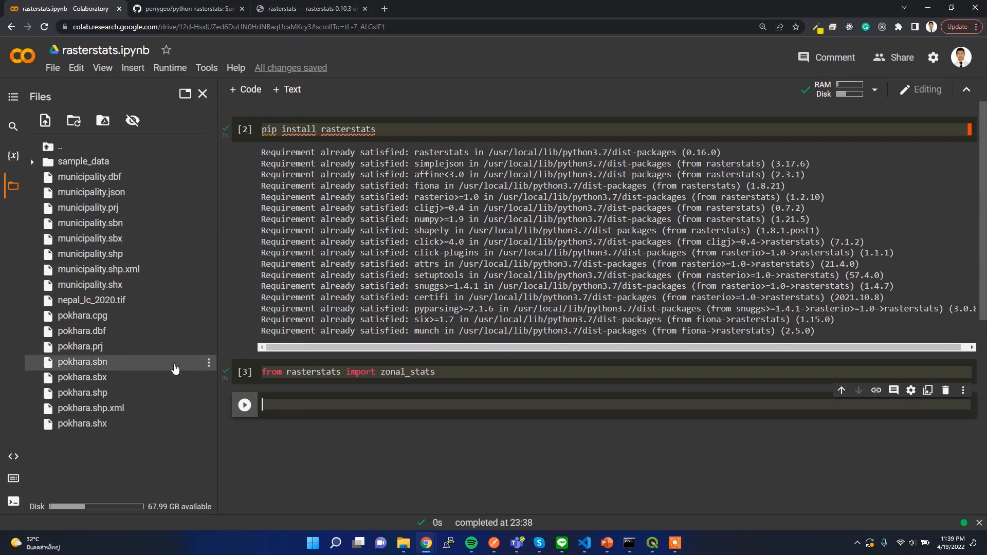
pyautogui.moveTo(167, 248)
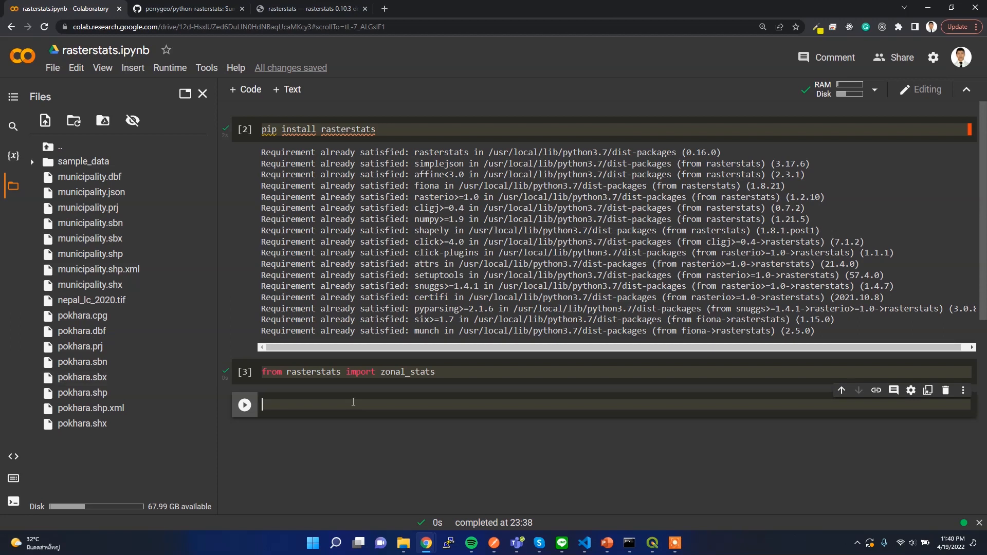
pyautogui.moveTo(553, 465)
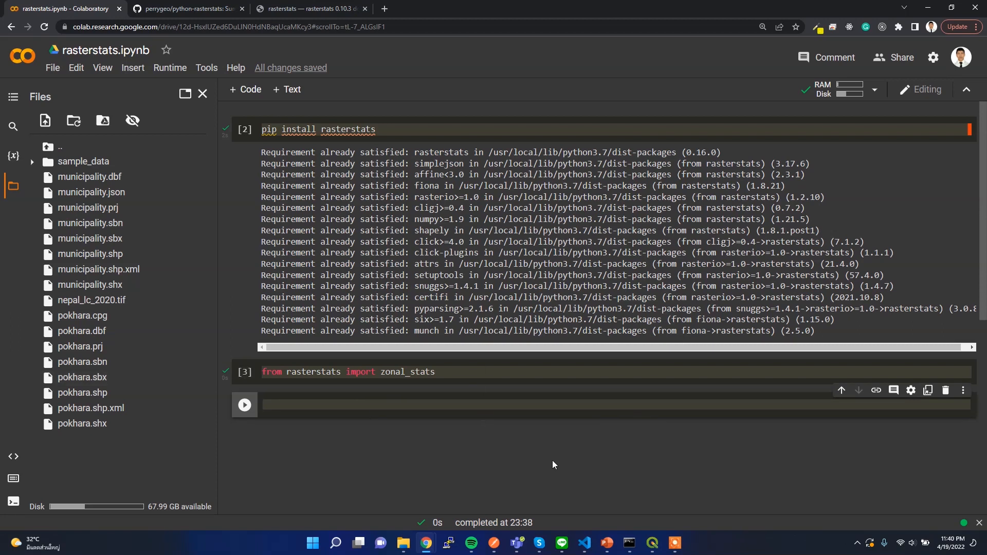
# Step: Switch to QGIS and uncheck the municipality and pokhara layers
pyautogui.click(650, 547)
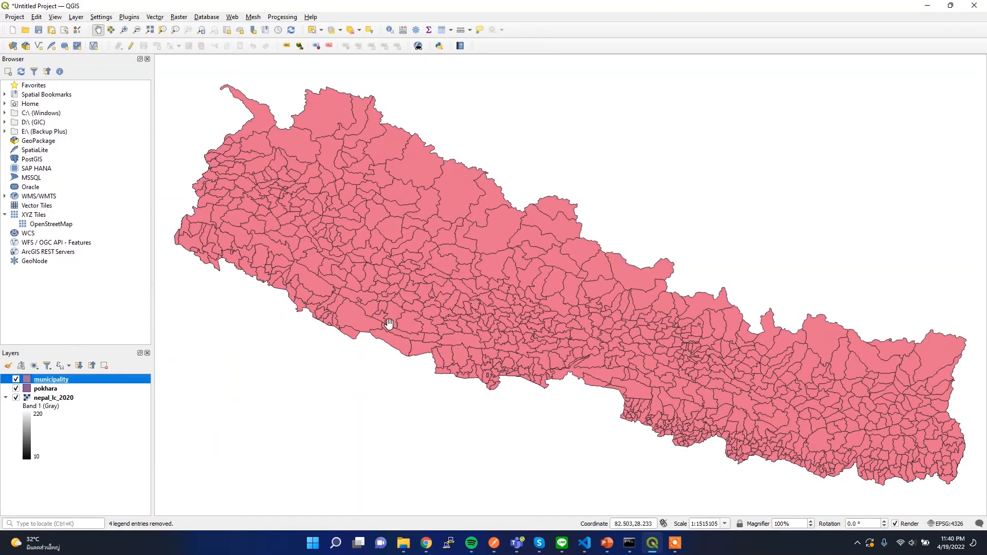
pyautogui.moveTo(380, 239)
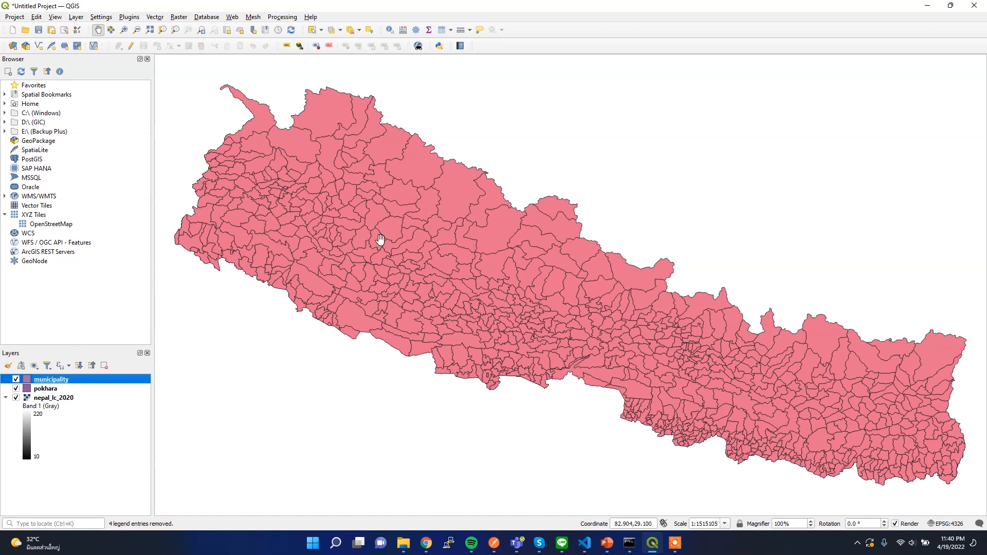
pyautogui.moveTo(491, 307)
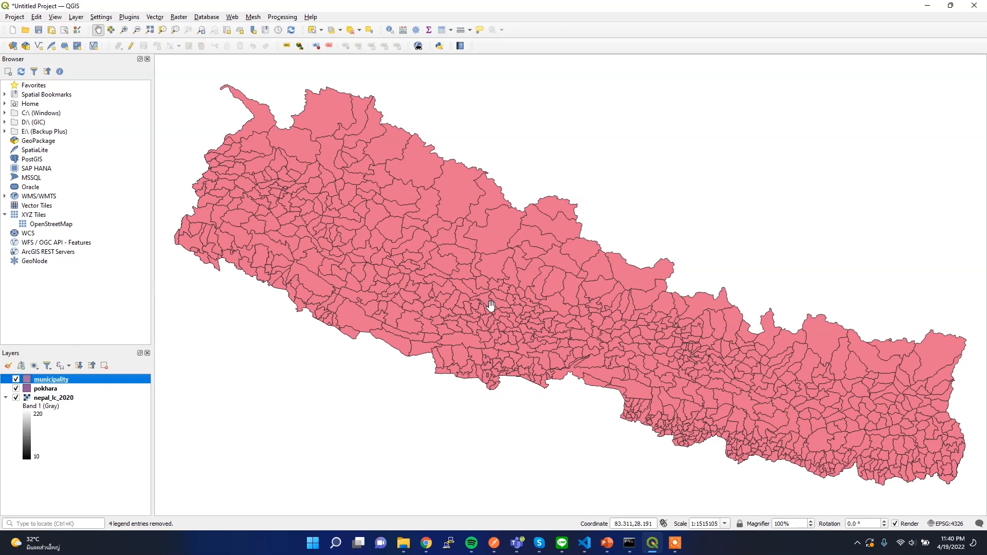
pyautogui.moveTo(238, 128)
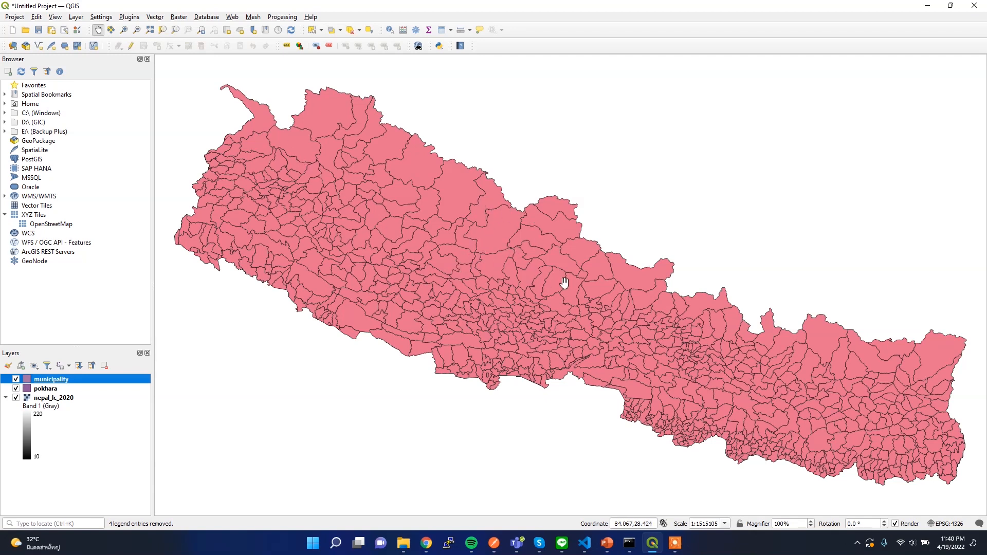
pyautogui.click(15, 379)
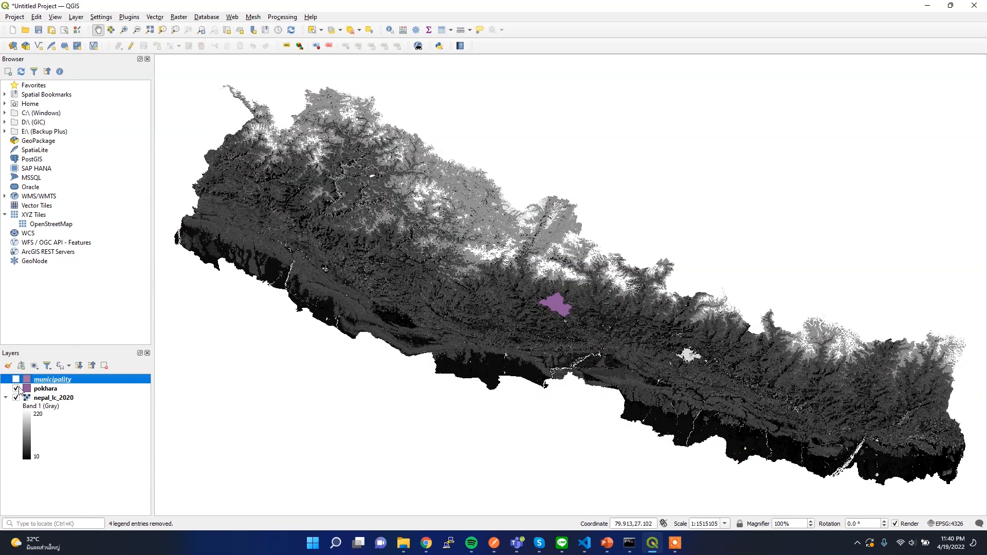
pyautogui.click(15, 389)
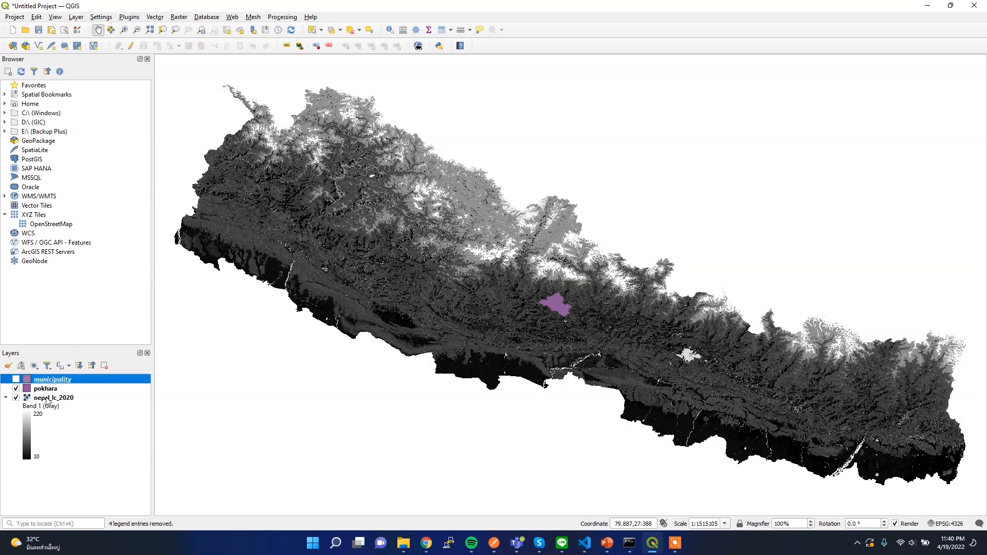
pyautogui.moveTo(577, 314)
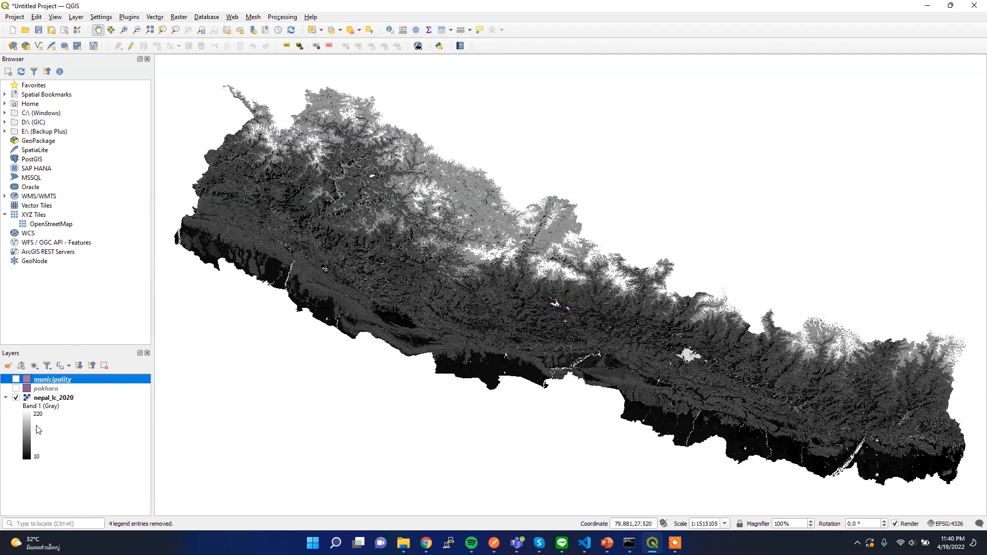
# Step: Render nepal_lc_2020 with paletted unique-value colors and expand its class legend
pyautogui.rightClick(53, 397)
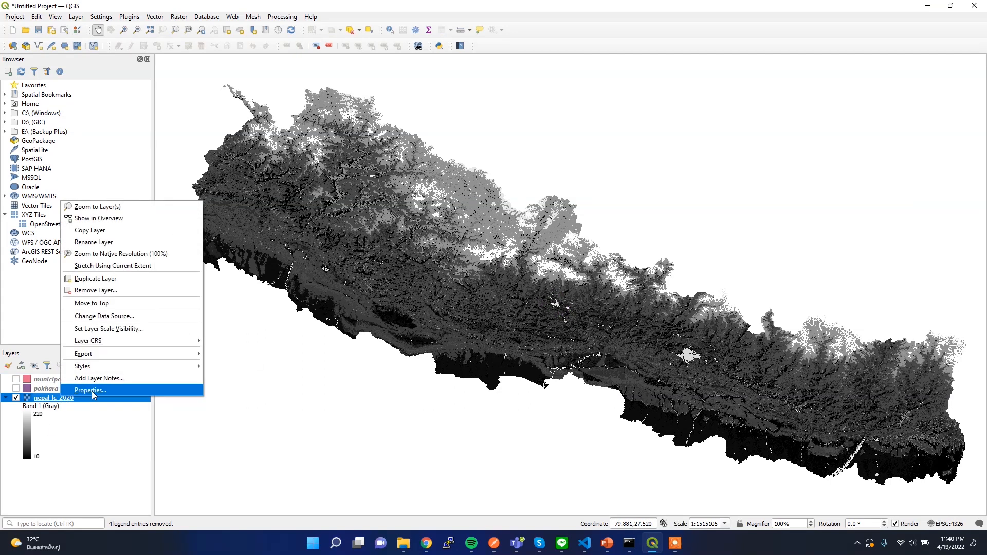
pyautogui.click(89, 391)
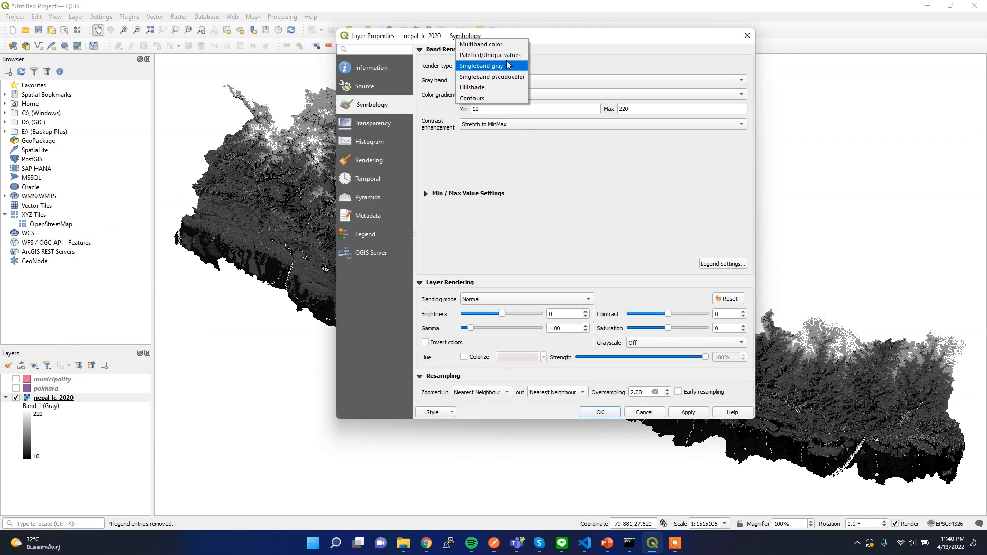
pyautogui.click(490, 55)
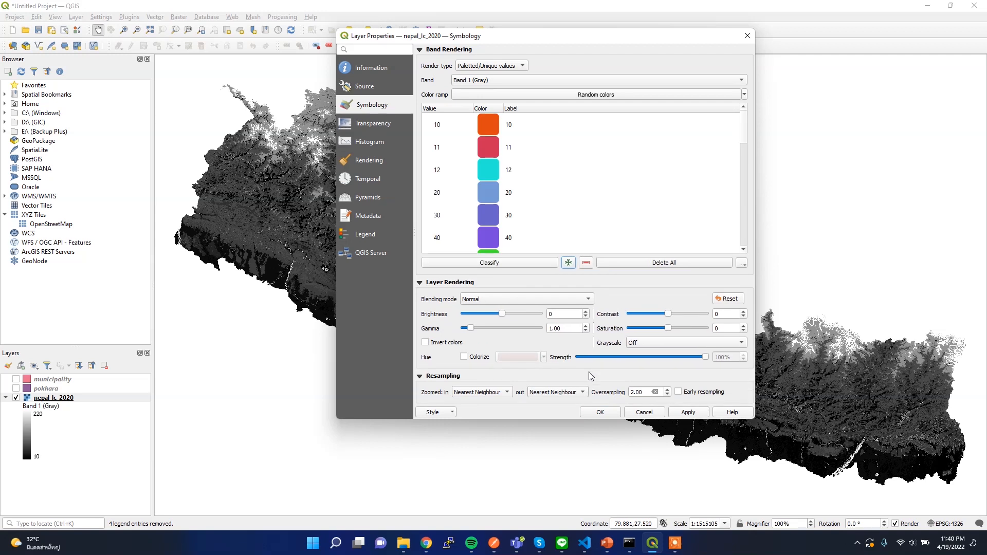
pyautogui.click(599, 412)
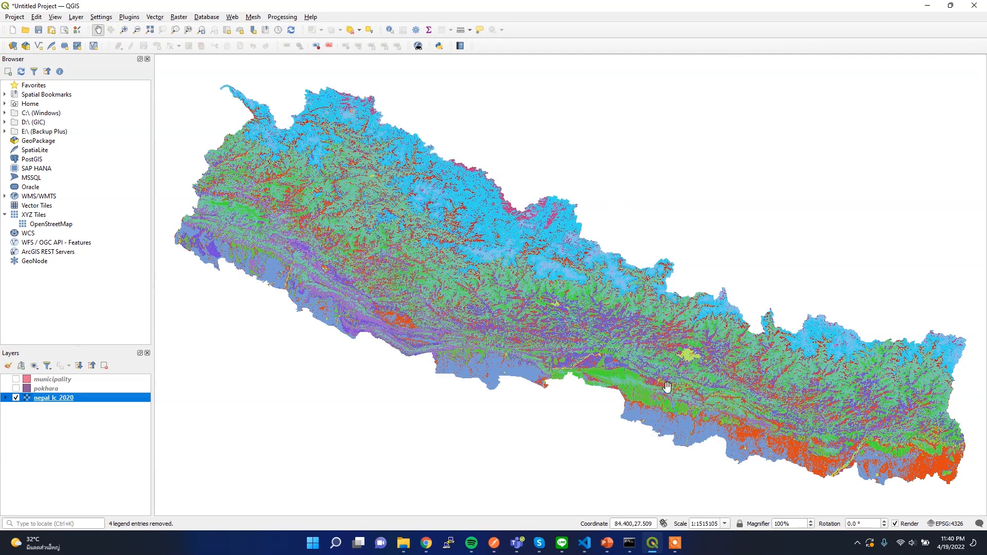
pyautogui.click(5, 398)
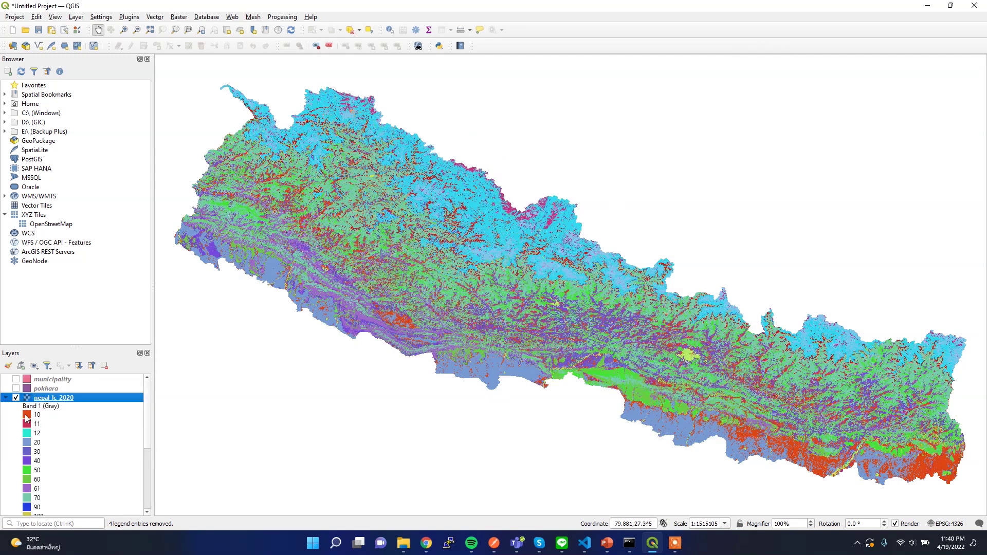
pyautogui.scroll(-3)
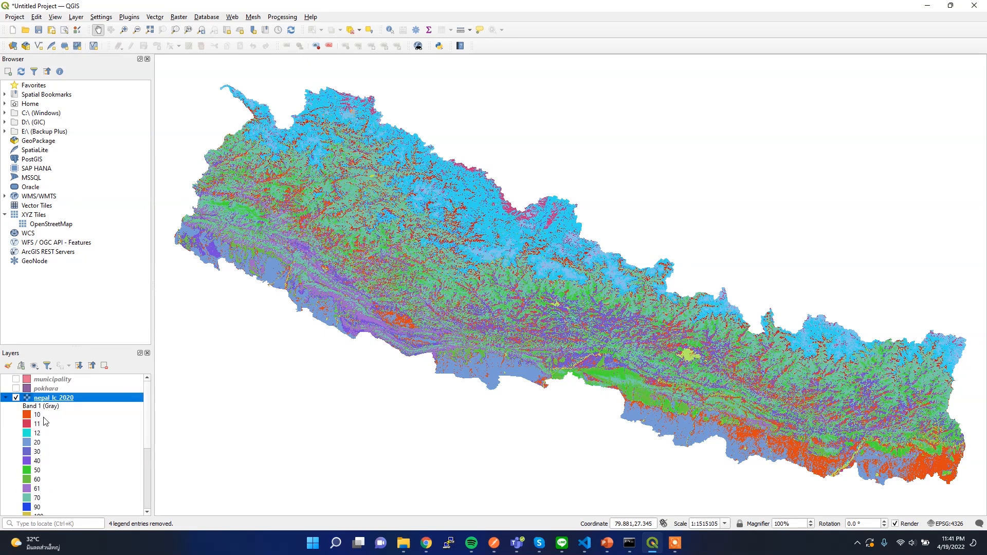
pyautogui.moveTo(87, 428)
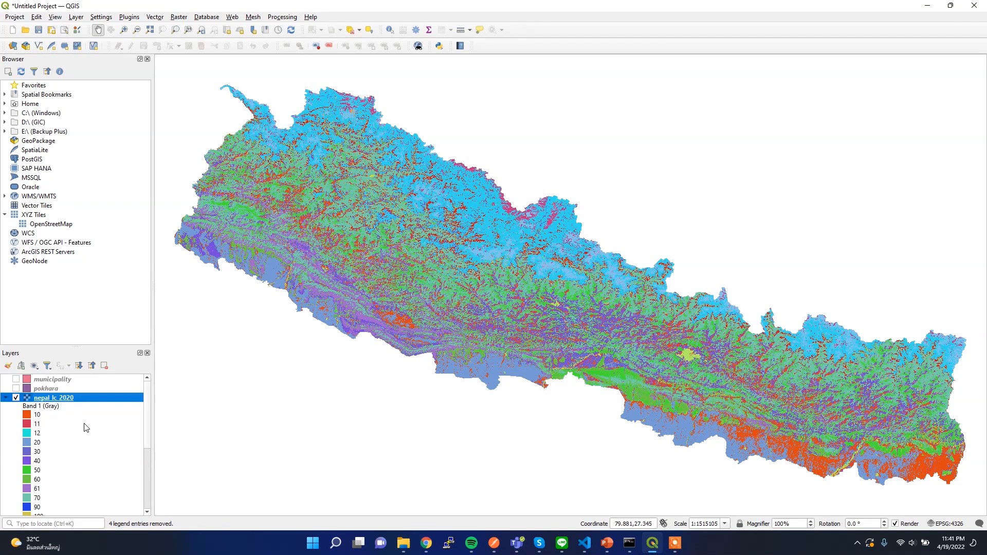
pyautogui.moveTo(444, 536)
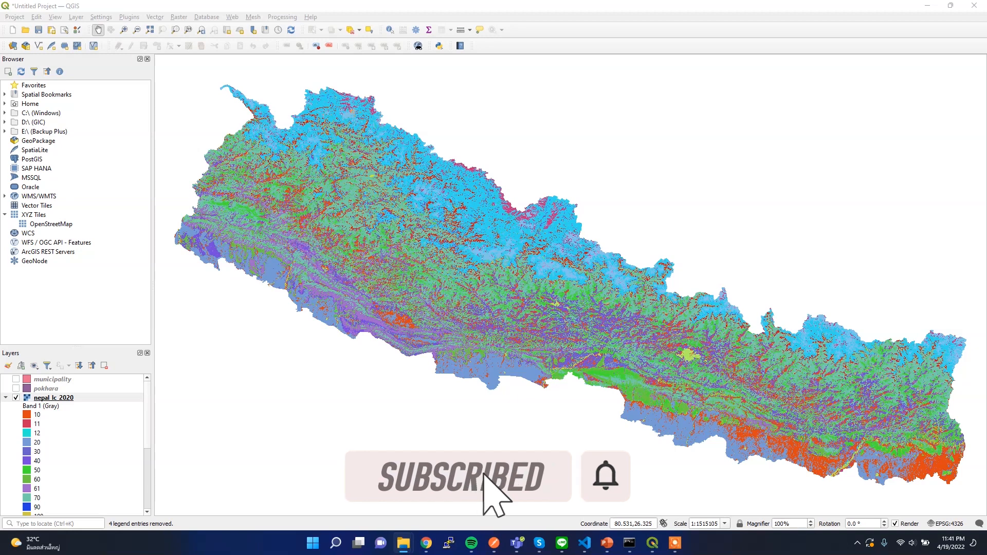
pyautogui.moveTo(497, 497)
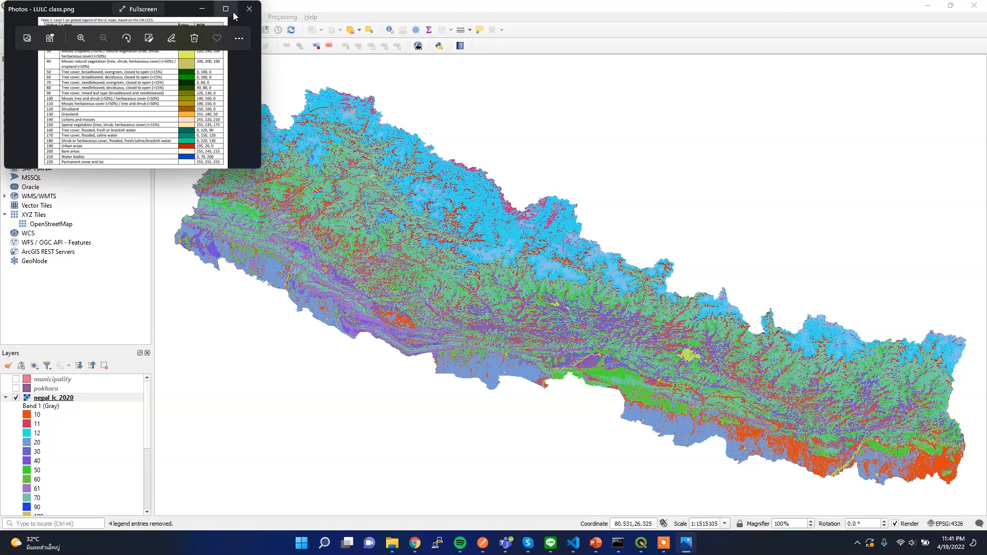
# Step: Maximize the Photos window to read LULC class.png full screen
pyautogui.click(225, 9)
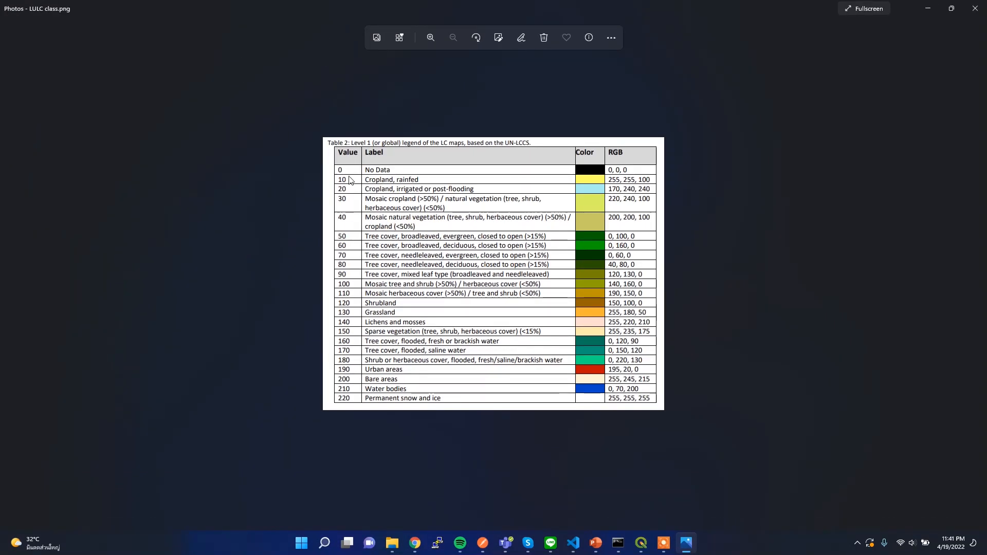
pyautogui.moveTo(434, 199)
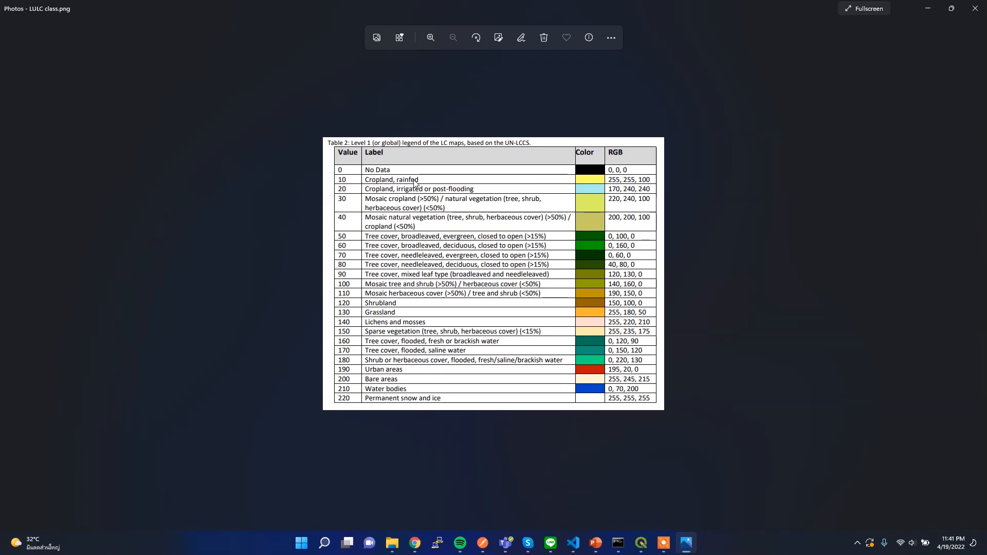
pyautogui.moveTo(396, 199)
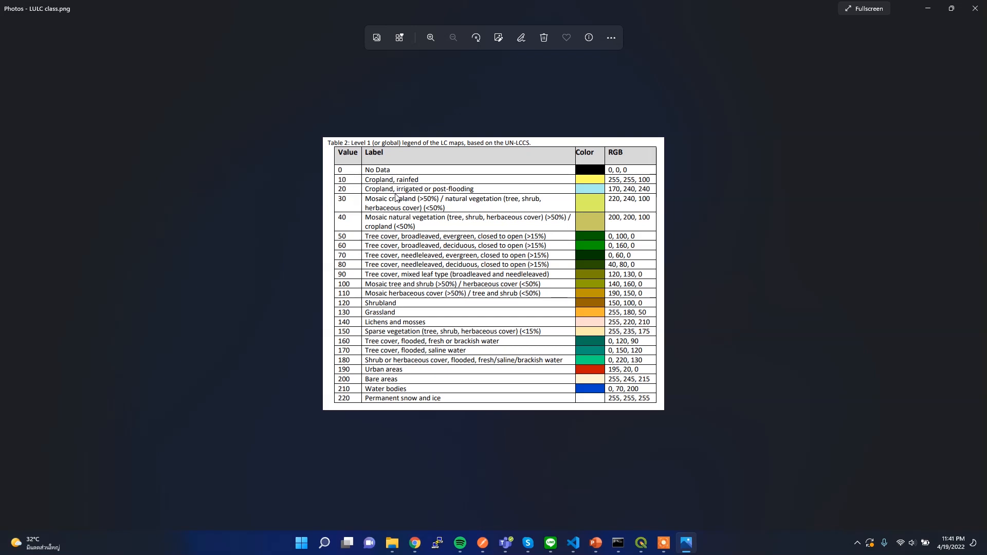
pyautogui.moveTo(465, 205)
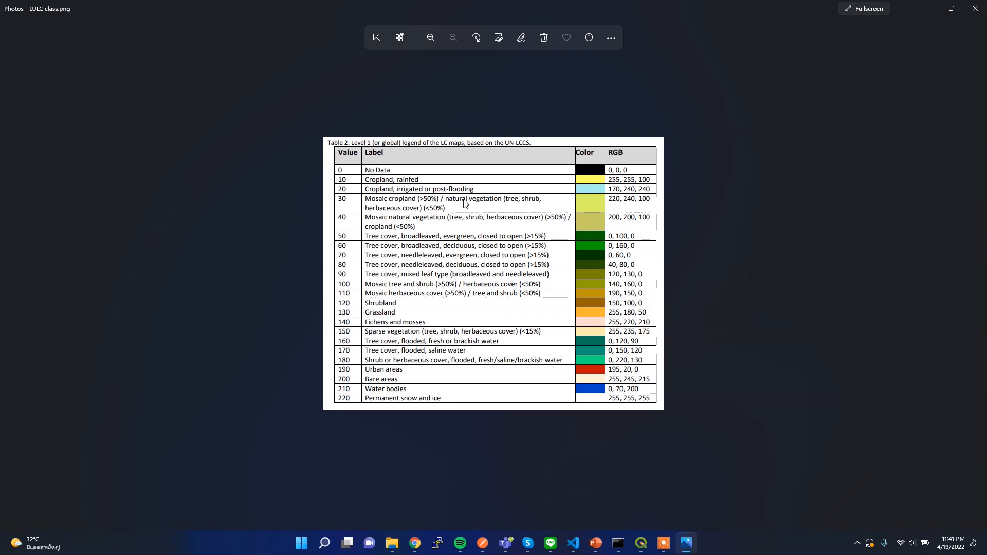
pyautogui.moveTo(405, 204)
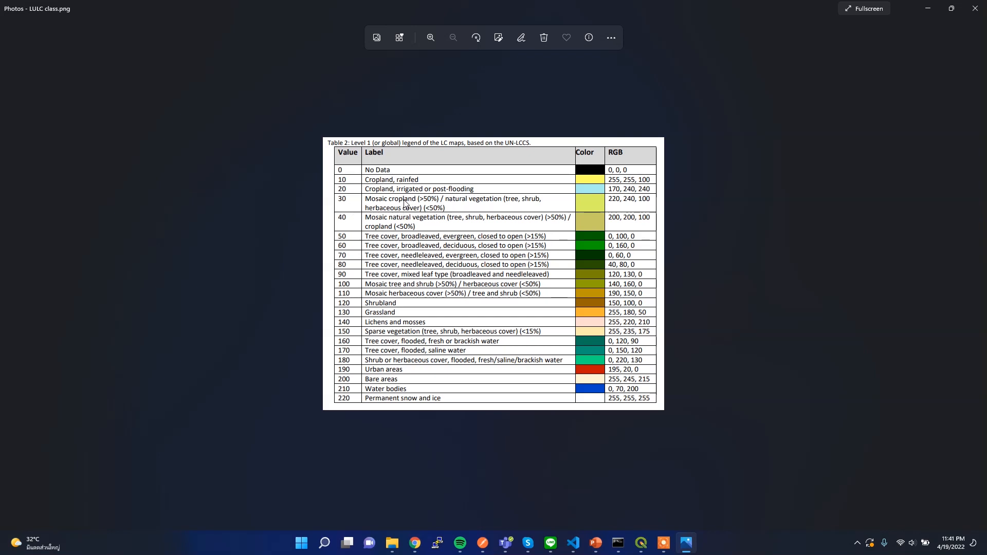
pyautogui.moveTo(434, 324)
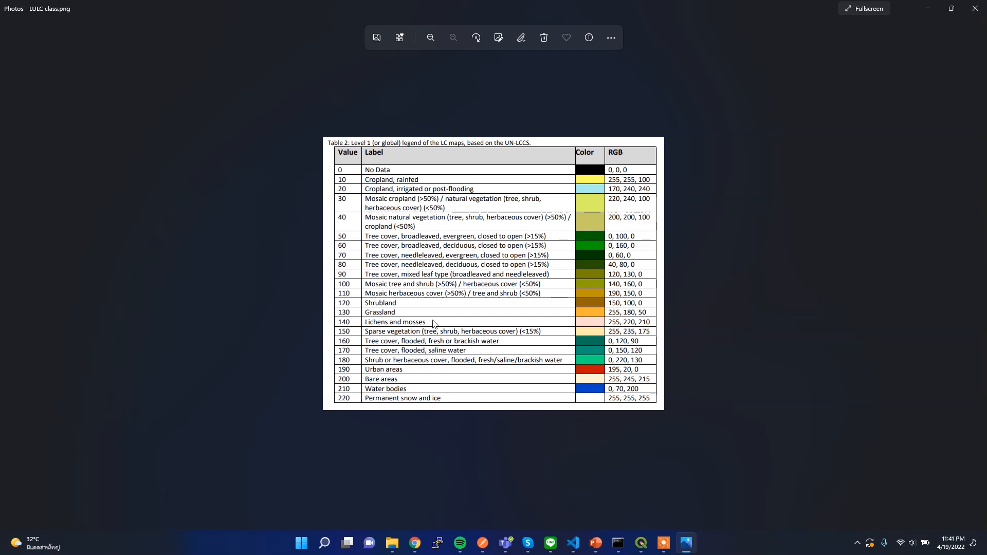
pyautogui.moveTo(779, 132)
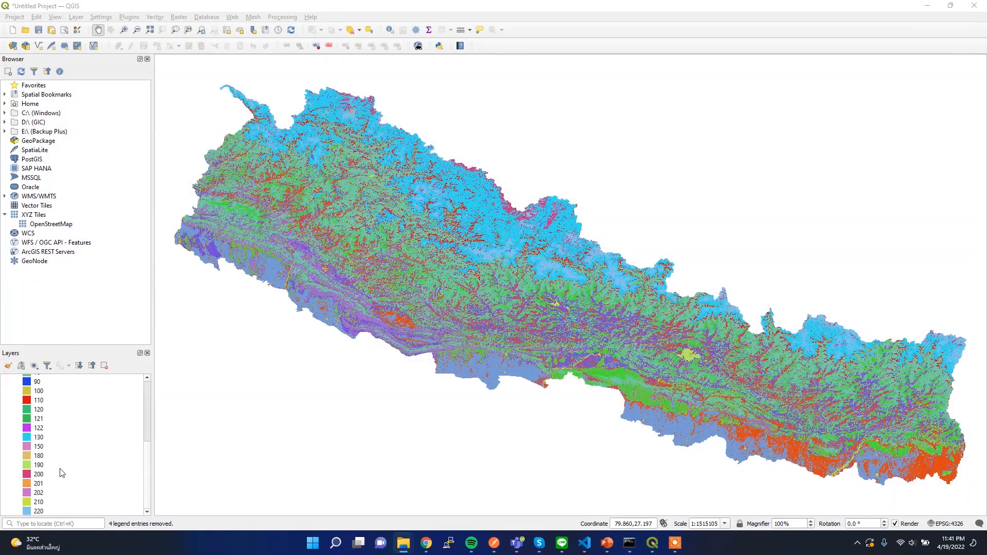
pyautogui.moveTo(53, 425)
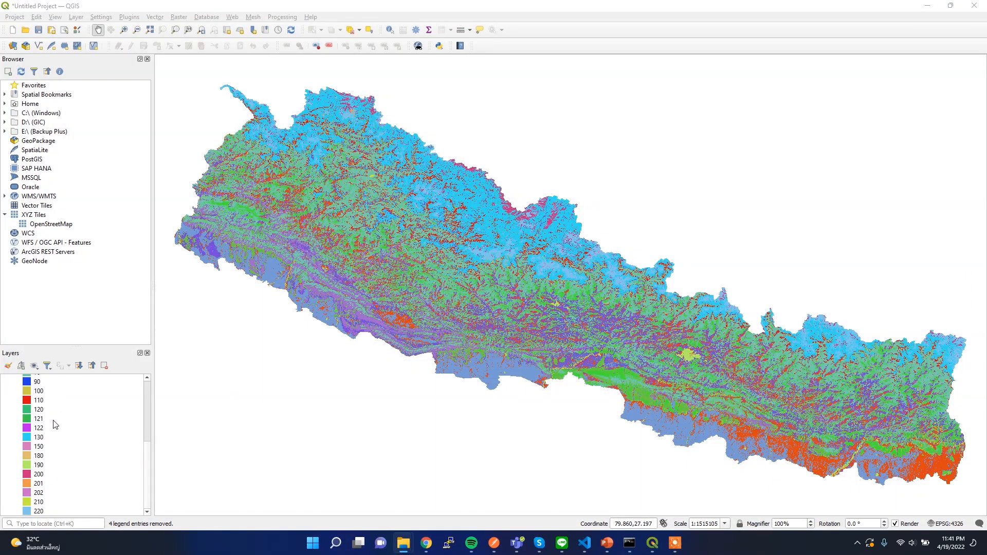
pyautogui.moveTo(56, 403)
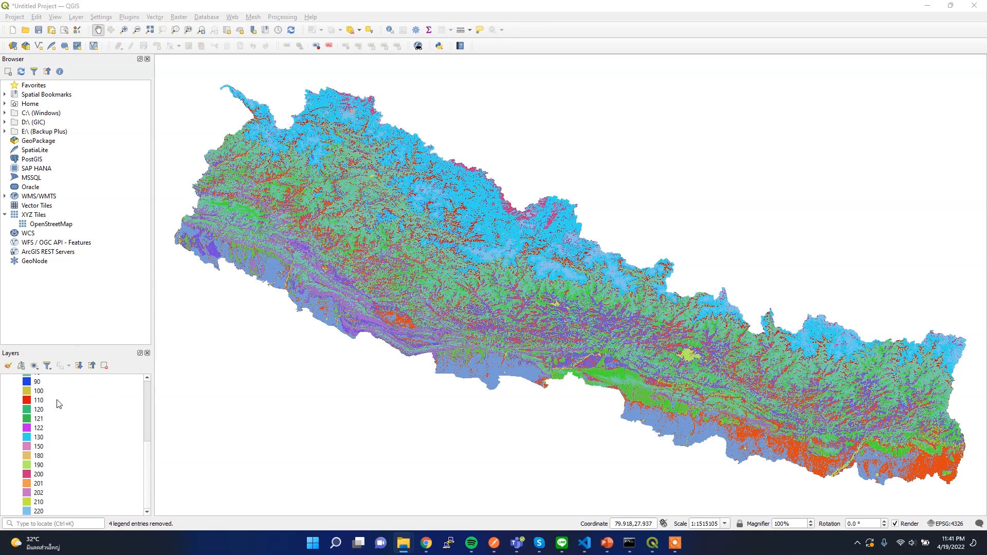
# Step: Switch back from the taskbar to the Colab notebook and its empty cell
pyautogui.click(427, 542)
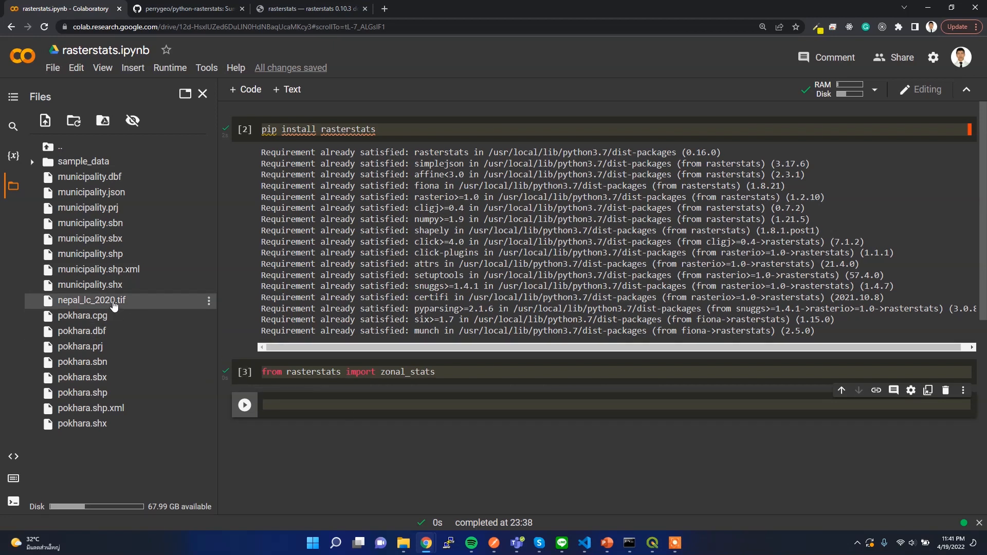
pyautogui.moveTo(137, 308)
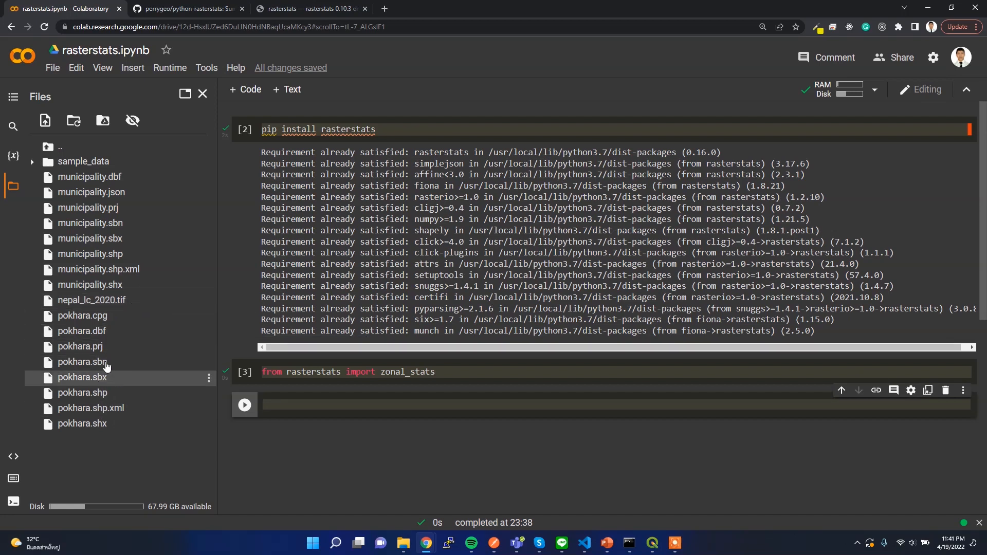
pyautogui.moveTo(106, 390)
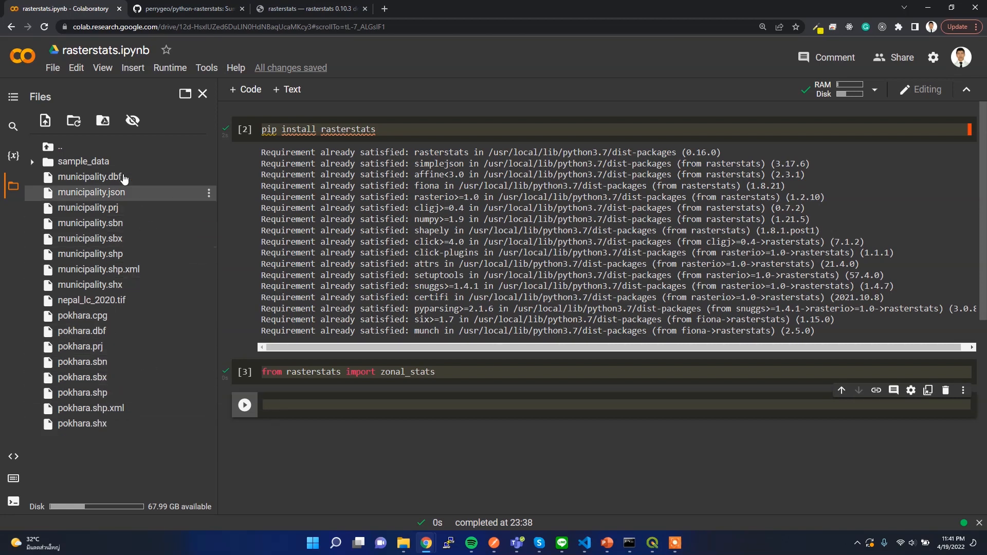
pyautogui.moveTo(126, 196)
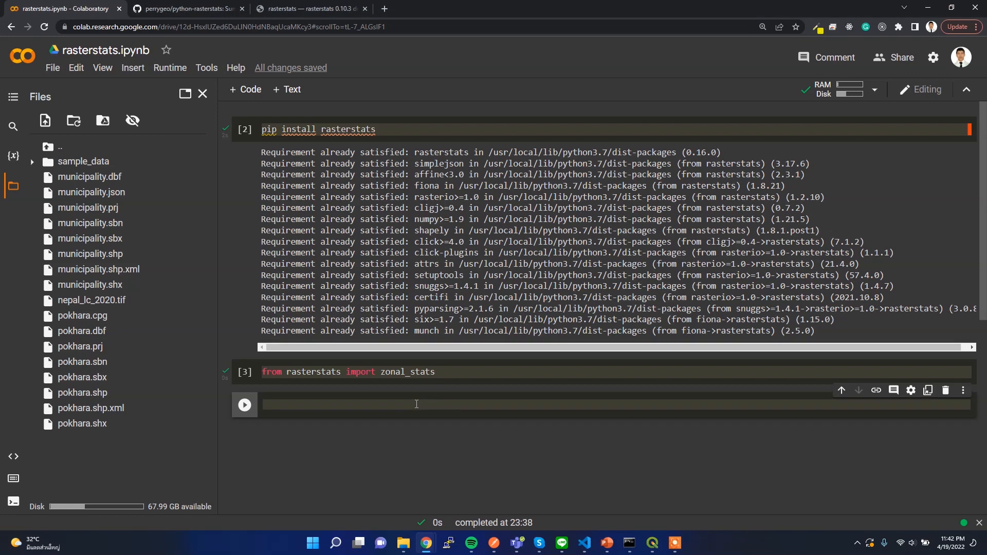
# Step: Run zonal_stats on /content/pokhara.shp and /content/nepal_lc_2020.tif, getting count 5534, mean 55.7
pyautogui.write('zonal')
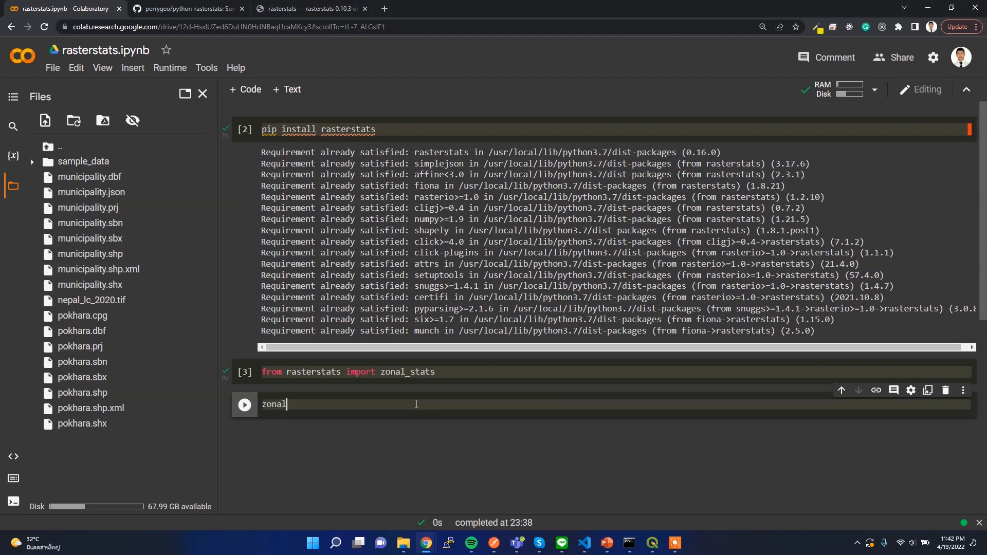
pyautogui.write('_stats(')
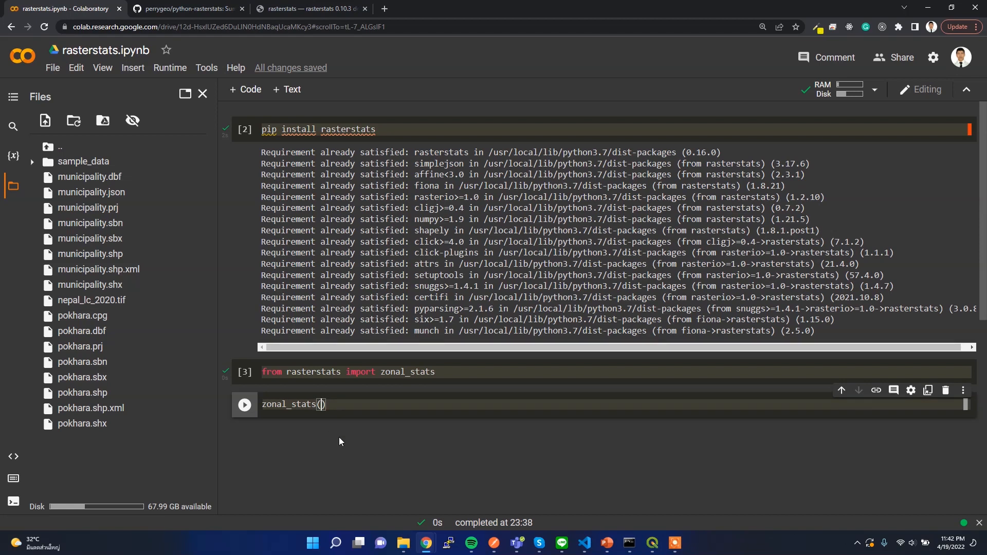
pyautogui.write('r""')
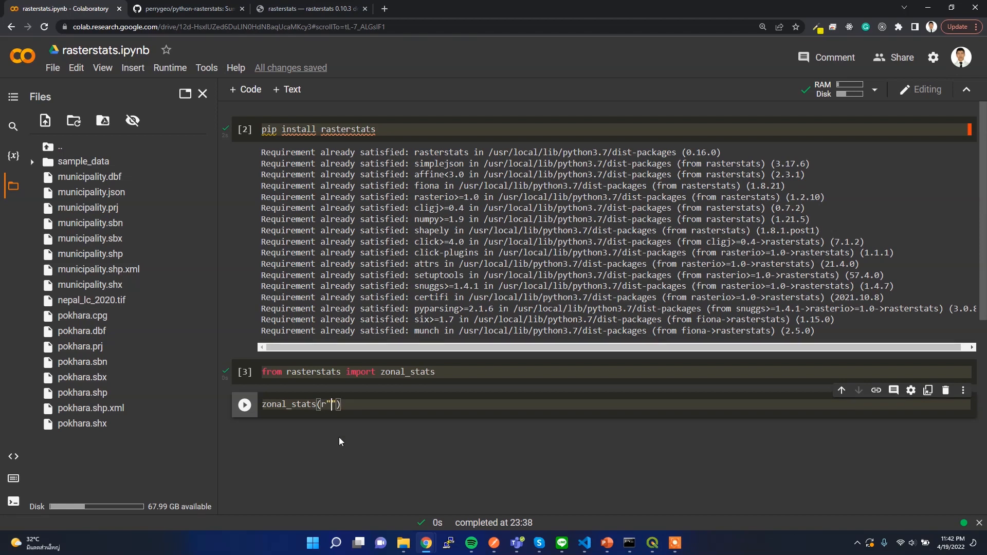
pyautogui.write('/content/pokhara.shp')
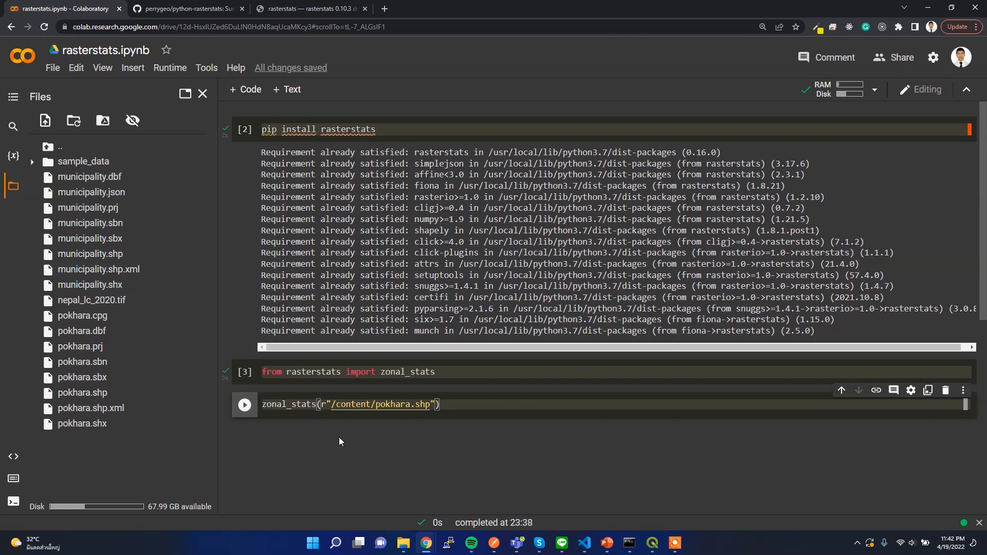
pyautogui.write(', ""')
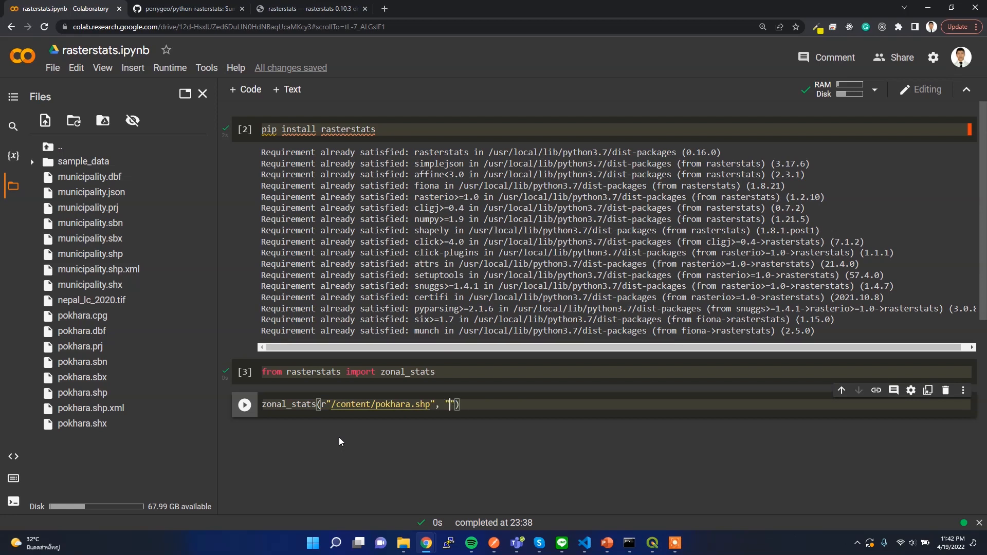
pyautogui.moveTo(176, 305)
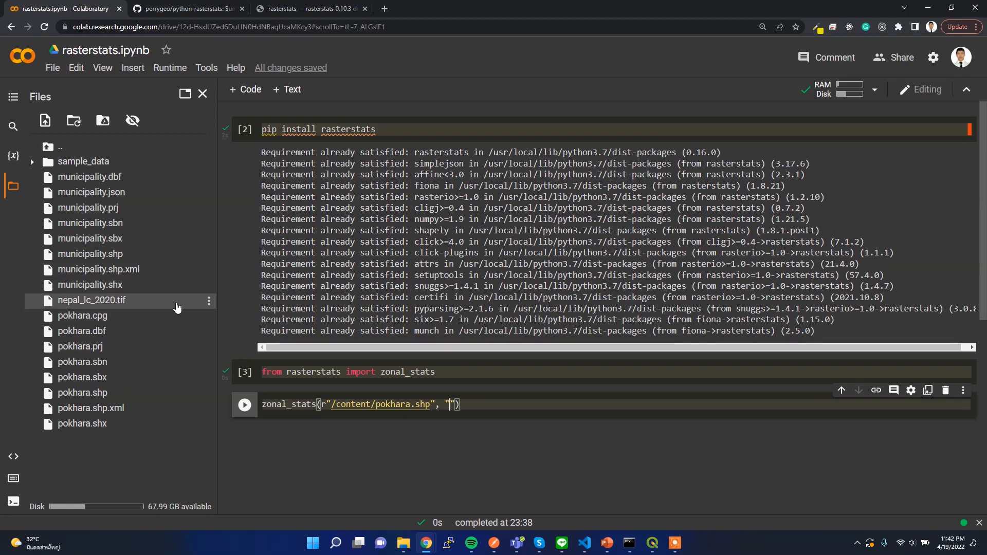
pyautogui.rightClick(82, 315)
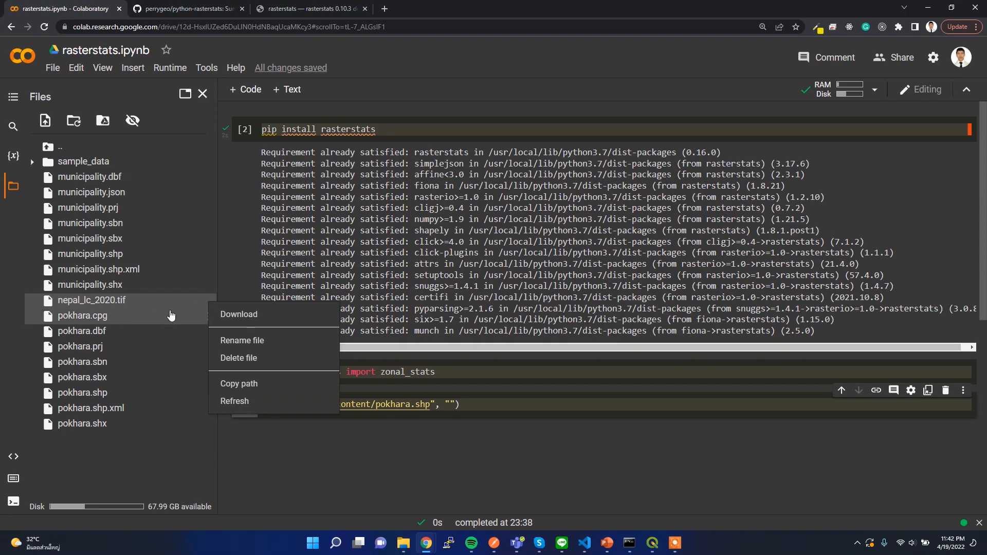
pyautogui.moveTo(259, 383)
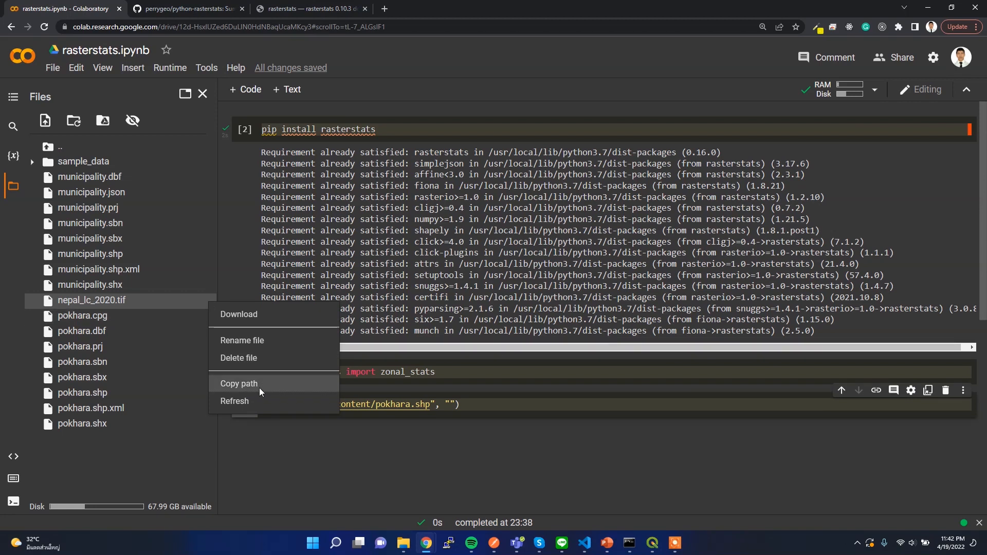
pyautogui.click(457, 432)
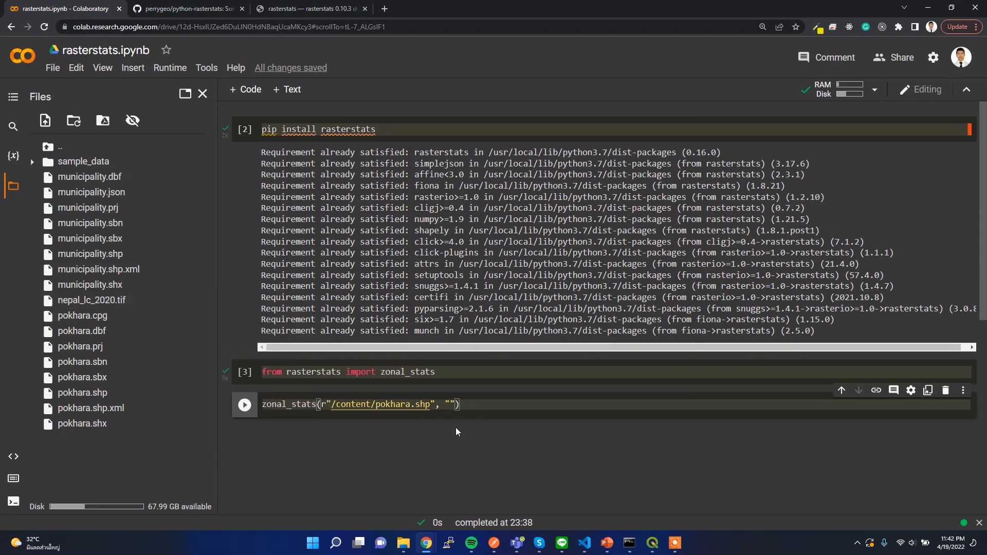
pyautogui.write('r"/content/nepal_lc_2020.tif"')
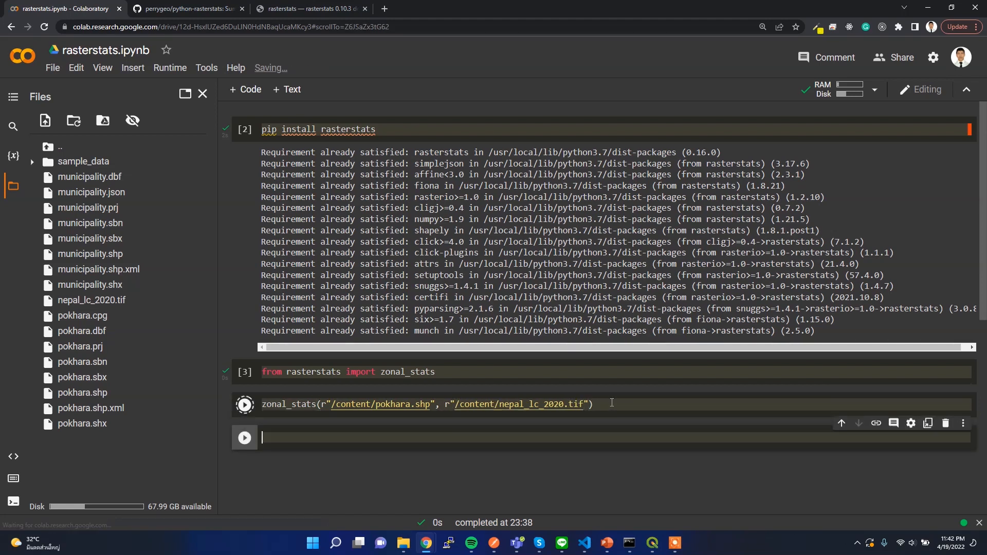
pyautogui.click(244, 406)
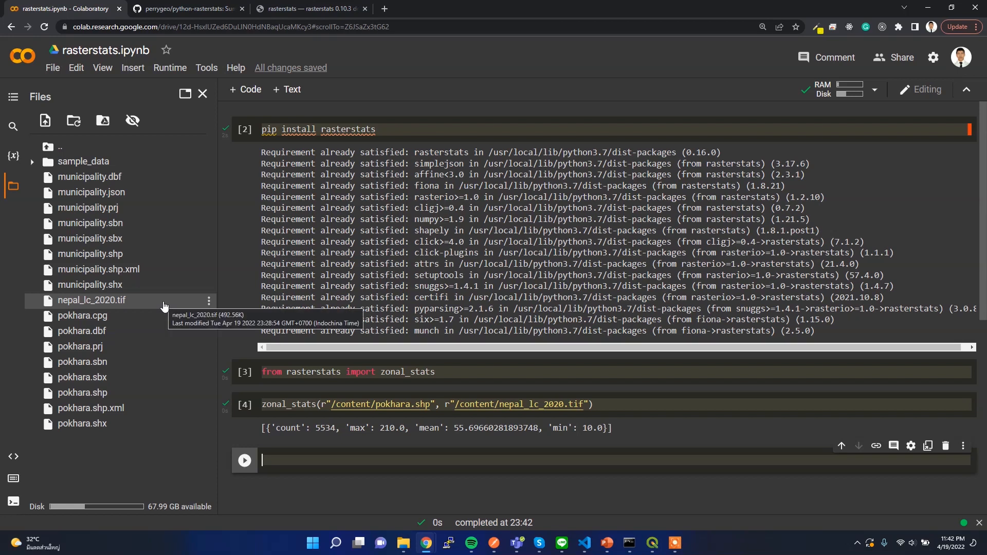
pyautogui.moveTo(297, 445)
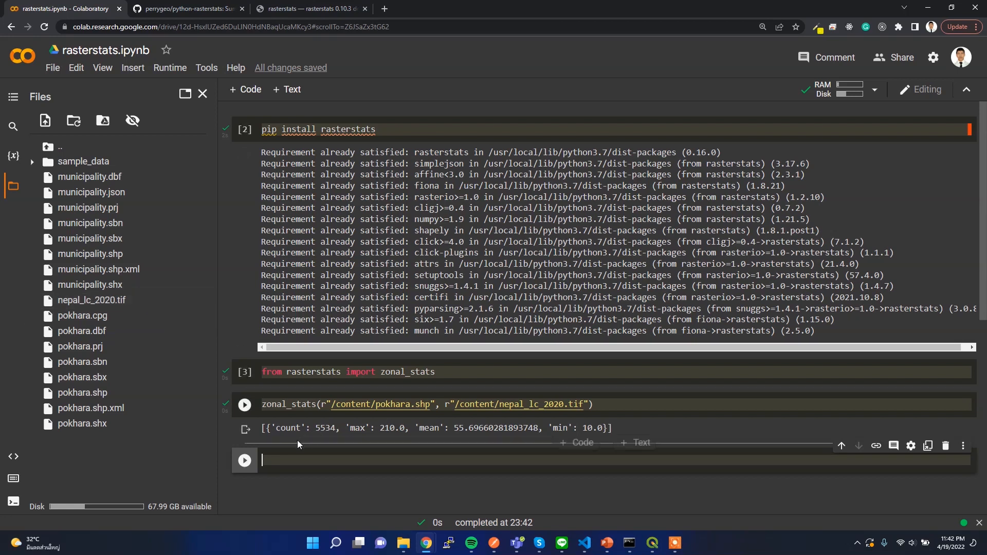
pyautogui.moveTo(330, 429)
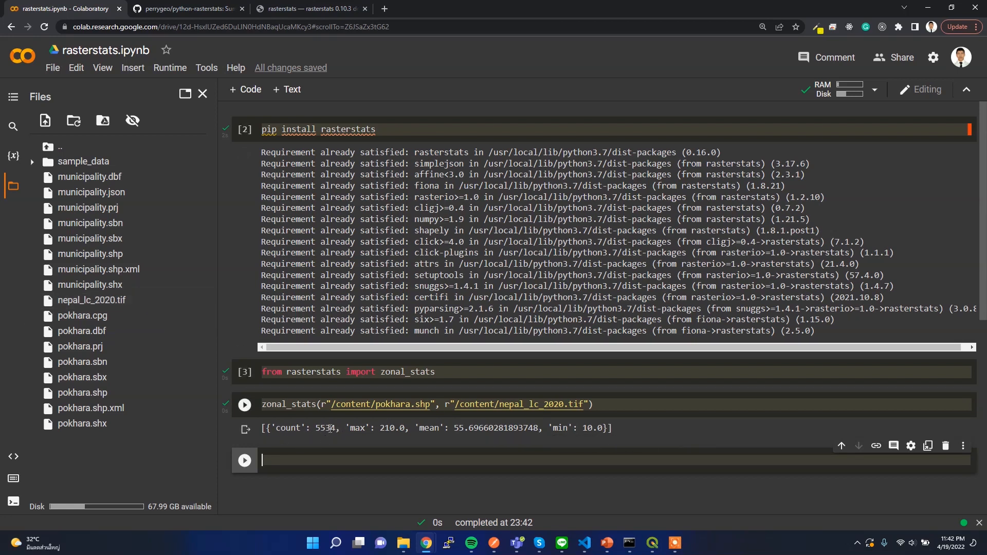
pyautogui.doubleClick(325, 428)
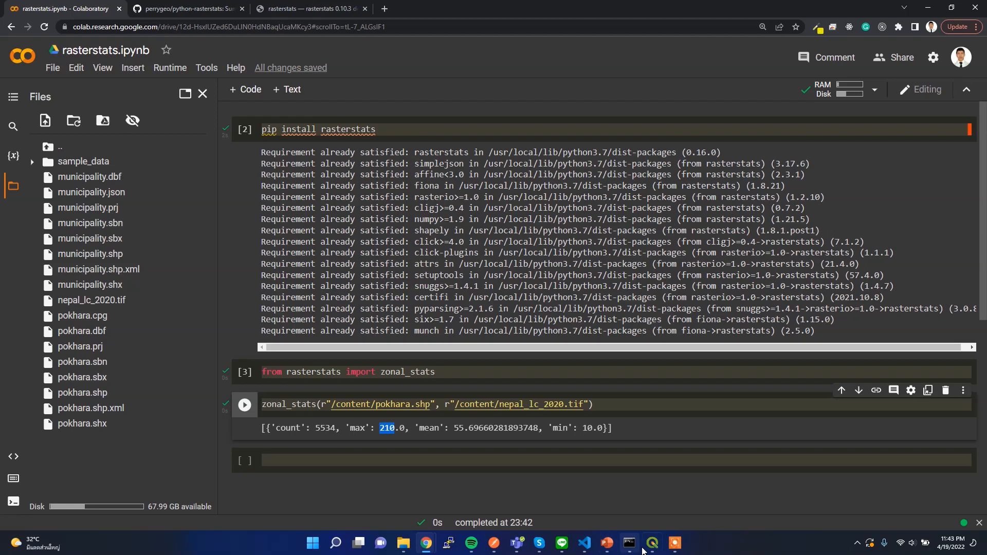
pyautogui.click(629, 543)
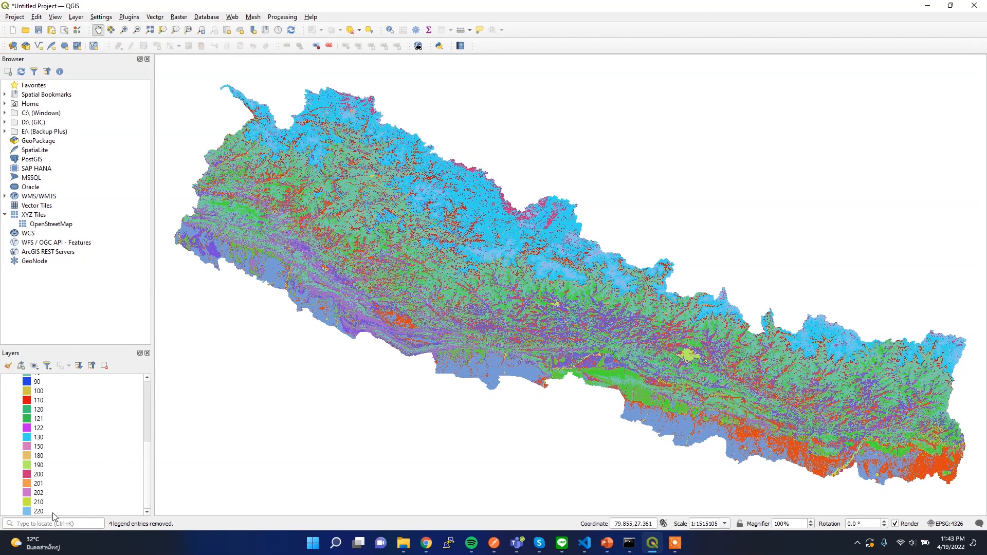
pyautogui.moveTo(42, 516)
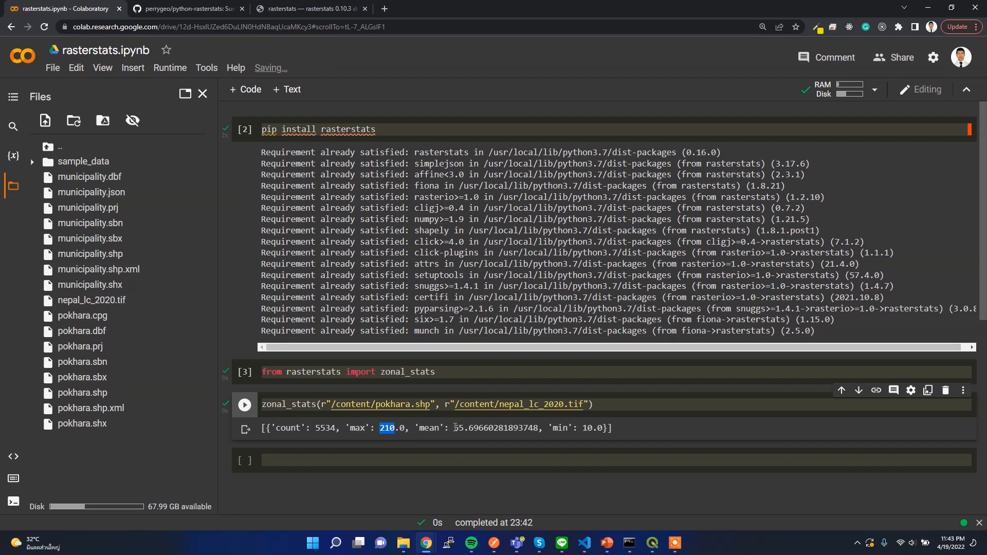
# Step: Double-click the Pokhara zonal_stats line to select it for copying
pyautogui.doubleClick(462, 428)
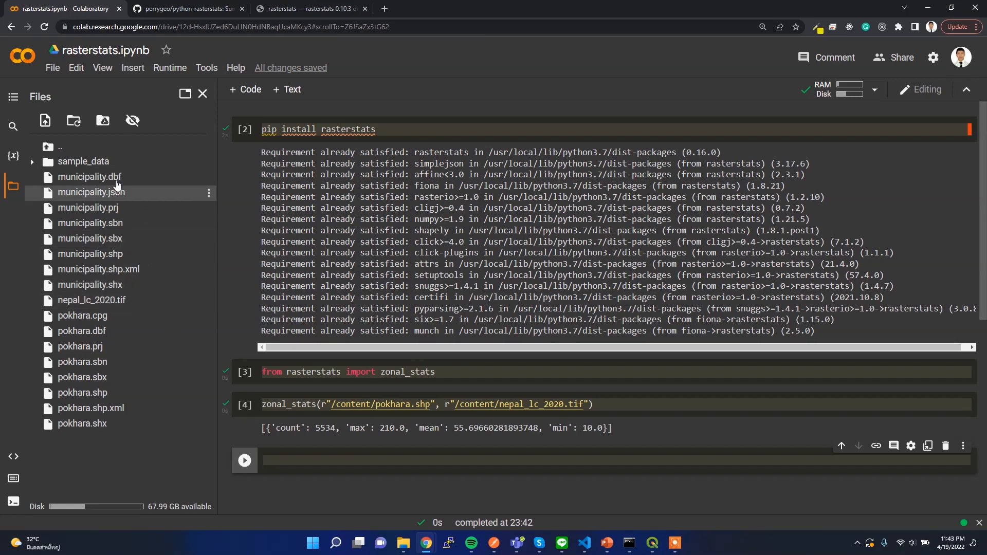
pyautogui.moveTo(89, 148)
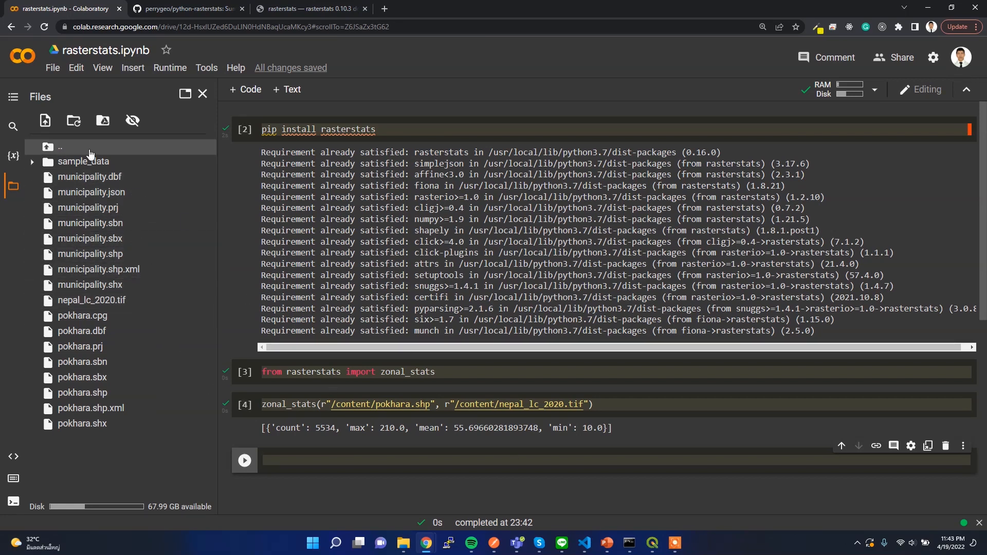
pyautogui.moveTo(120, 265)
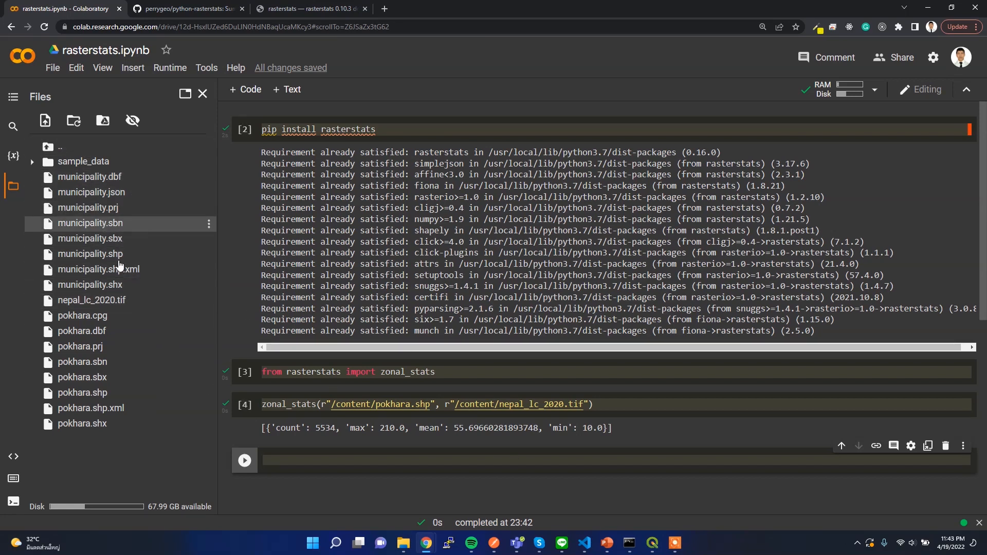
pyautogui.moveTo(145, 230)
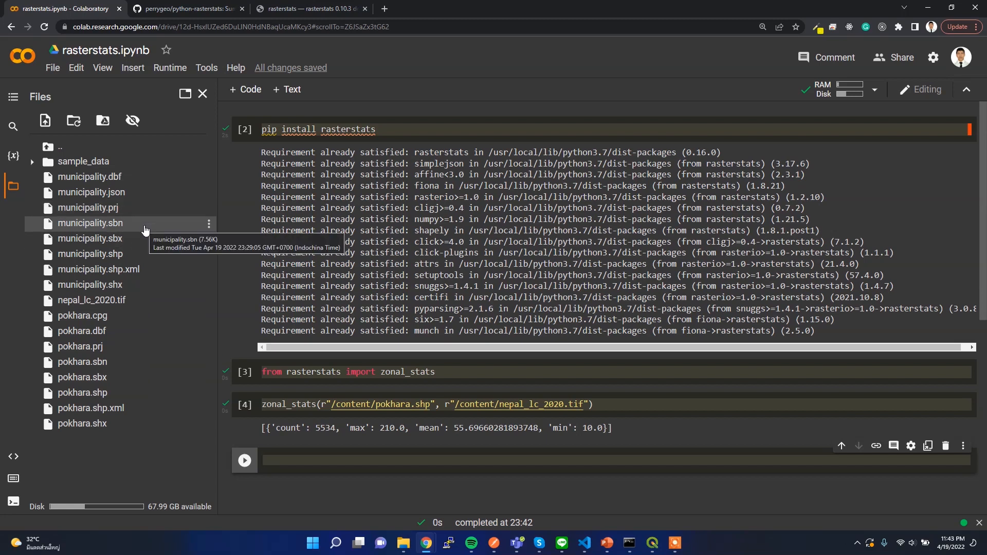
pyautogui.moveTo(637, 416)
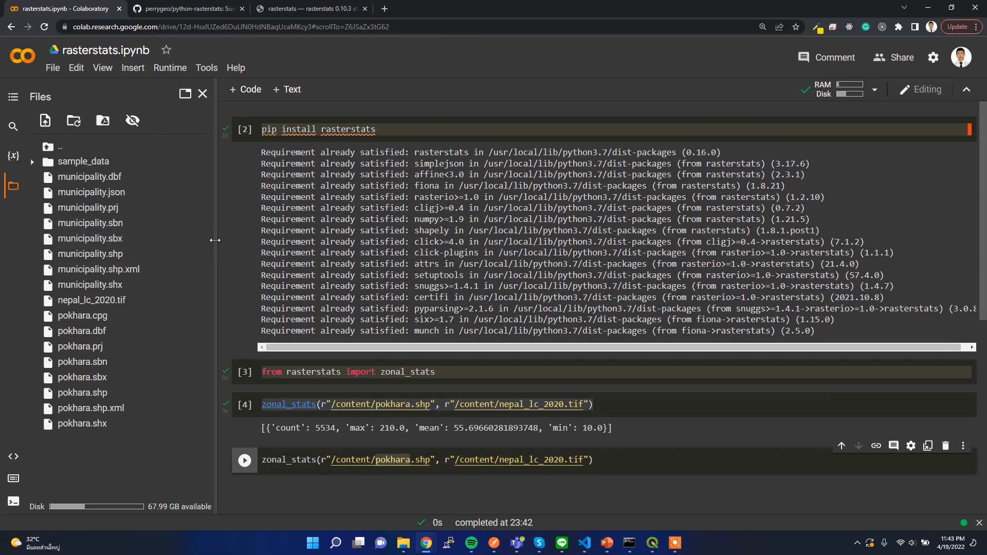
# Step: Run zonal_stats on the copied municipality.shp path and scroll through the per-municipality results
pyautogui.rightClick(90, 254)
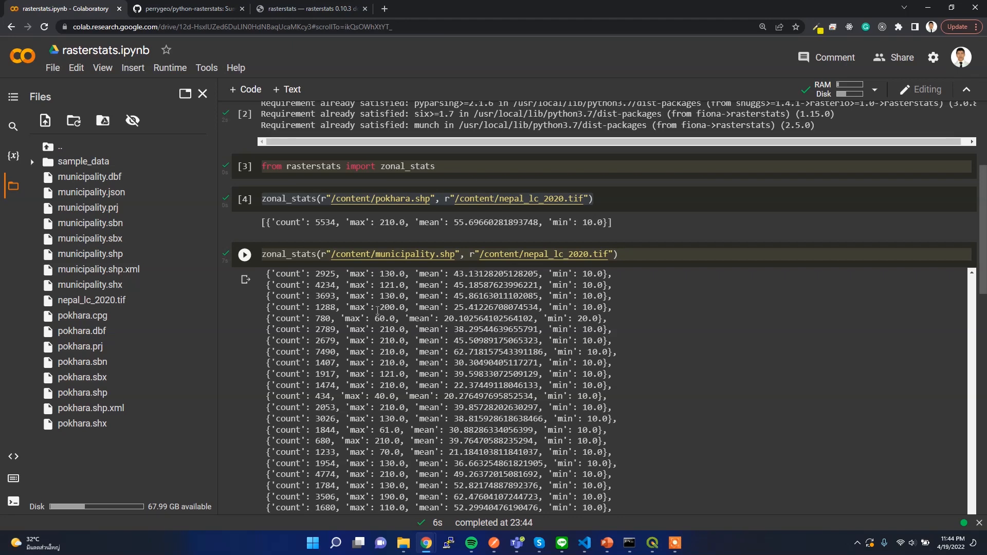
pyautogui.scroll(-3)
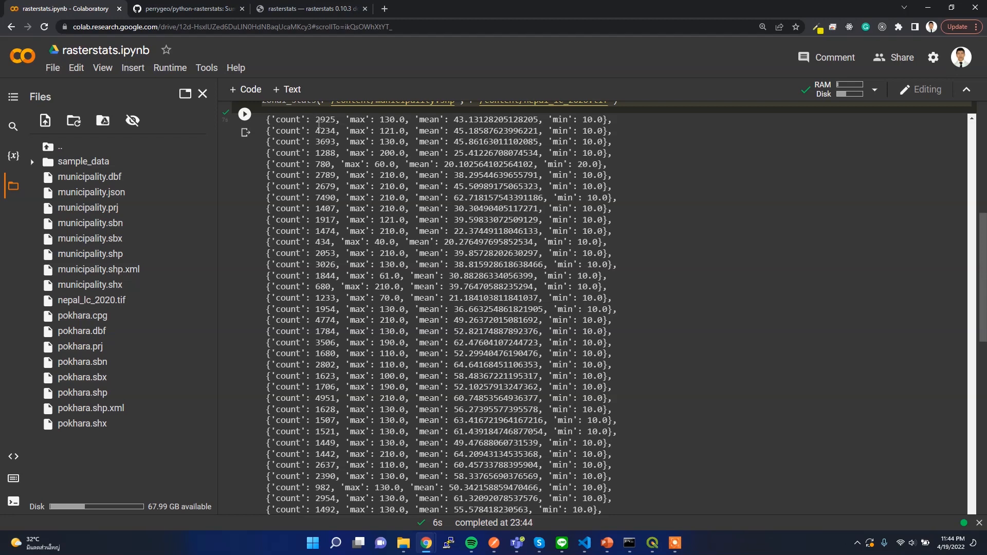
pyautogui.scroll(-3)
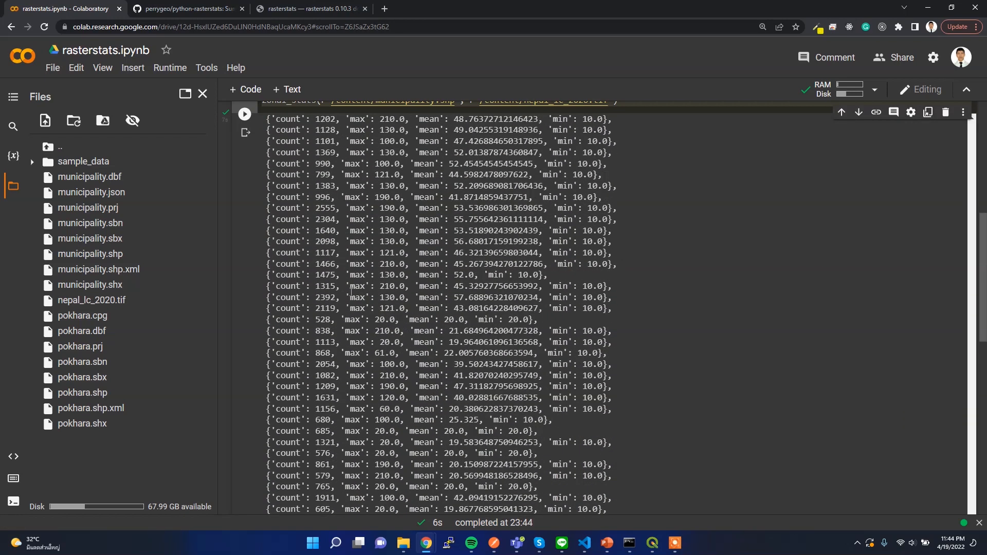
pyautogui.scroll(-3)
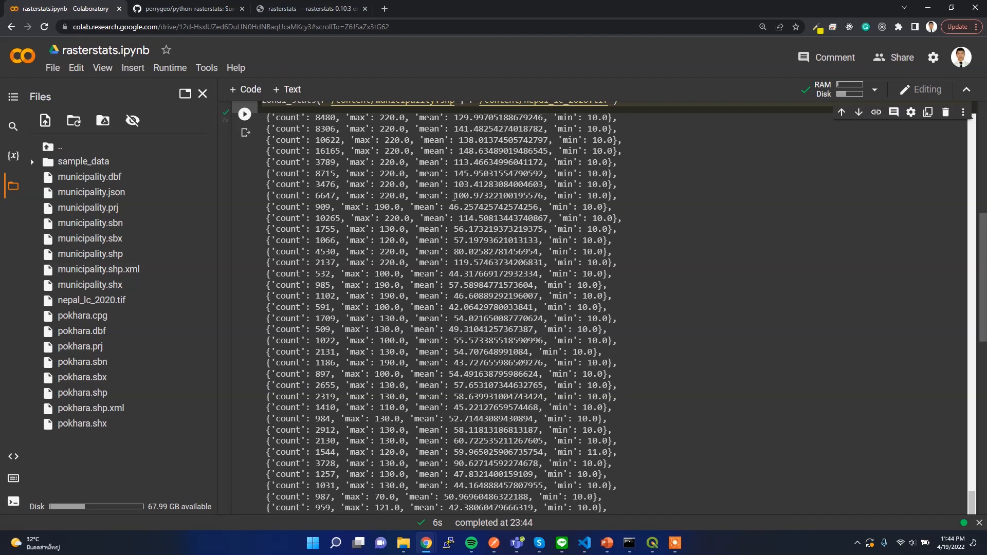
pyautogui.scroll(-3)
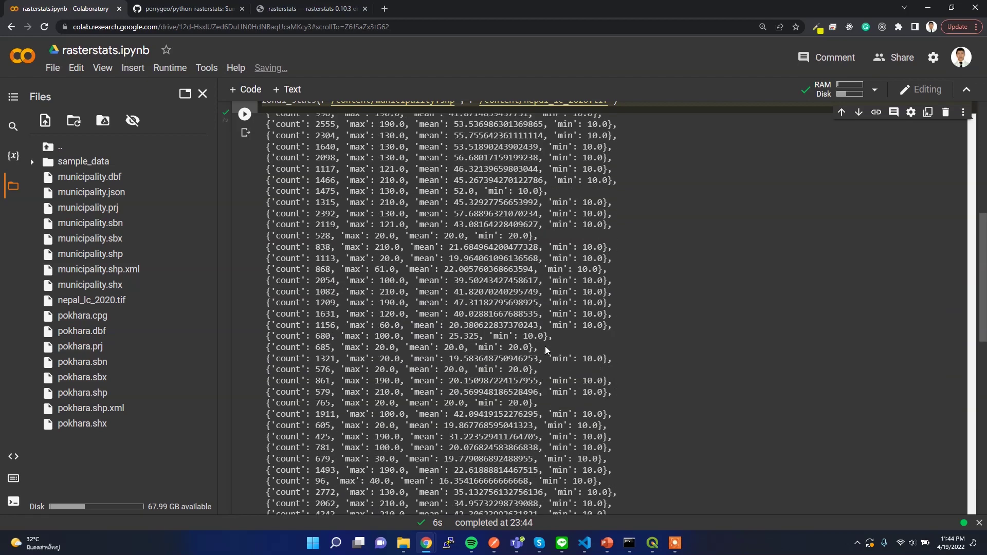
pyautogui.scroll(-3)
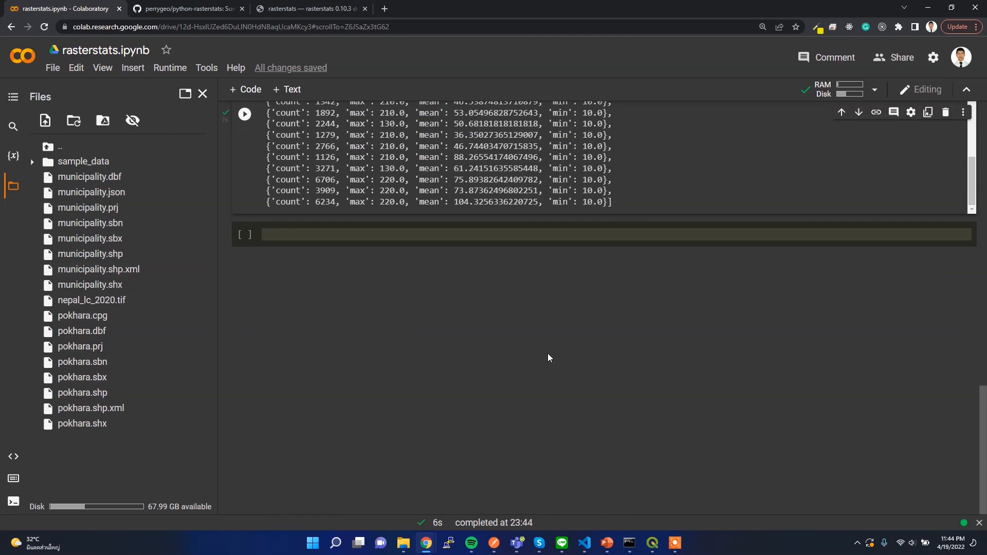
# Step: Paste the pokhara.shp zonal_stats line into the empty cell below the municipality output
pyautogui.click(370, 235)
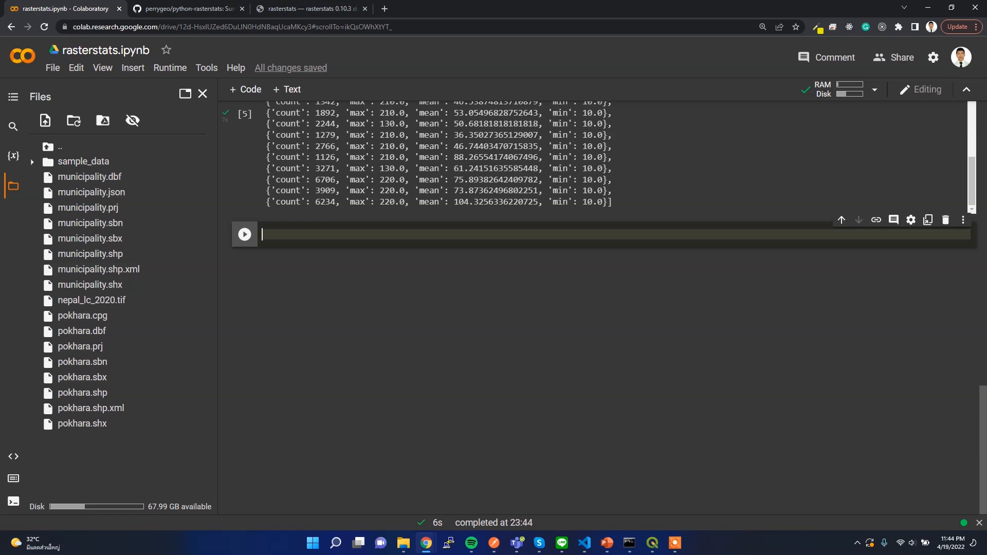
pyautogui.moveTo(284, 309)
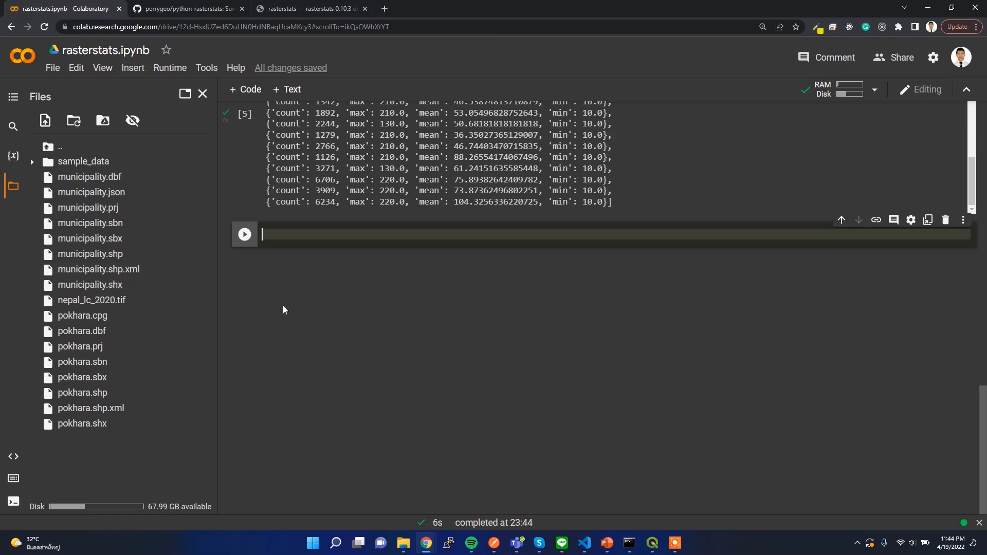
pyautogui.moveTo(344, 241)
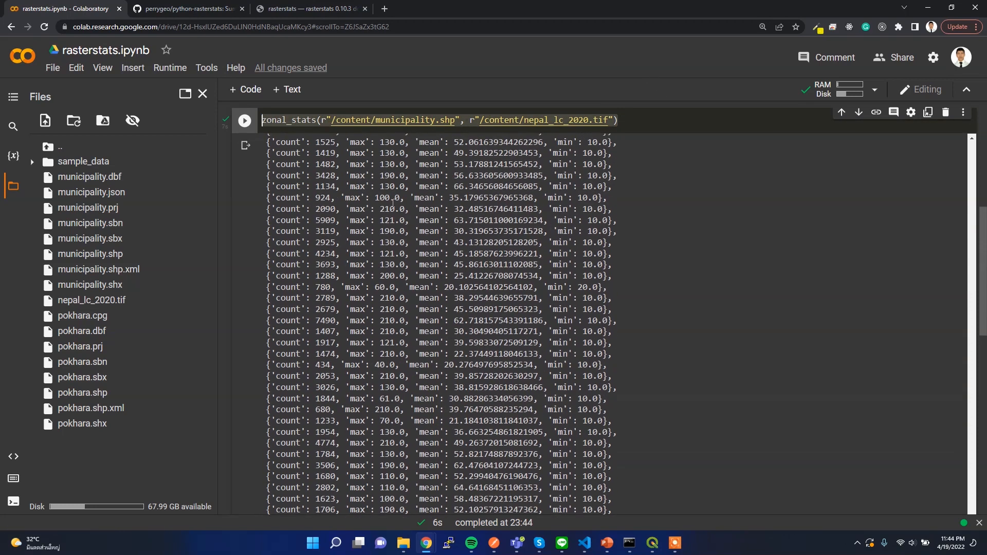
pyautogui.scroll(3)
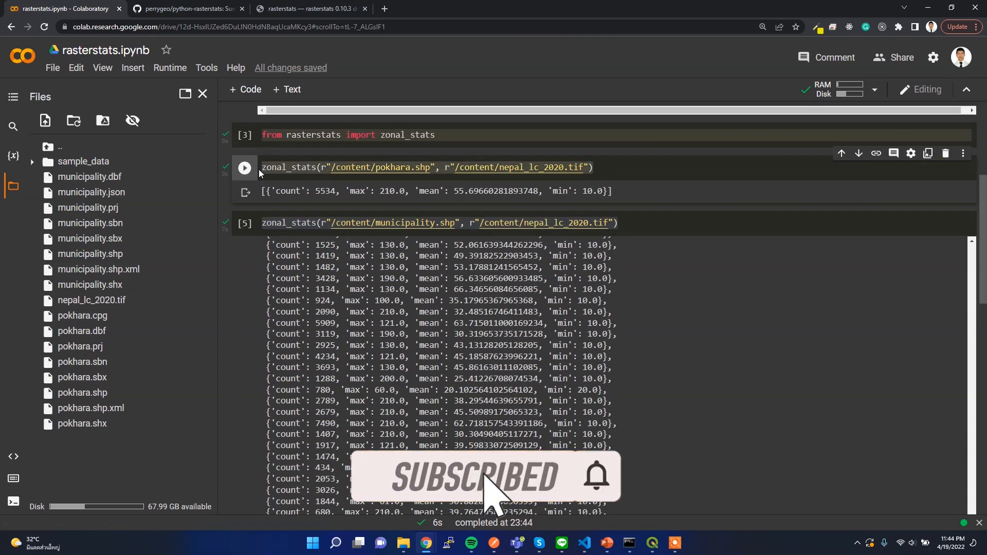
pyautogui.scroll(-3)
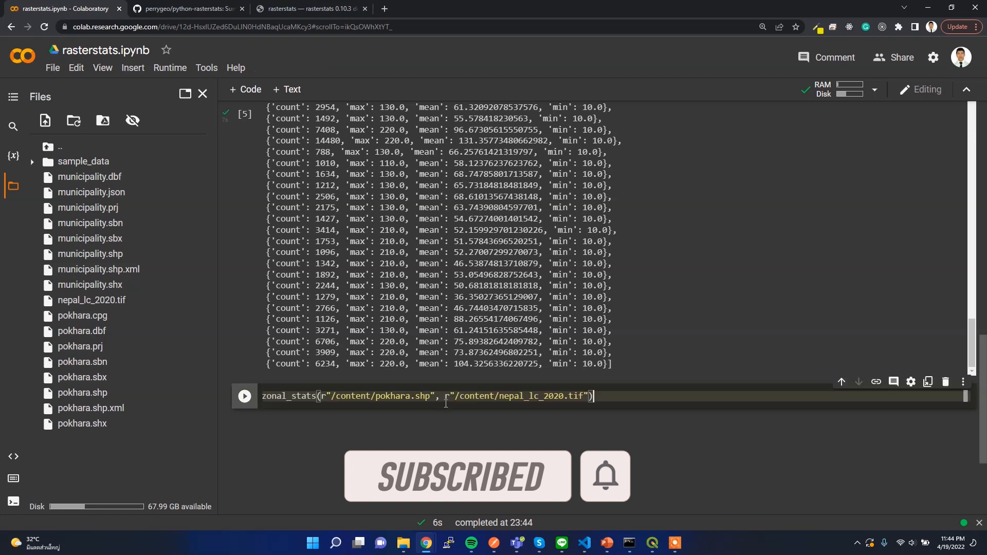
# Step: Add a stats argument requesting ['sum', 'std', 'unique', 'nodata'] to the Pokhara zonal_stats call
pyautogui.write(',')
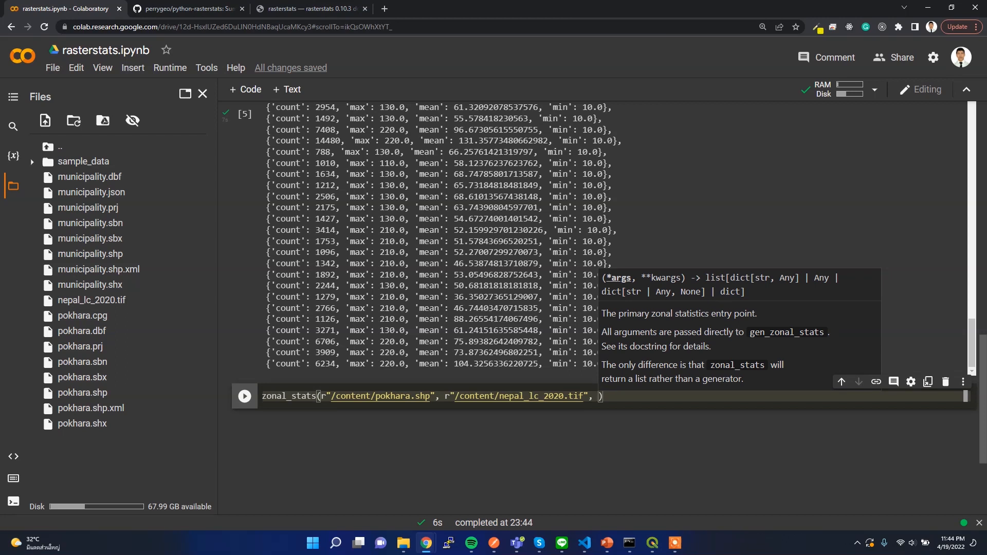
pyautogui.moveTo(640, 411)
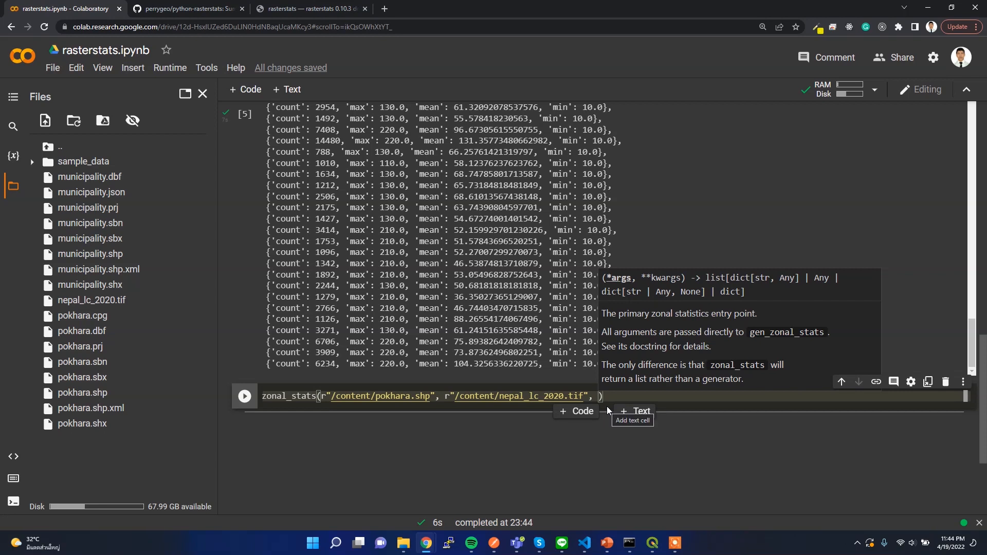
pyautogui.write('stats=[')
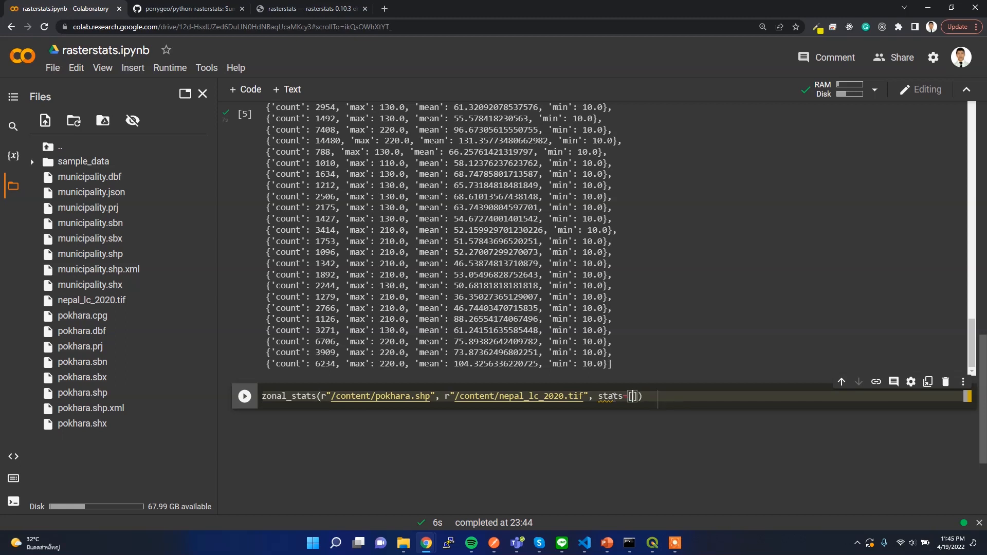
pyautogui.write("'")
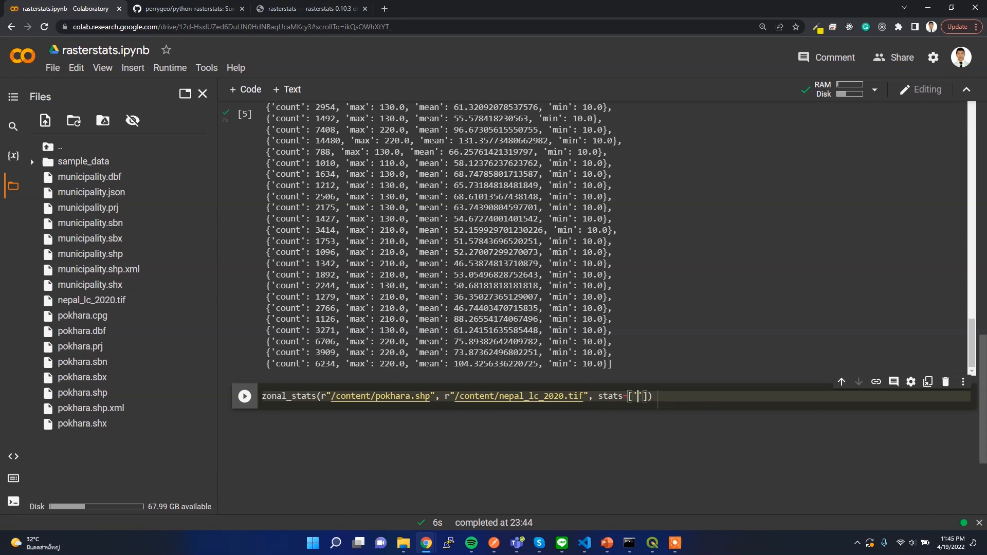
pyautogui.write('sum')
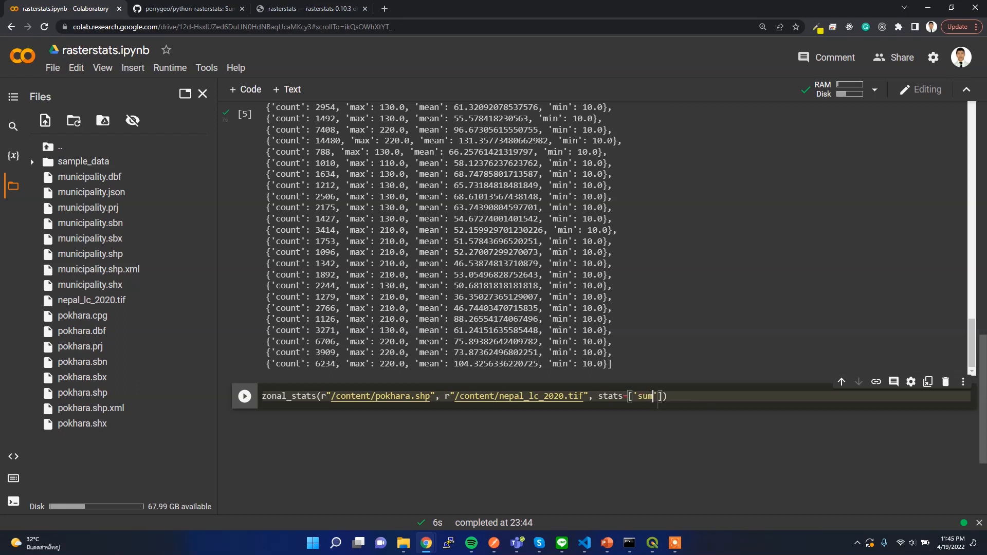
pyautogui.write(", ''")
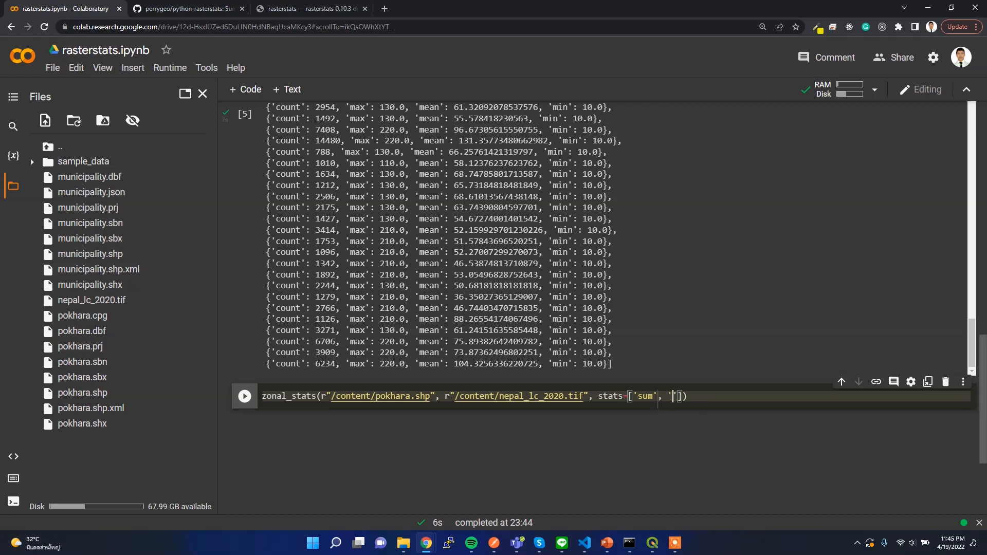
pyautogui.write('std')
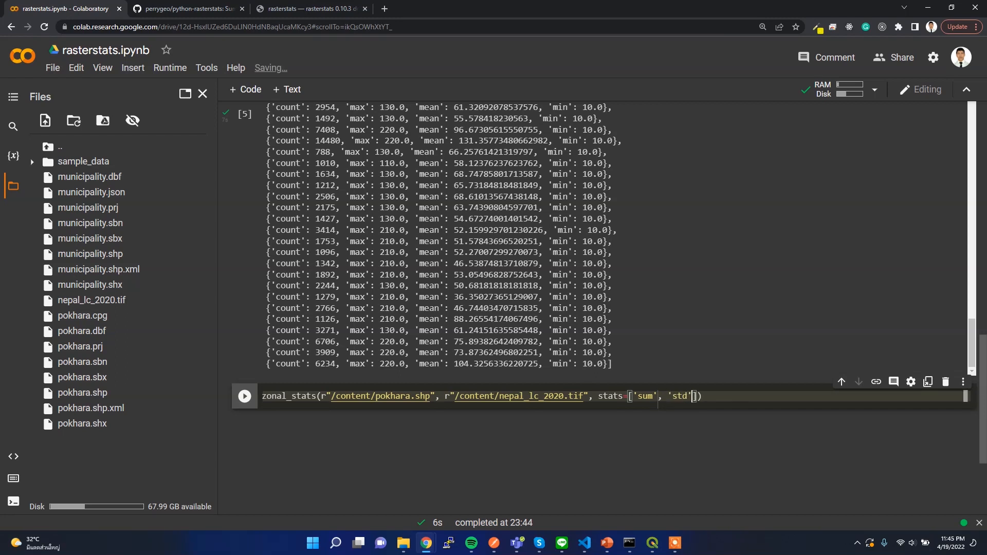
pyautogui.write(", ''")
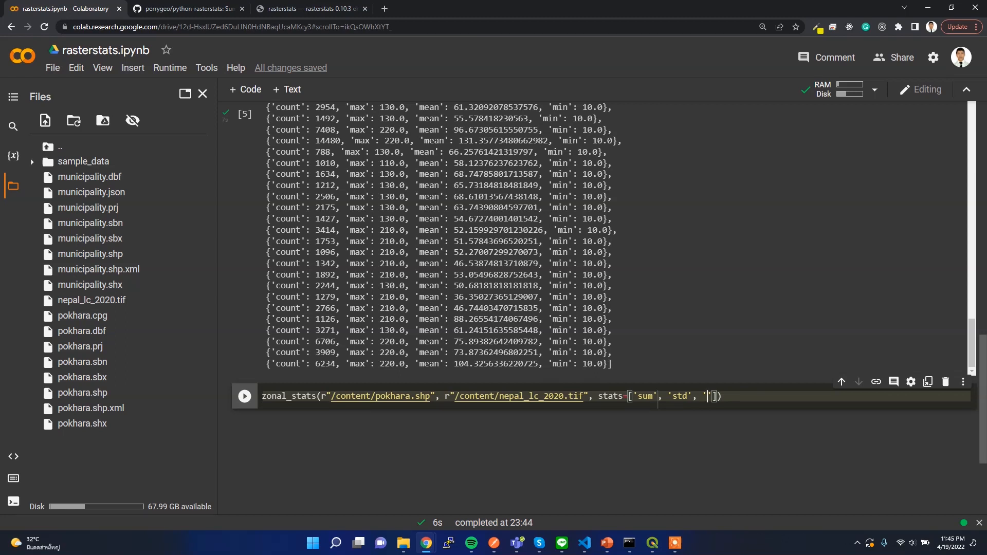
pyautogui.write('uni')
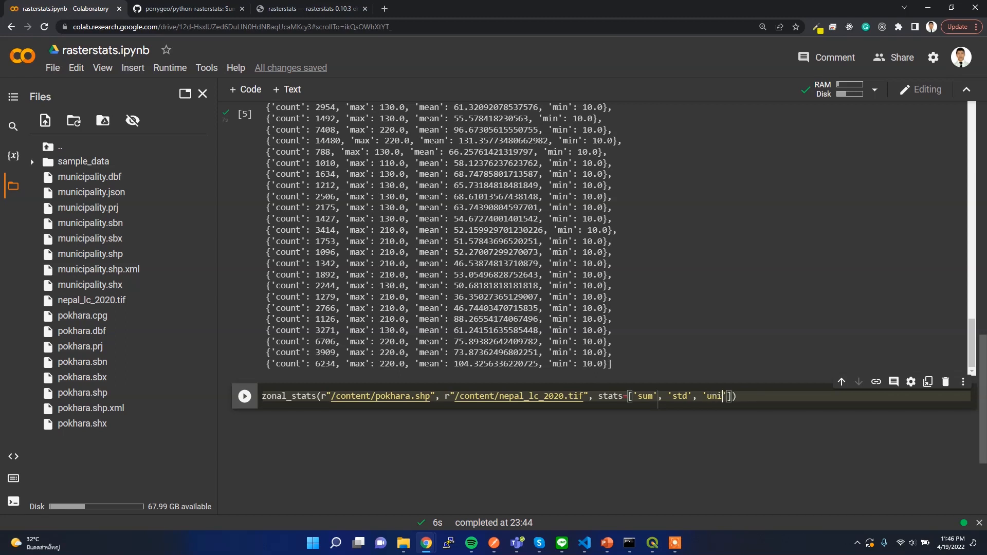
pyautogui.write('que')
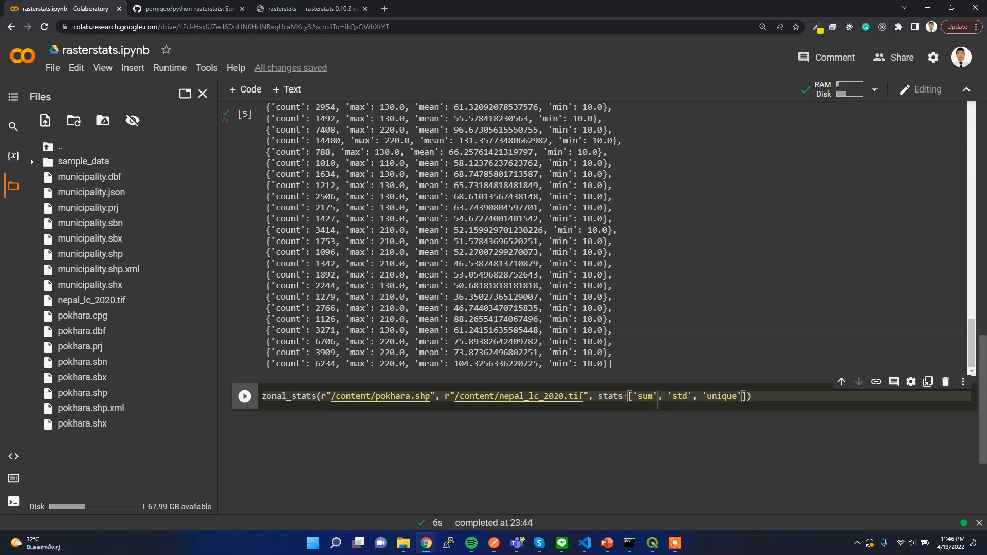
pyautogui.write(',')
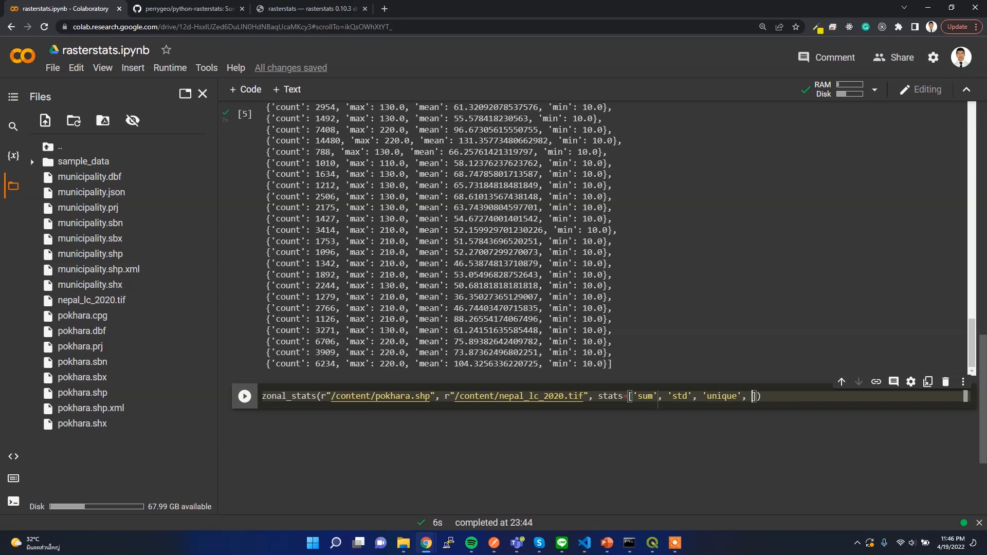
pyautogui.write("nodata'")
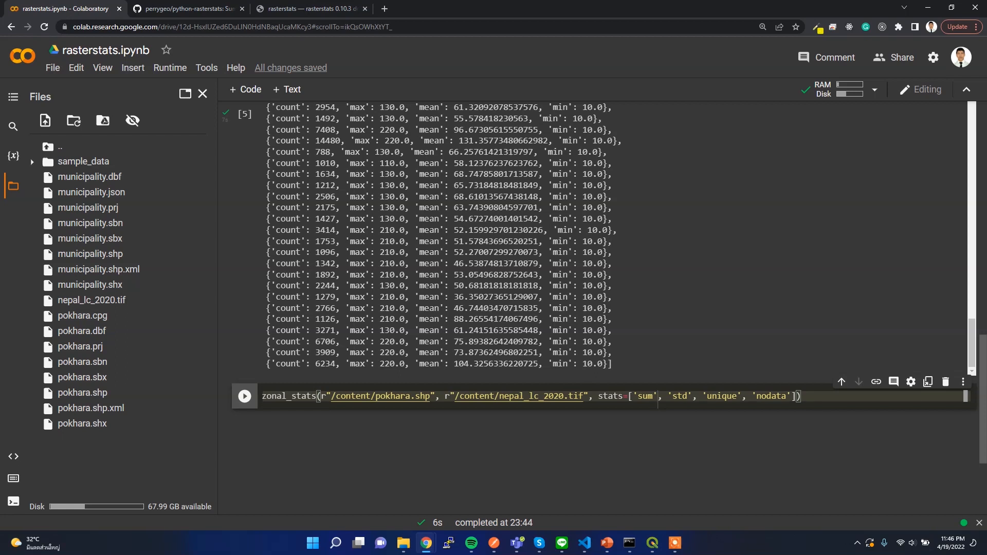
# Step: Run the Pokhara call and highlight std 43.53 and sum 308225 in the output
pyautogui.click(244, 396)
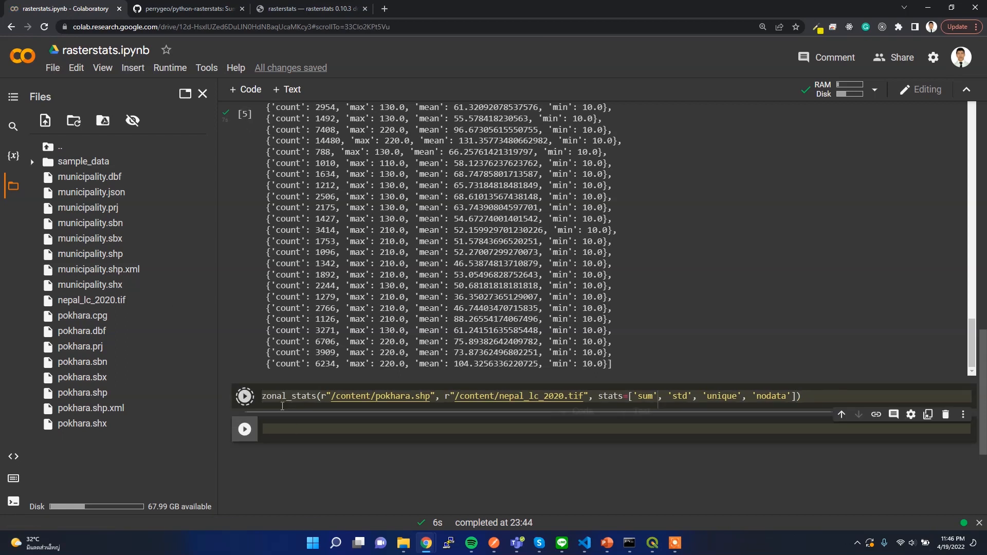
pyautogui.click(244, 396)
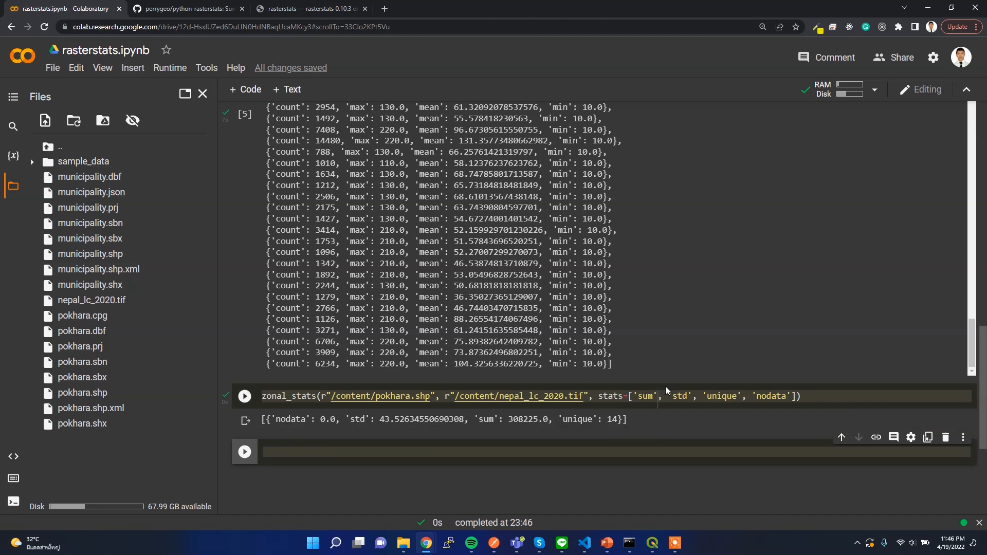
pyautogui.moveTo(292, 434)
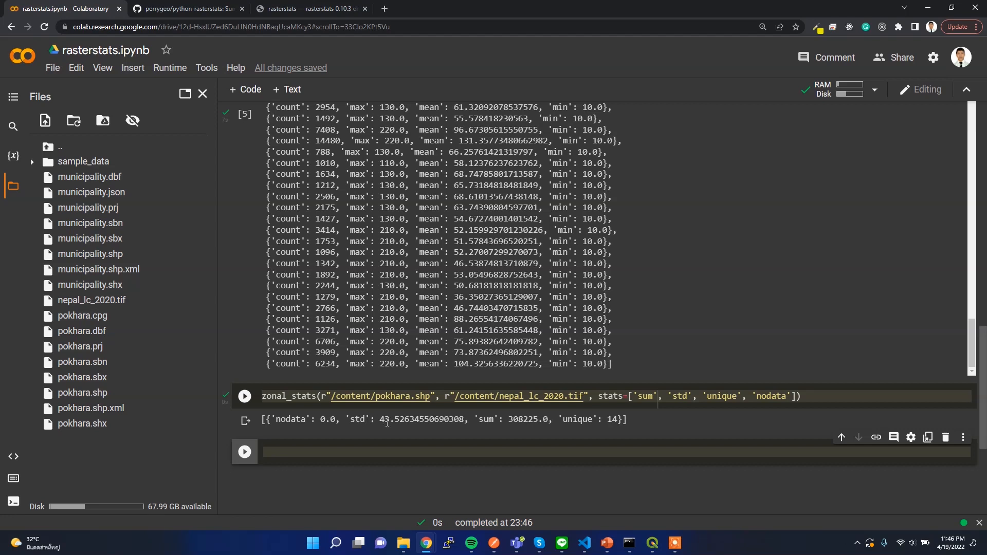
pyautogui.doubleClick(390, 419)
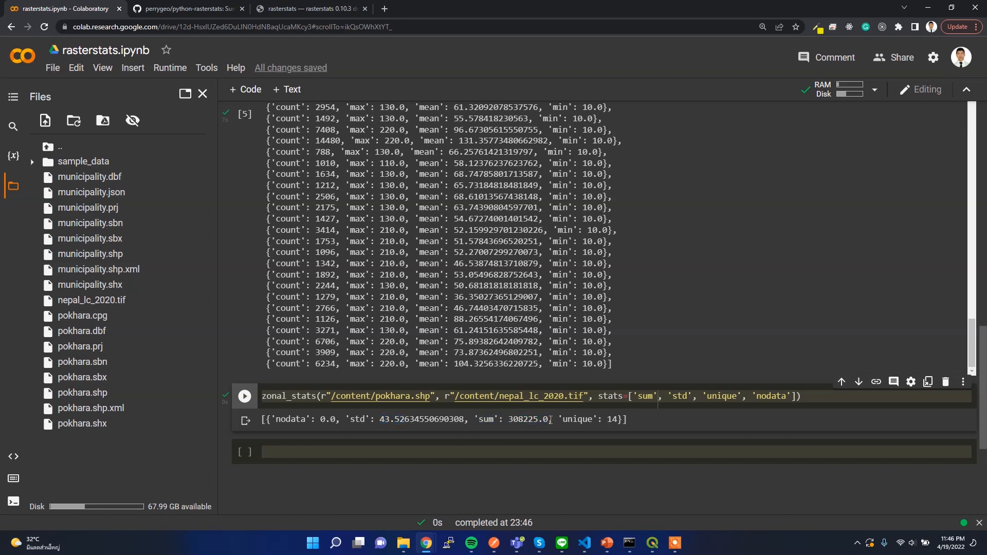
pyautogui.doubleClick(510, 420)
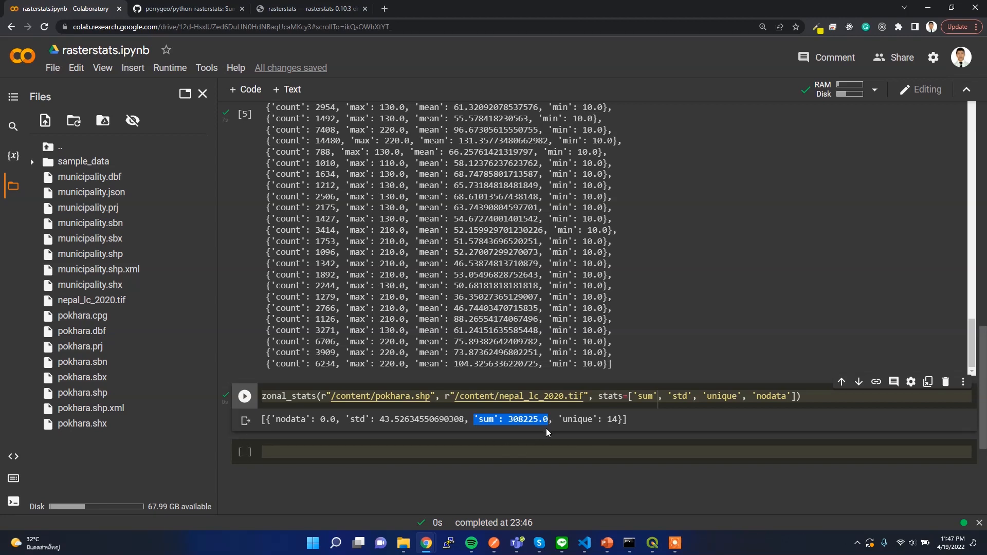
pyautogui.moveTo(642, 426)
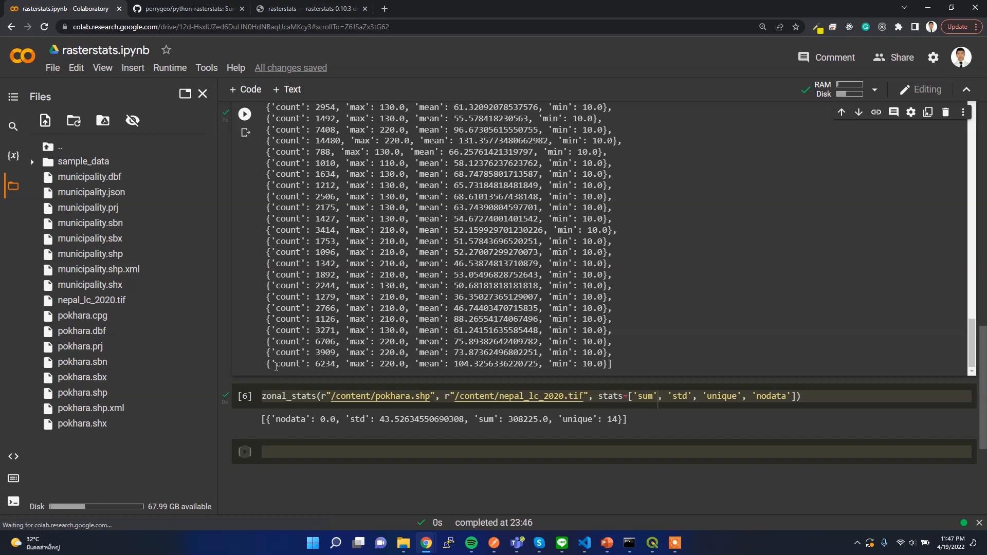
# Step: Highlight the max and mean keys in the earlier results and select the empty cell below
pyautogui.doubleClick(359, 364)
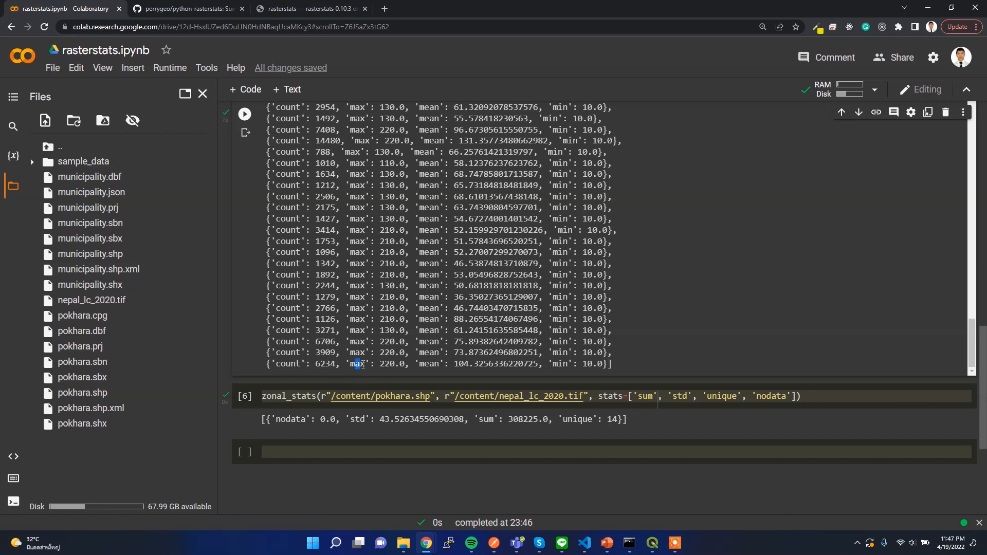
pyautogui.doubleClick(430, 364)
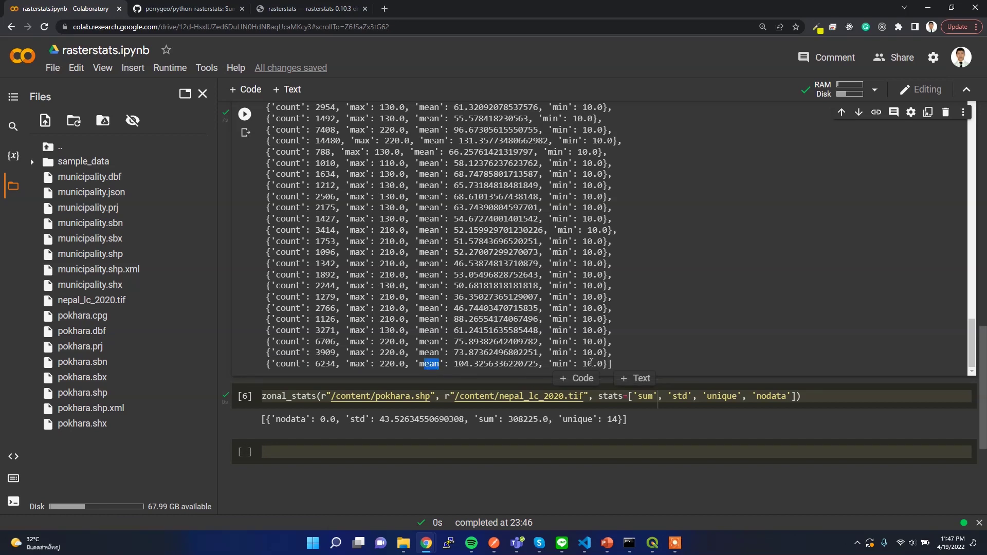
pyautogui.click(413, 453)
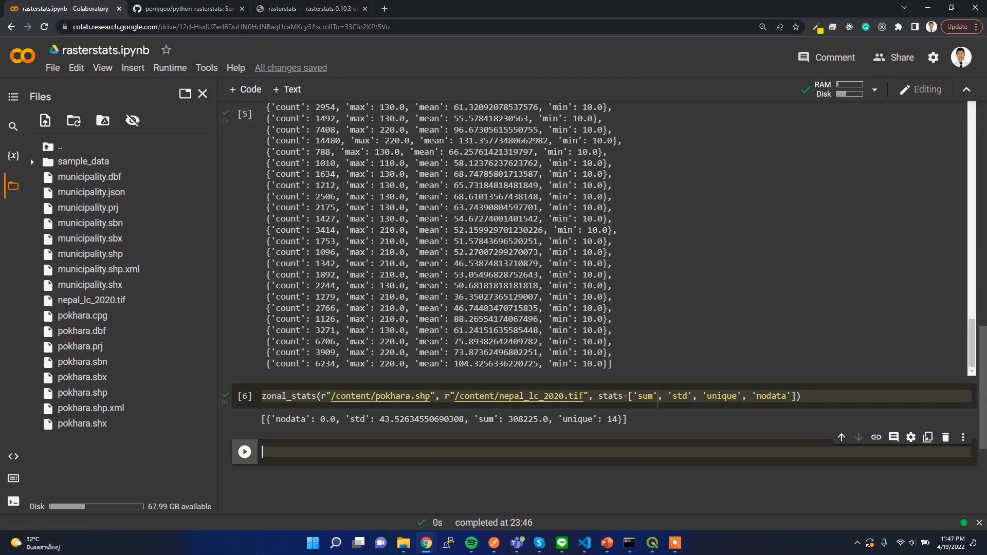
pyautogui.moveTo(129, 296)
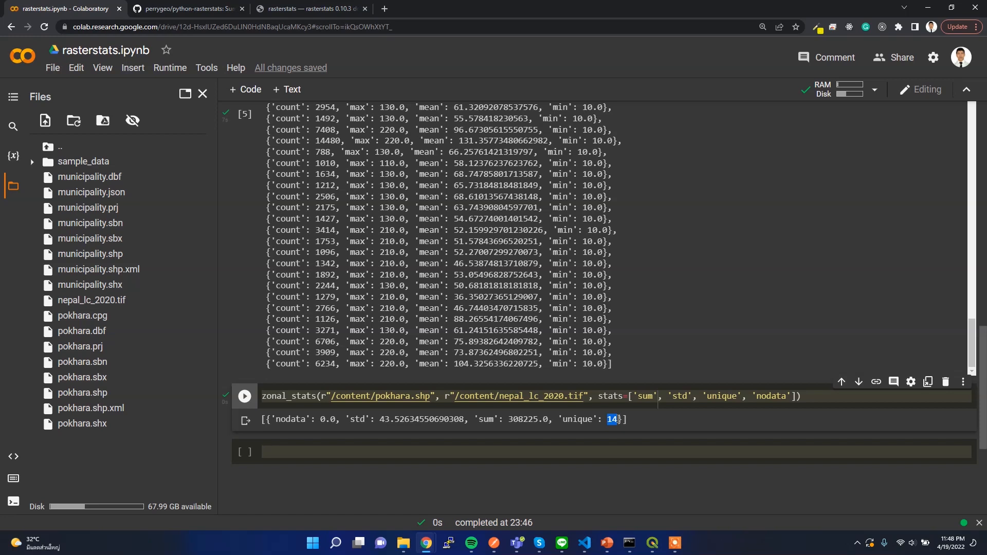
pyautogui.click(418, 452)
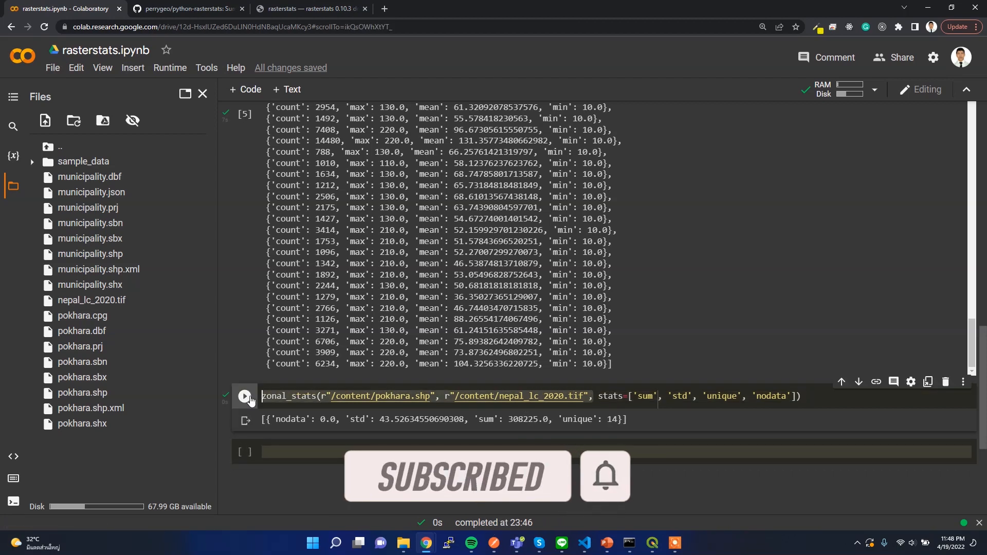
pyautogui.click(245, 396)
pyautogui.write('zonal_stats(r"/content/pokhara.shp", r"/content/nepal_lc_2020.tif", categ')
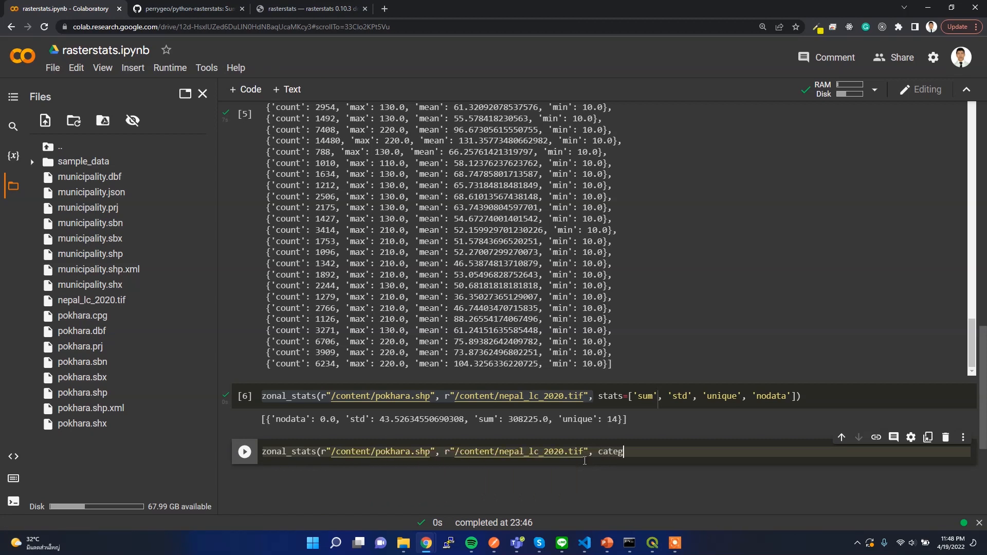
# Step: Run zonal_stats for Pokhara with categorical=True and scroll through the per-class pixel counts
pyautogui.write('orical=')
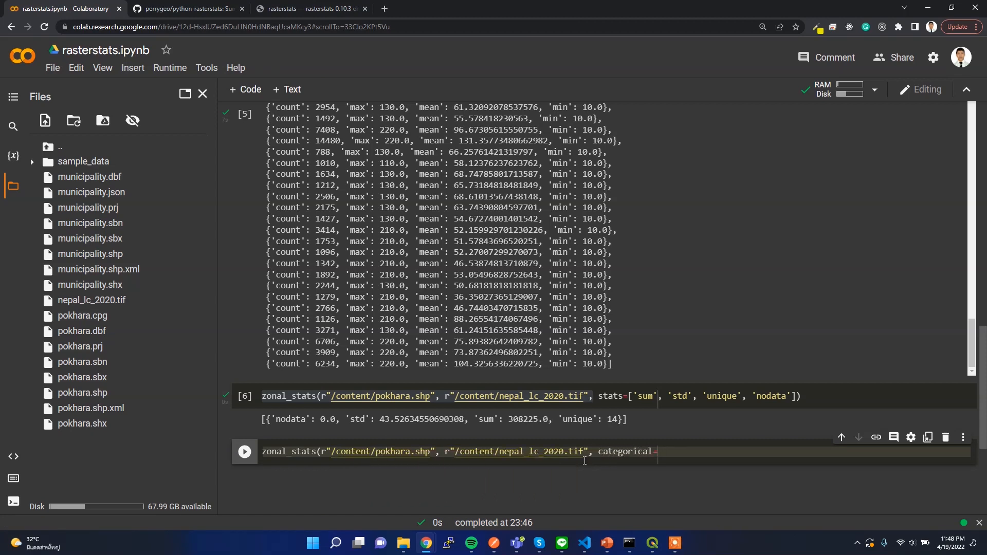
pyautogui.write('True)')
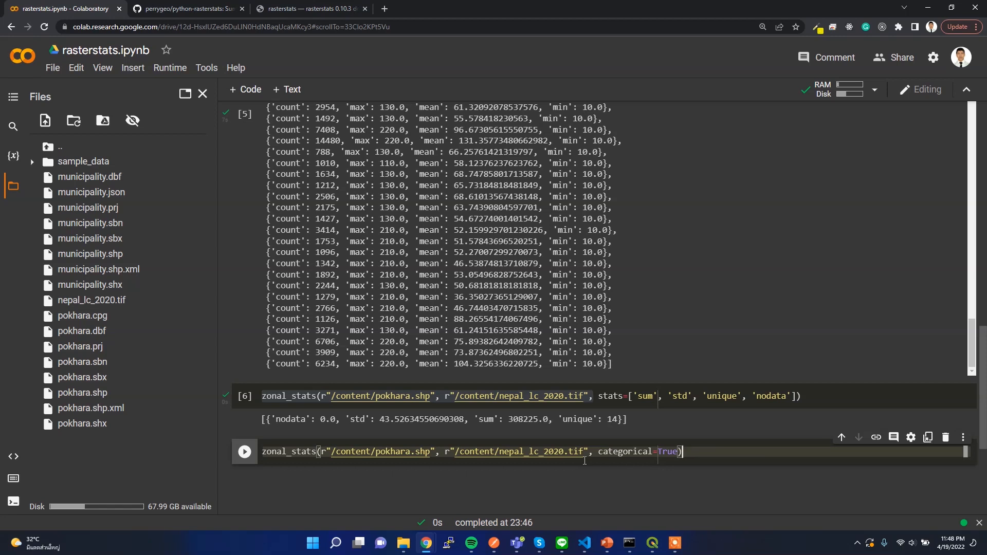
pyautogui.click(244, 452)
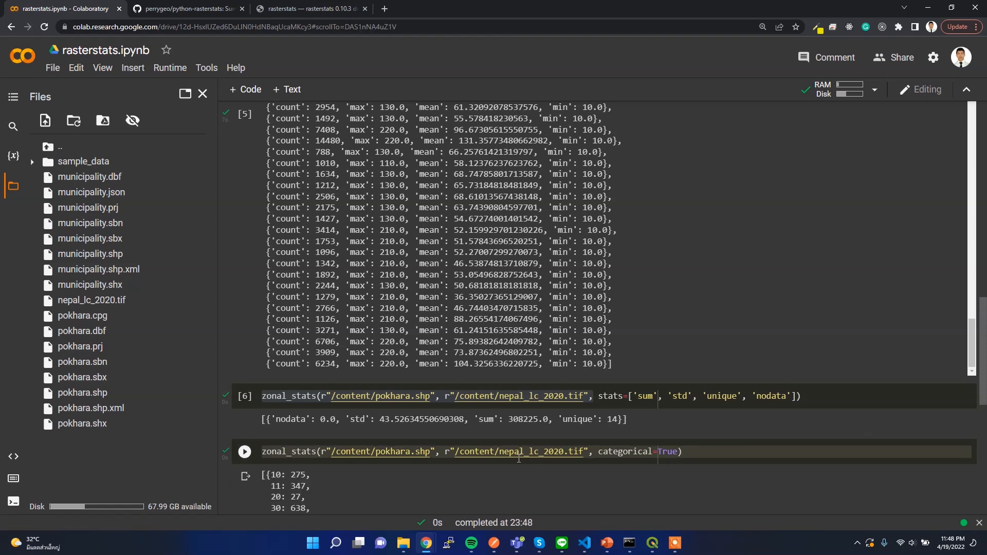
pyautogui.scroll(-3)
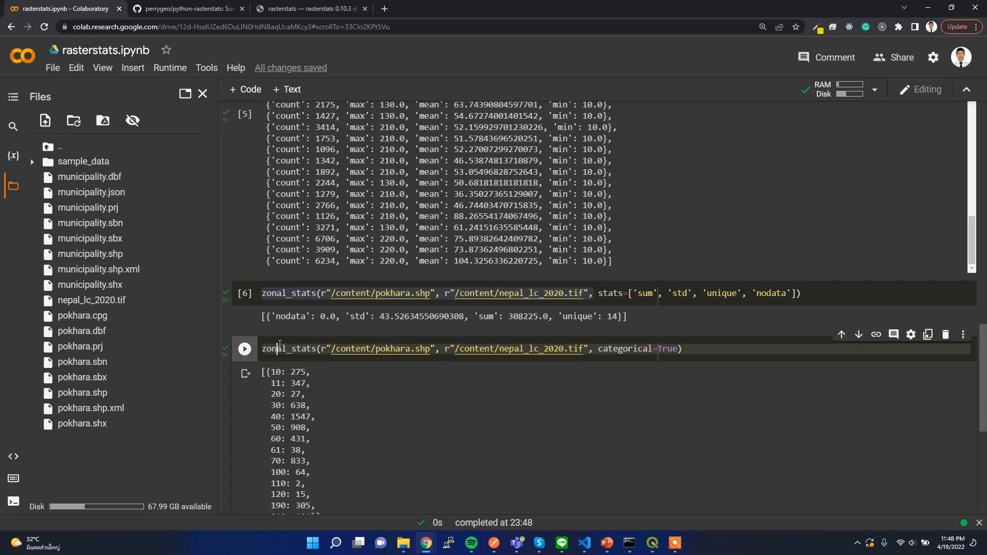
pyautogui.doubleClick(297, 372)
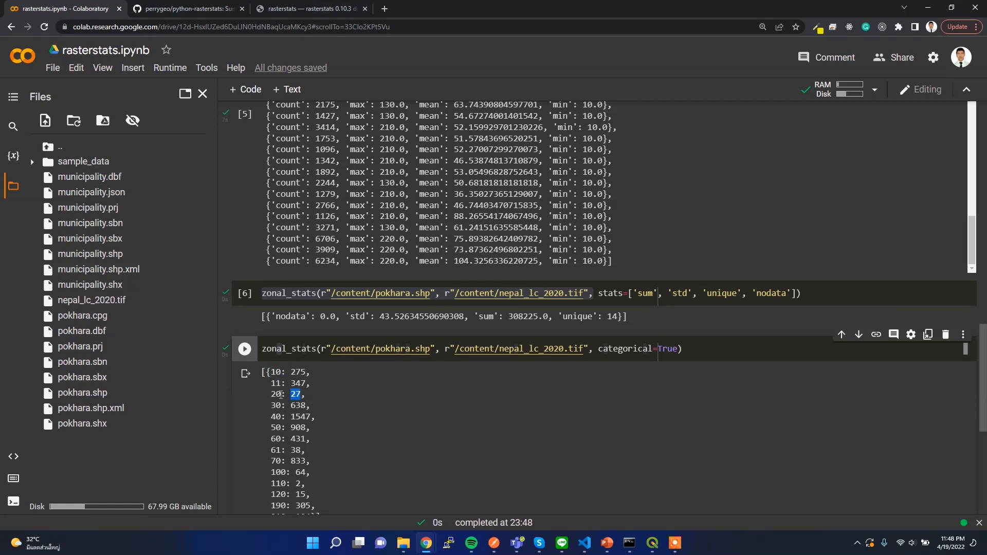
pyautogui.scroll(-3)
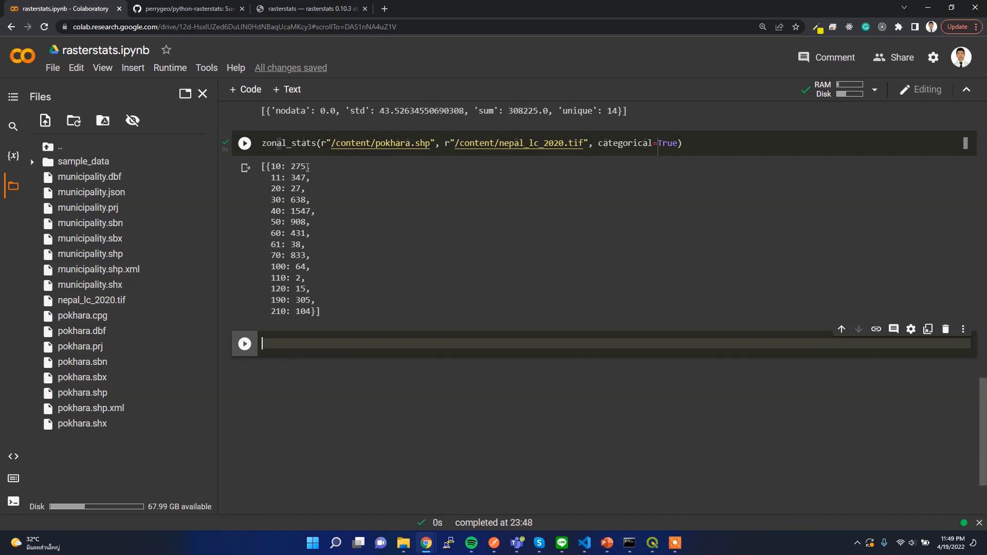
pyautogui.moveTo(318, 192)
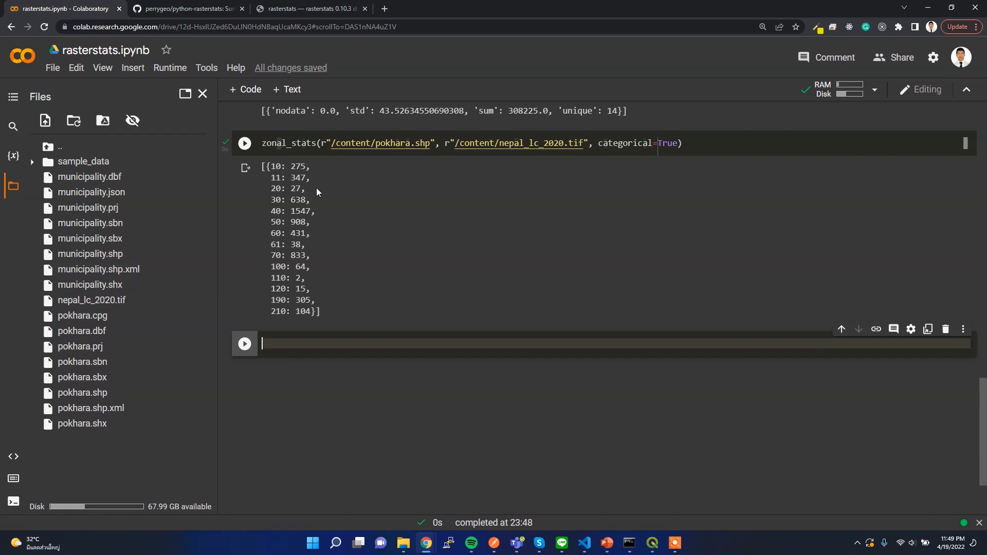
pyautogui.moveTo(309, 176)
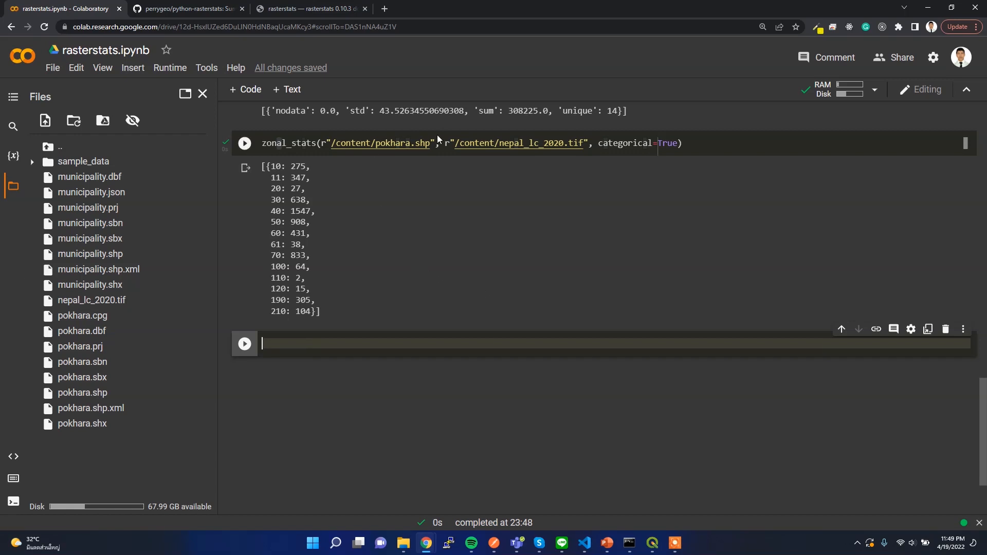
pyautogui.click(244, 143)
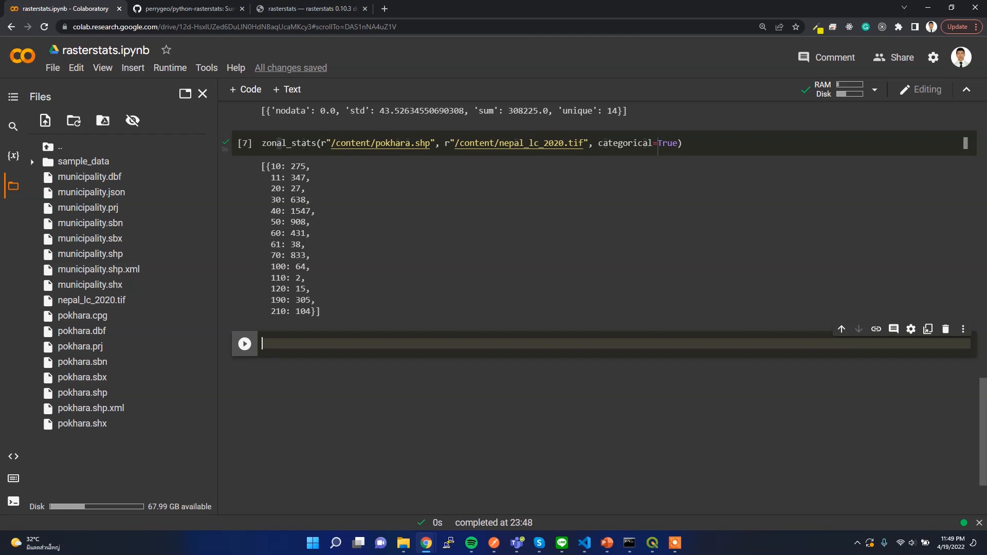
pyautogui.moveTo(281, 375)
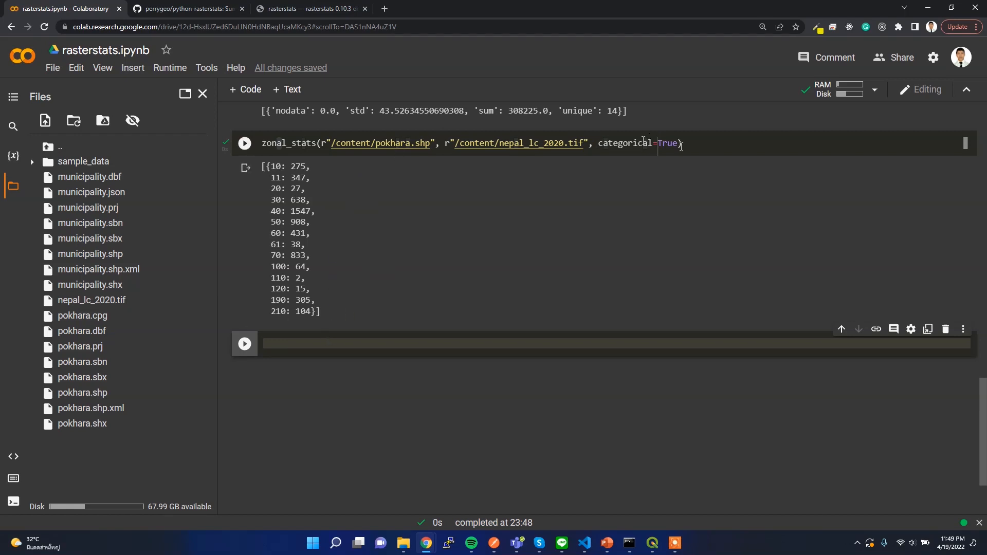
pyautogui.click(441, 143)
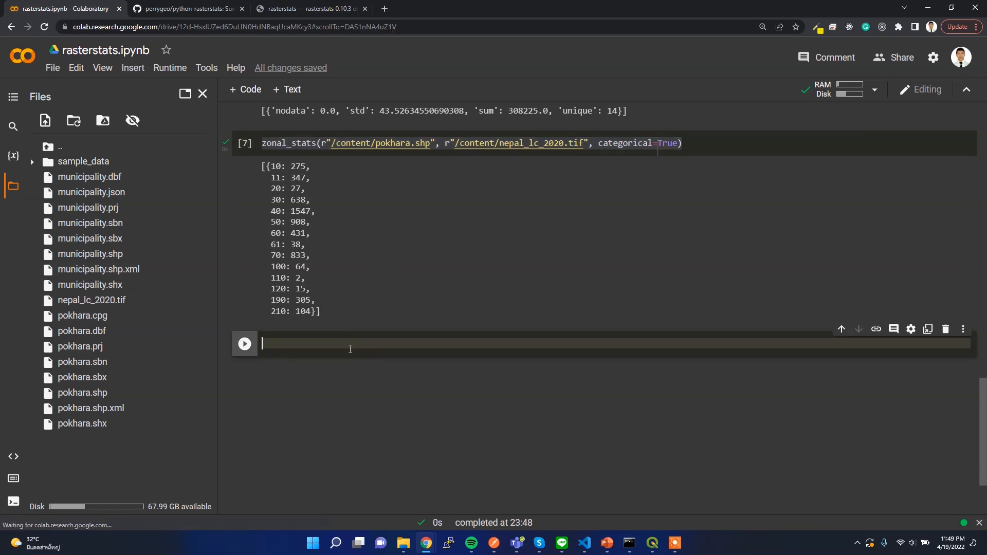
pyautogui.write('zonal_stats(r"/content/pokhara.shp", r"/content/nepal_lc_2020.tif", categorical=True)')
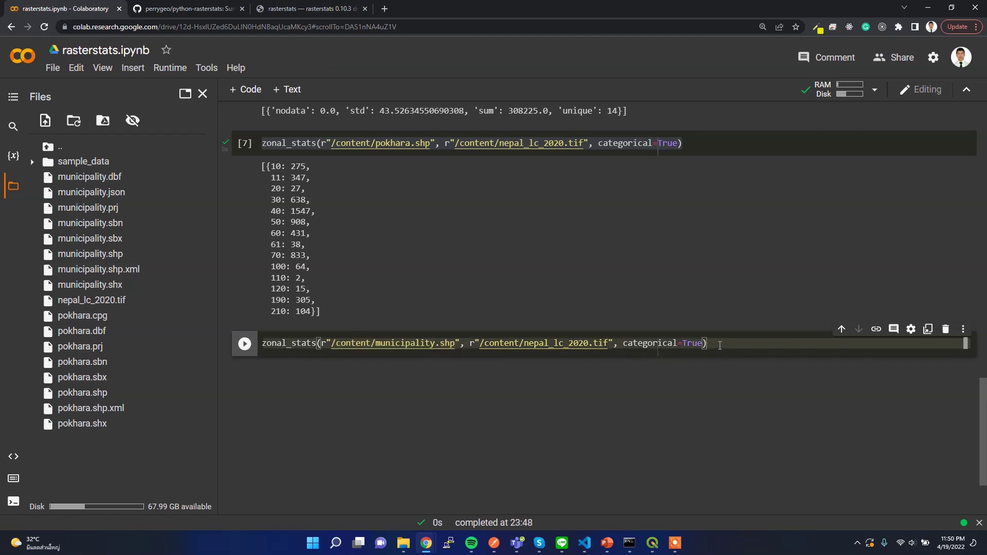
pyautogui.click(244, 343)
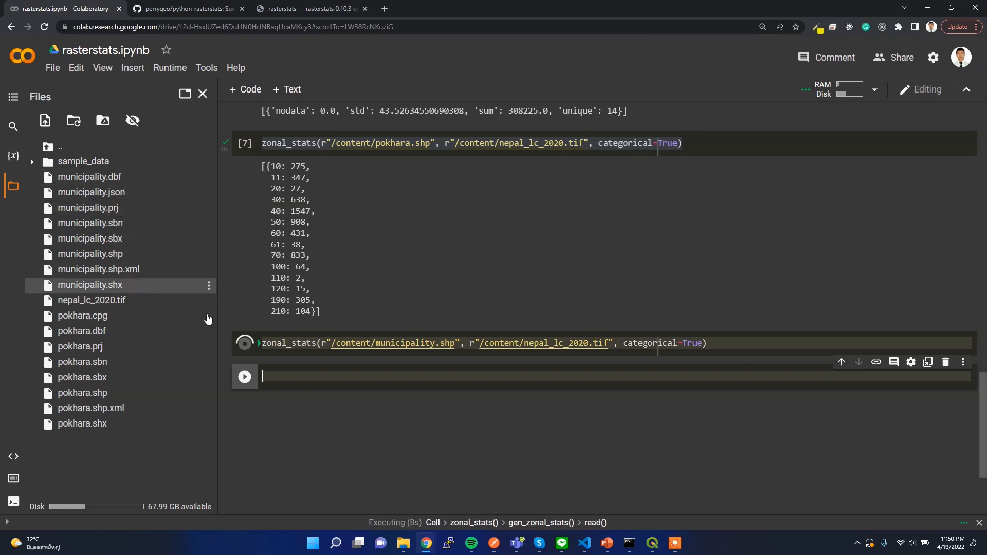
pyautogui.click(244, 343)
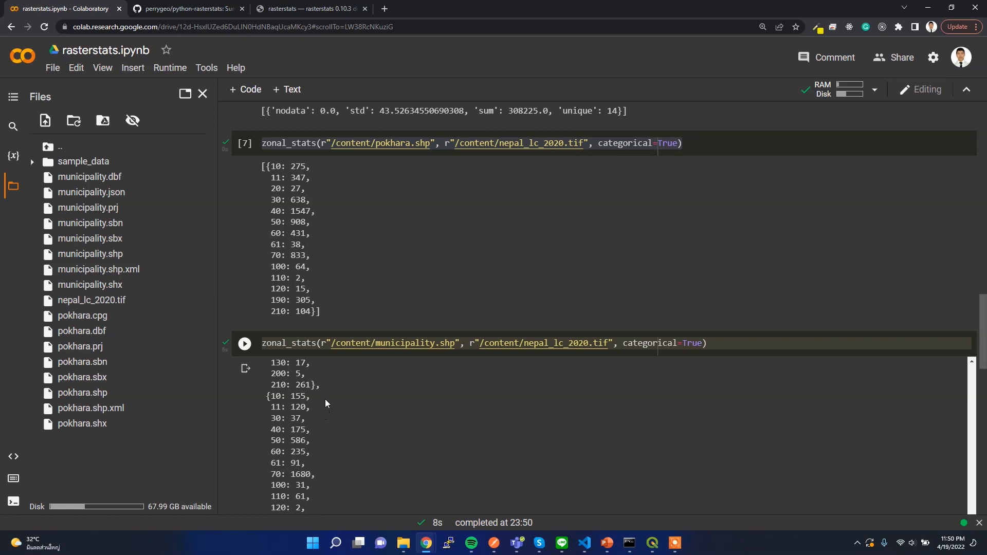
pyautogui.moveTo(318, 417)
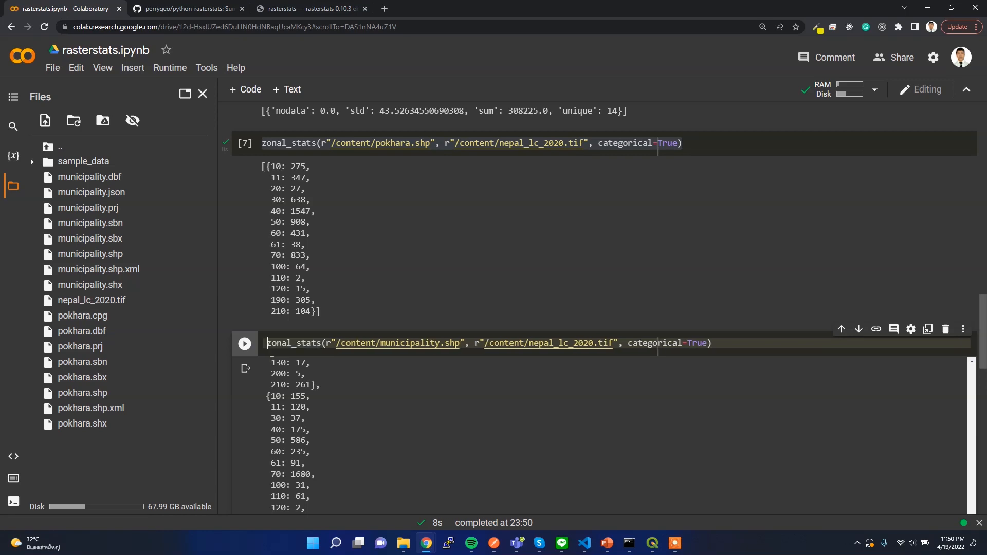
# Step: Store the municipality zonal_stats results in a variable named lc_classes
pyautogui.write('area')
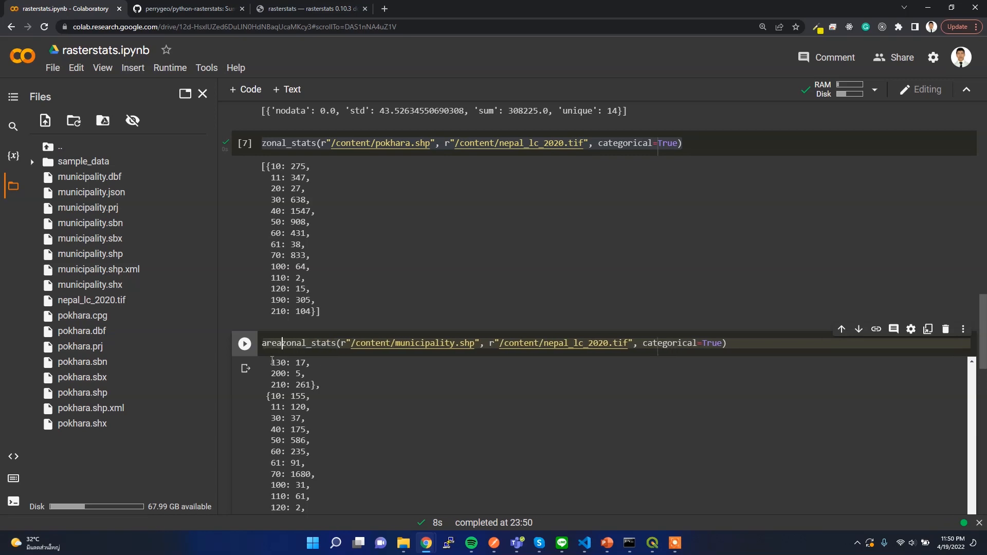
pyautogui.write('_lis')
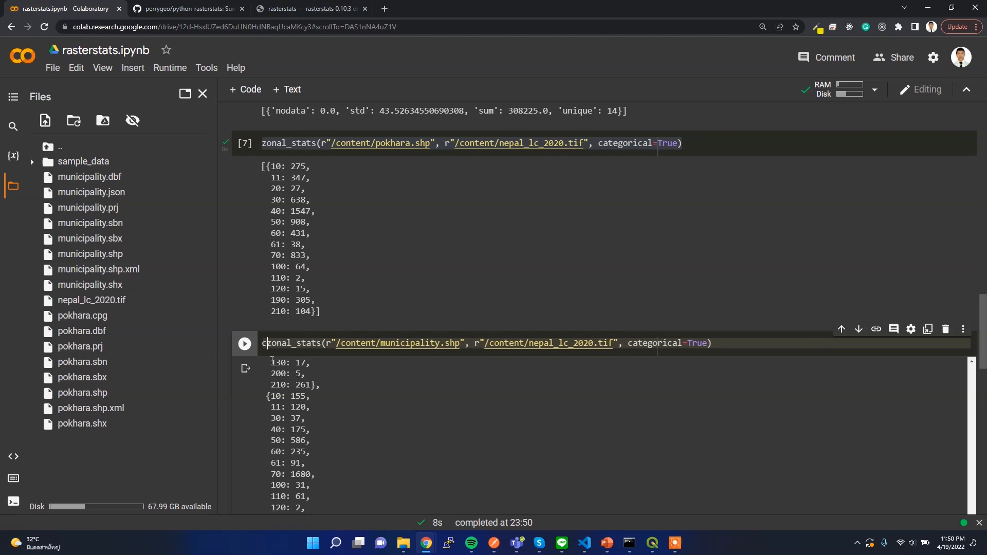
pyautogui.write('lc_')
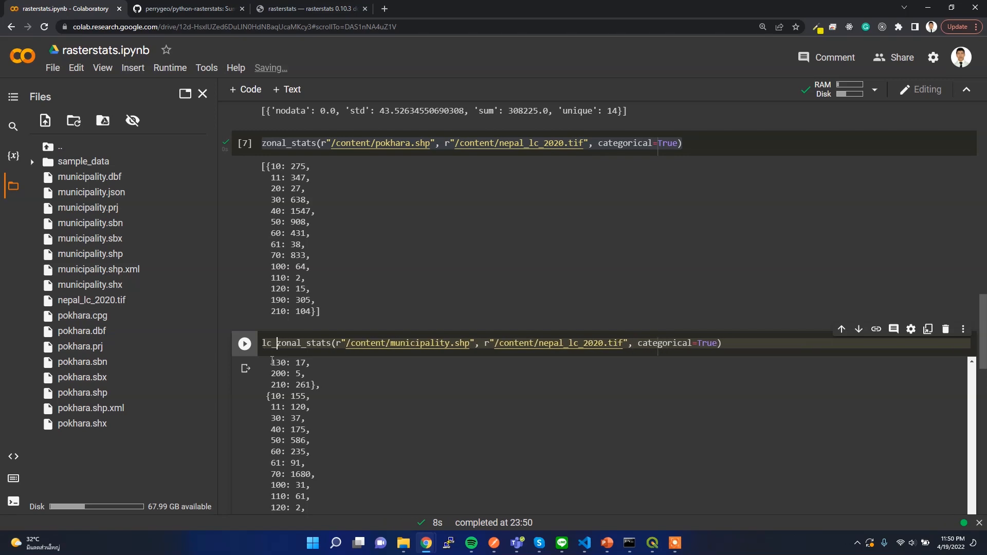
pyautogui.write('classes =')
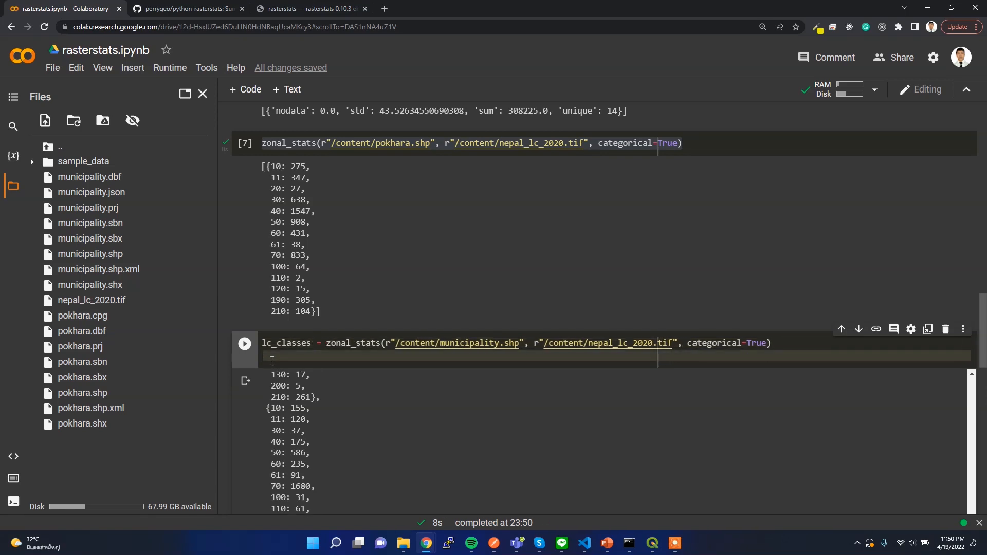
# Step: Import pandas as pd and convert the results with df = pd.DataFrame(lc_classes)
pyautogui.write('import pandas a')
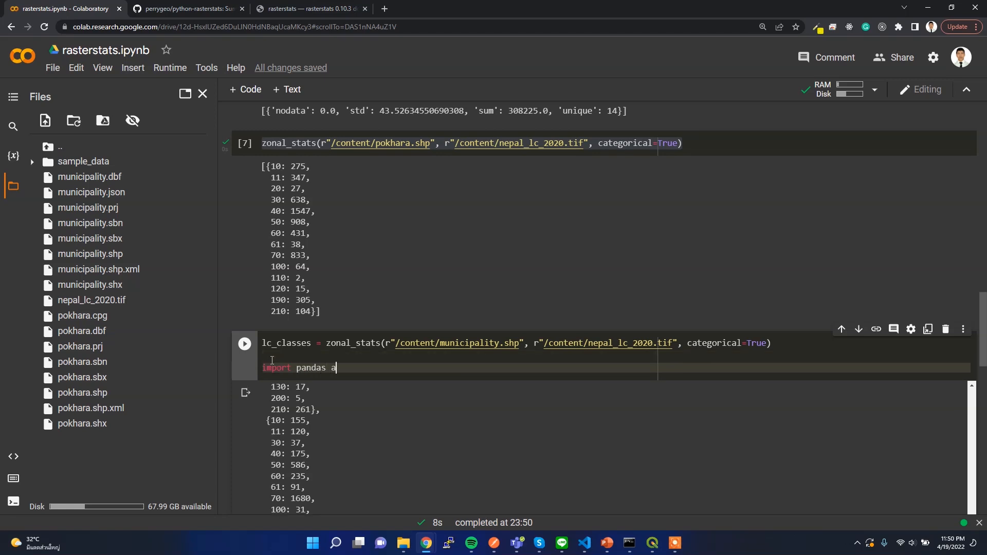
pyautogui.write('s pd')
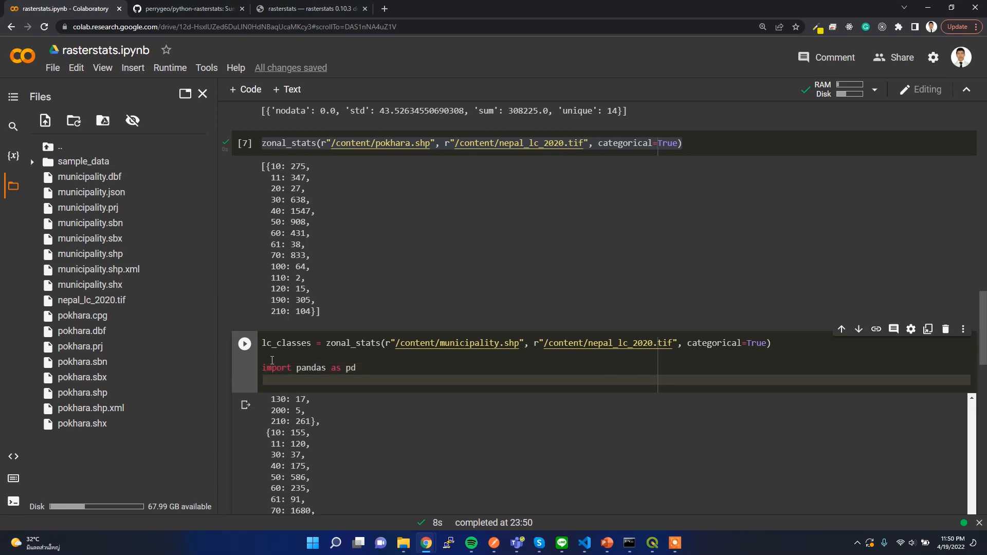
pyautogui.click(263, 381)
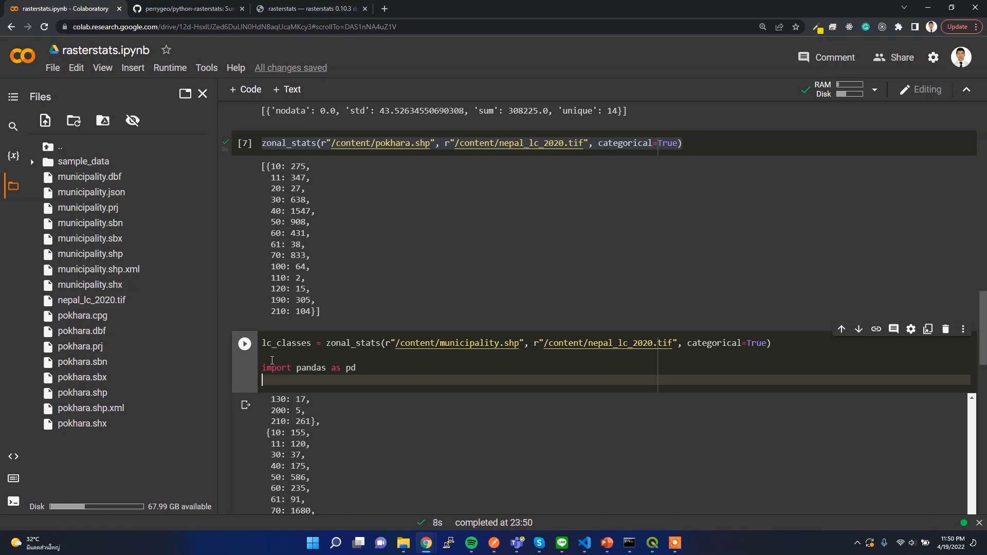
pyautogui.write('df =')
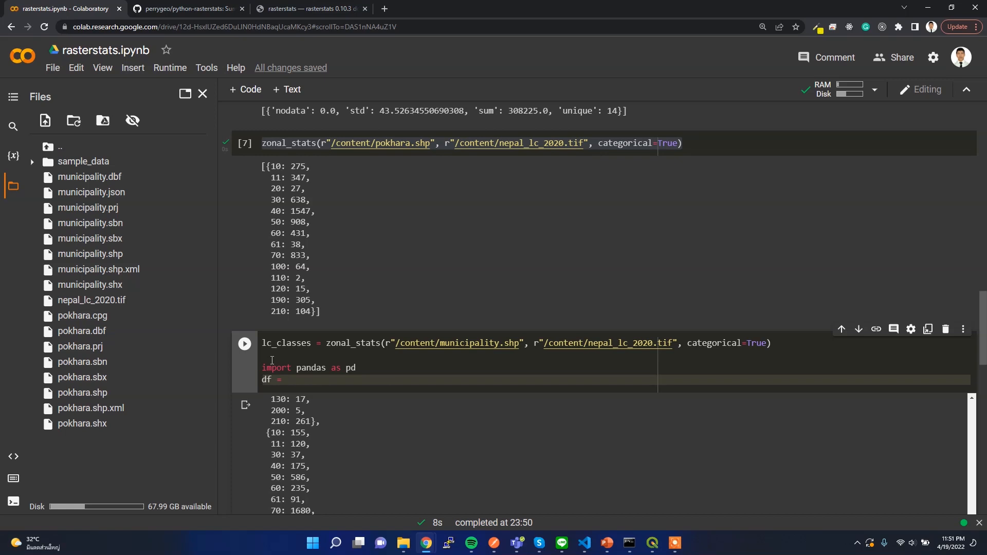
pyautogui.write('pd.Data')
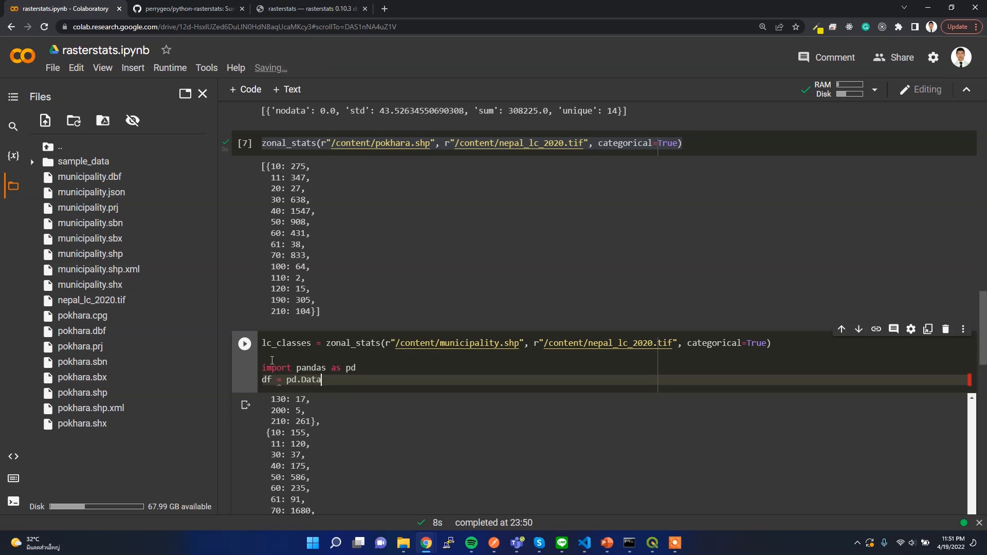
pyautogui.write('Frame')
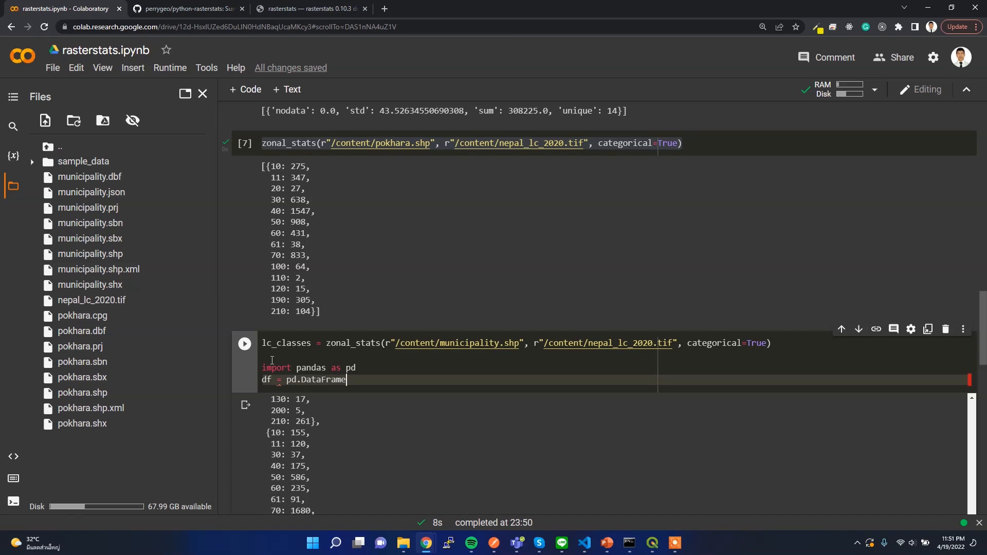
pyautogui.write('()')
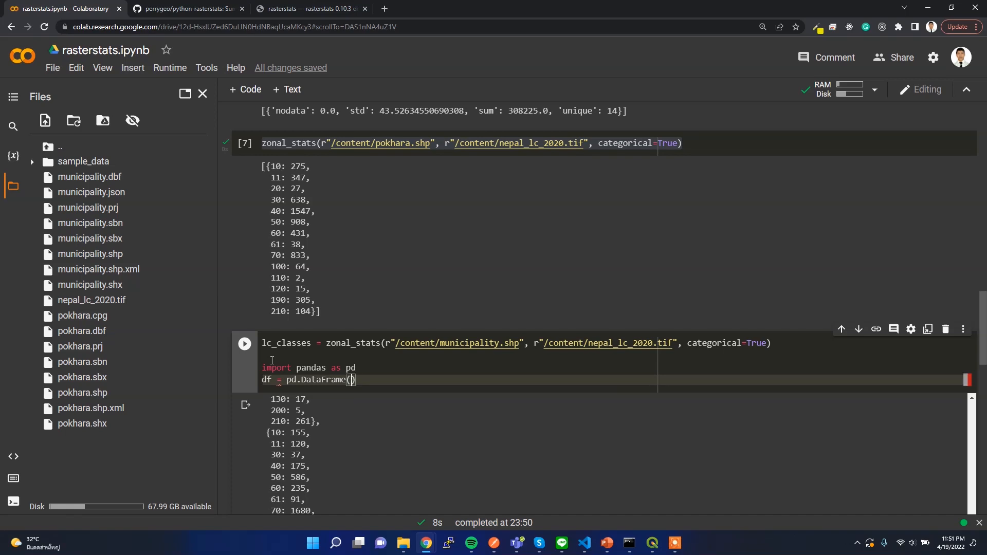
pyautogui.write('lc_classes')
pyautogui.write('df.head()')
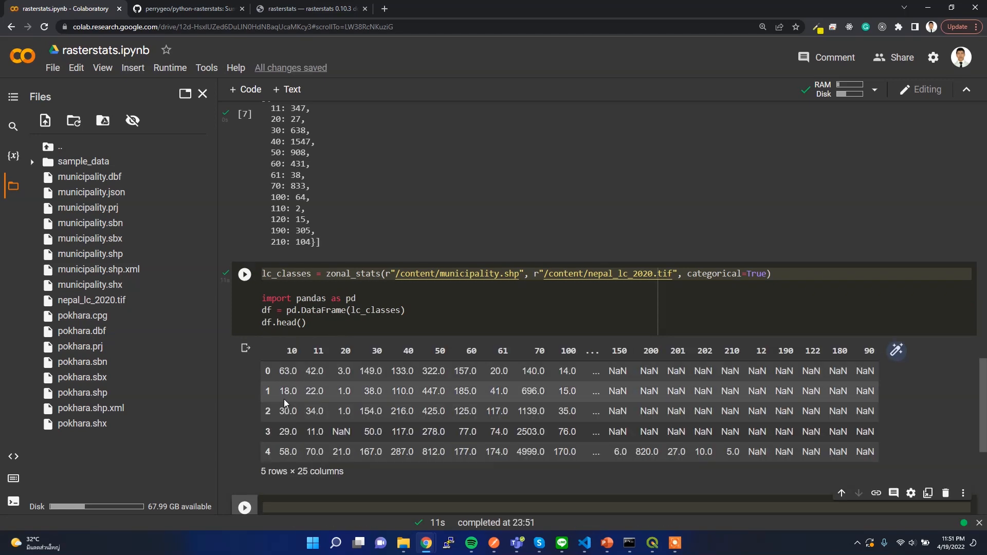
pyautogui.moveTo(884, 360)
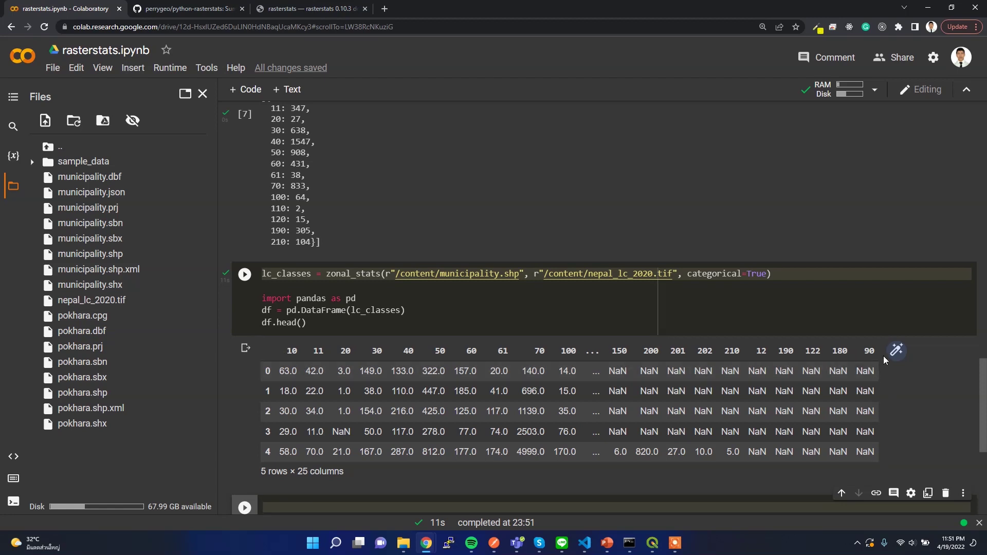
pyautogui.moveTo(302, 389)
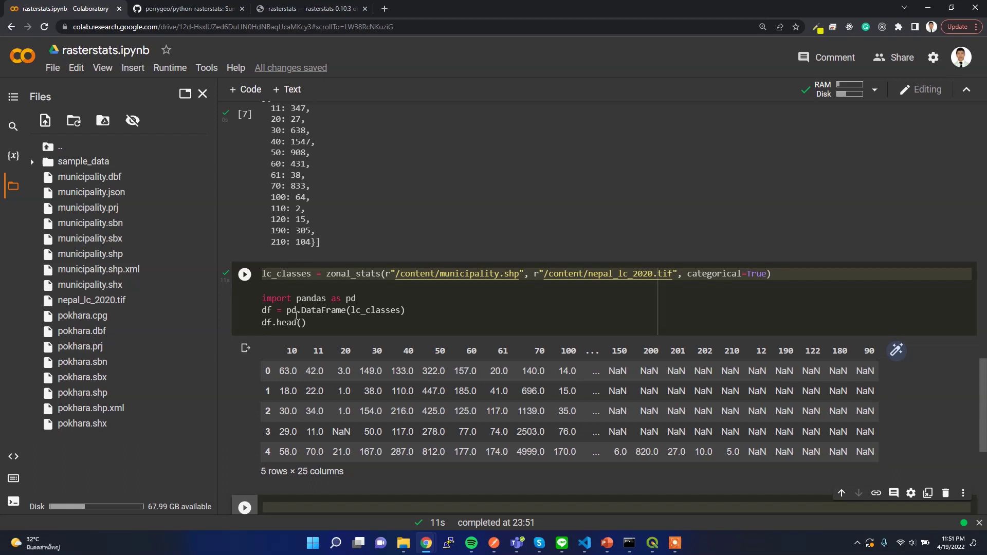
pyautogui.moveTo(353, 279)
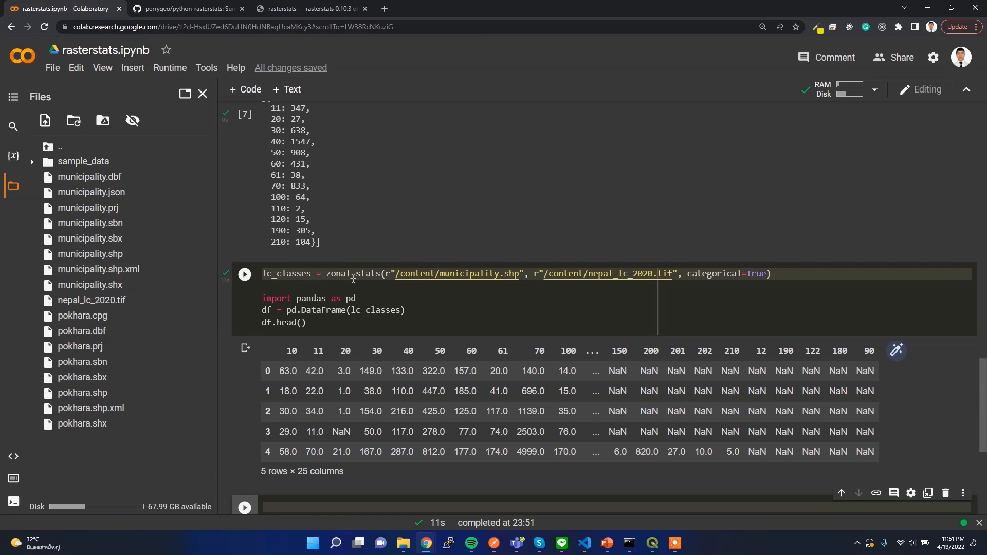
pyautogui.moveTo(370, 325)
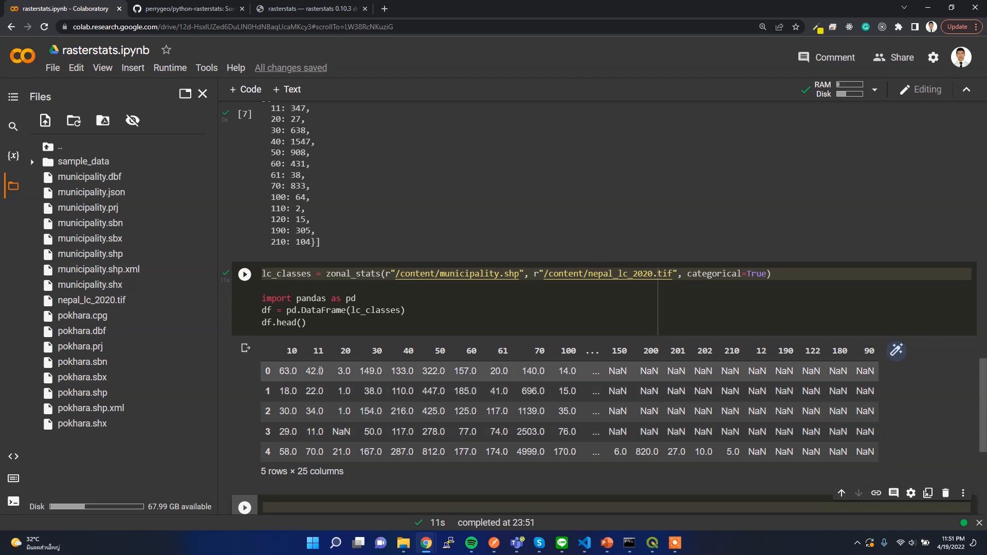
pyautogui.moveTo(302, 373)
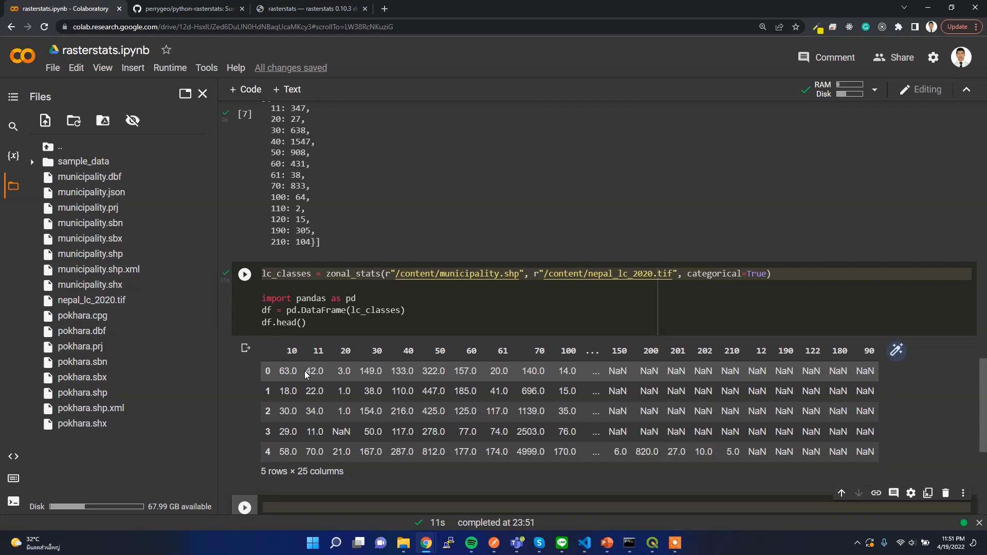
pyautogui.moveTo(371, 385)
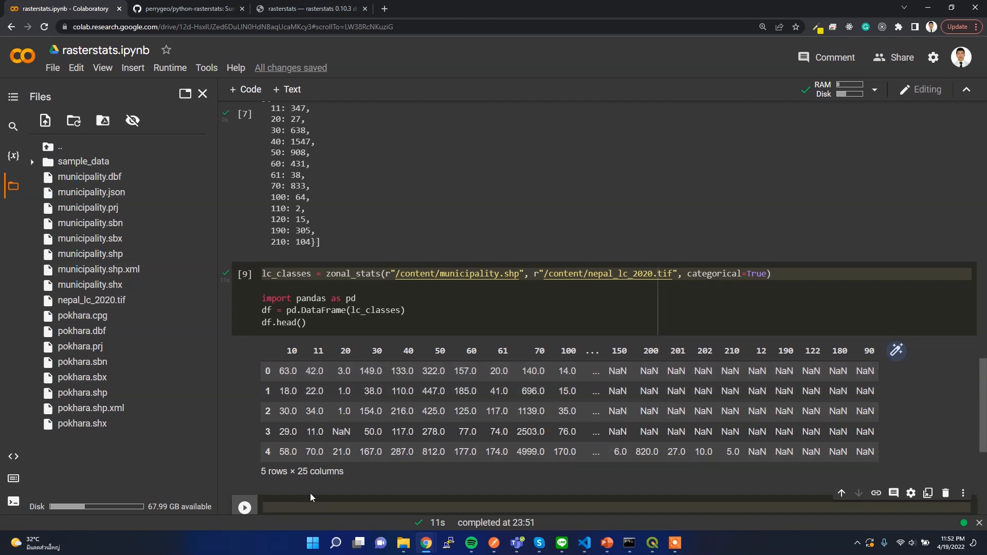
pyautogui.scroll(-3)
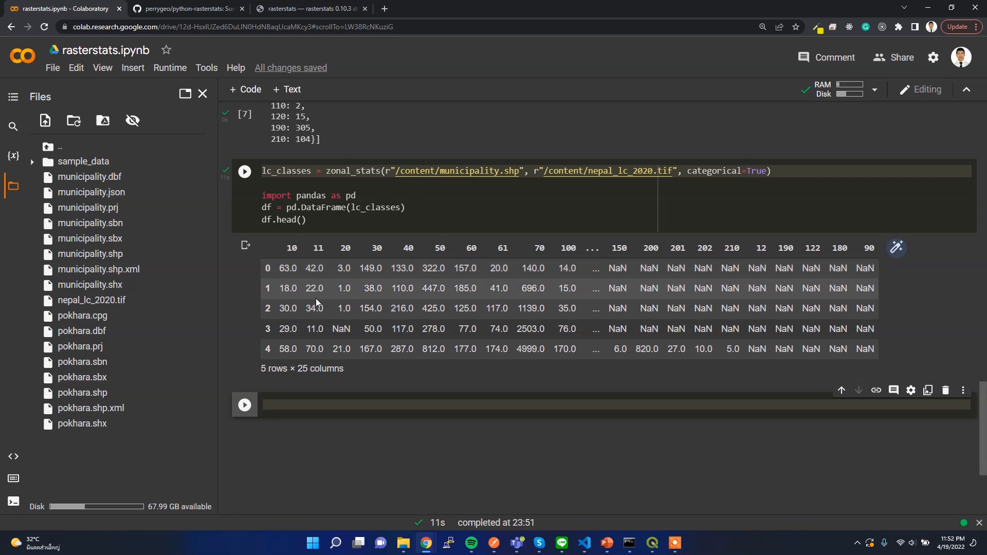
pyautogui.moveTo(296, 378)
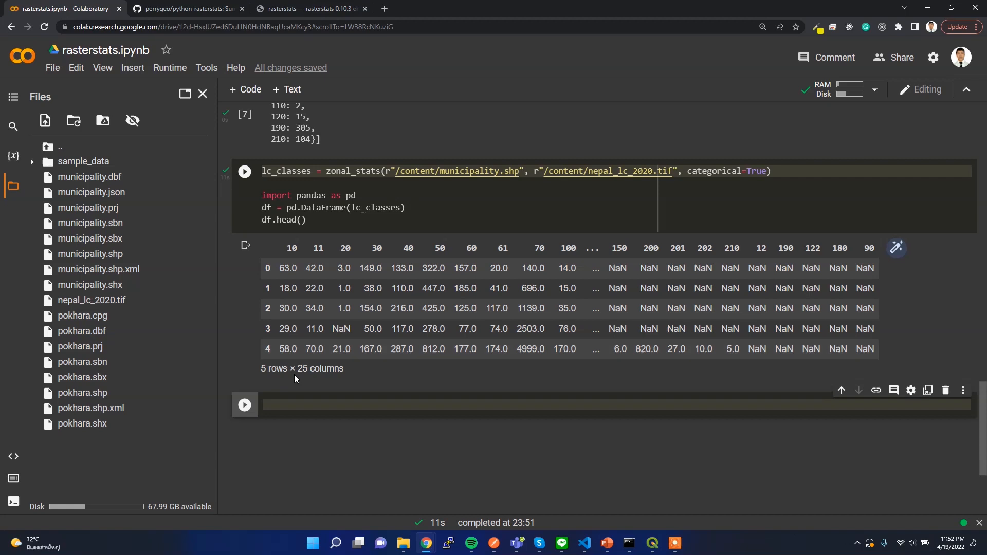
pyautogui.moveTo(328, 244)
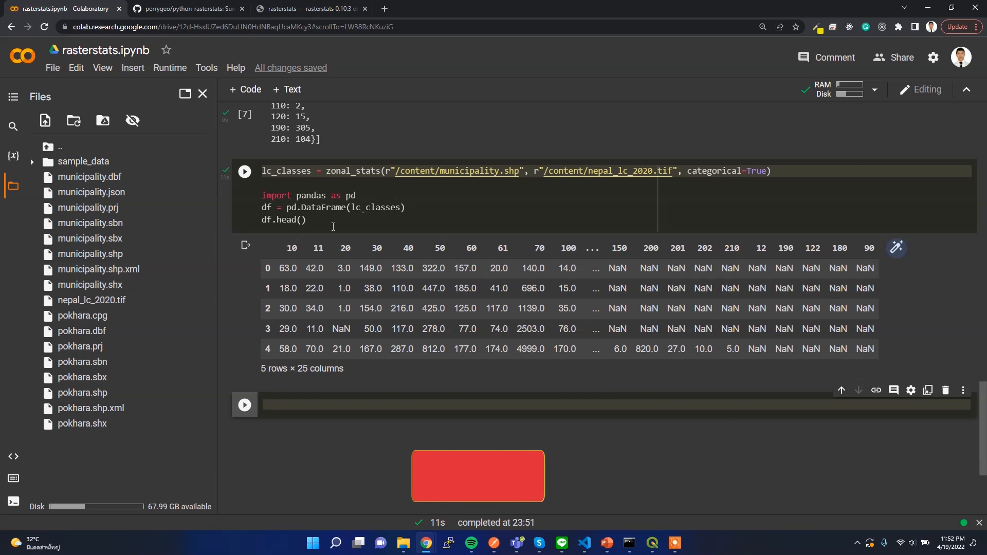
pyautogui.click(485, 476)
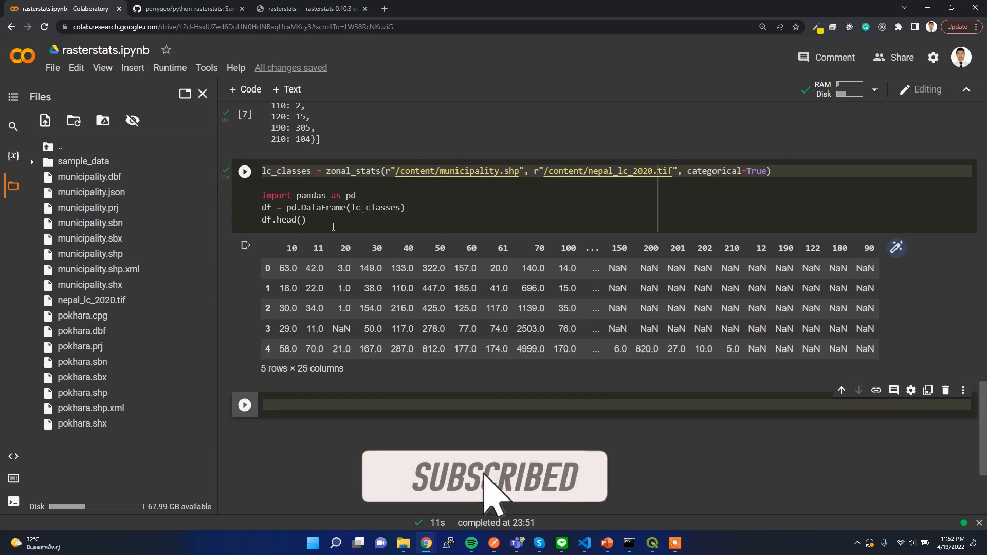